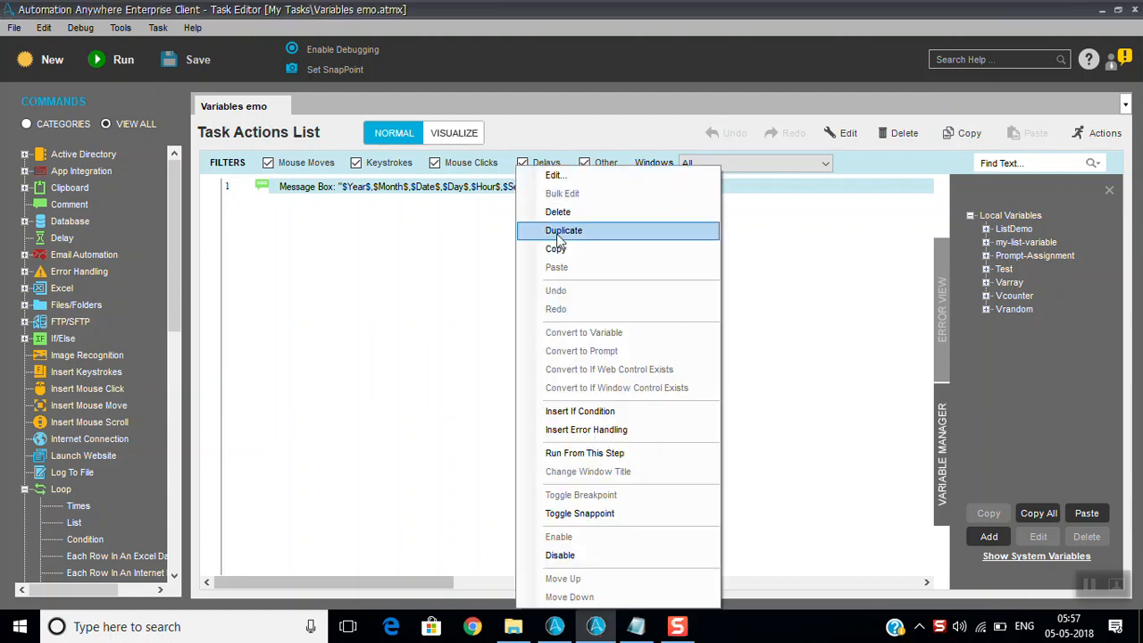
Step: Delete the existing date-and-time Message Box action, leaving the task empty
click(557, 212)
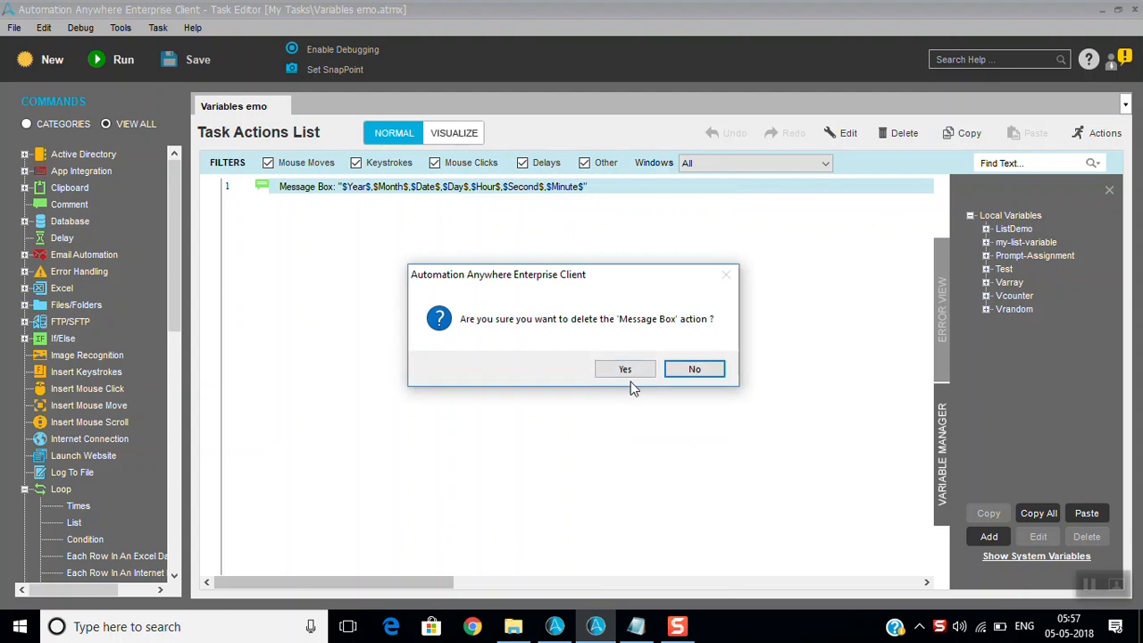
click(624, 368)
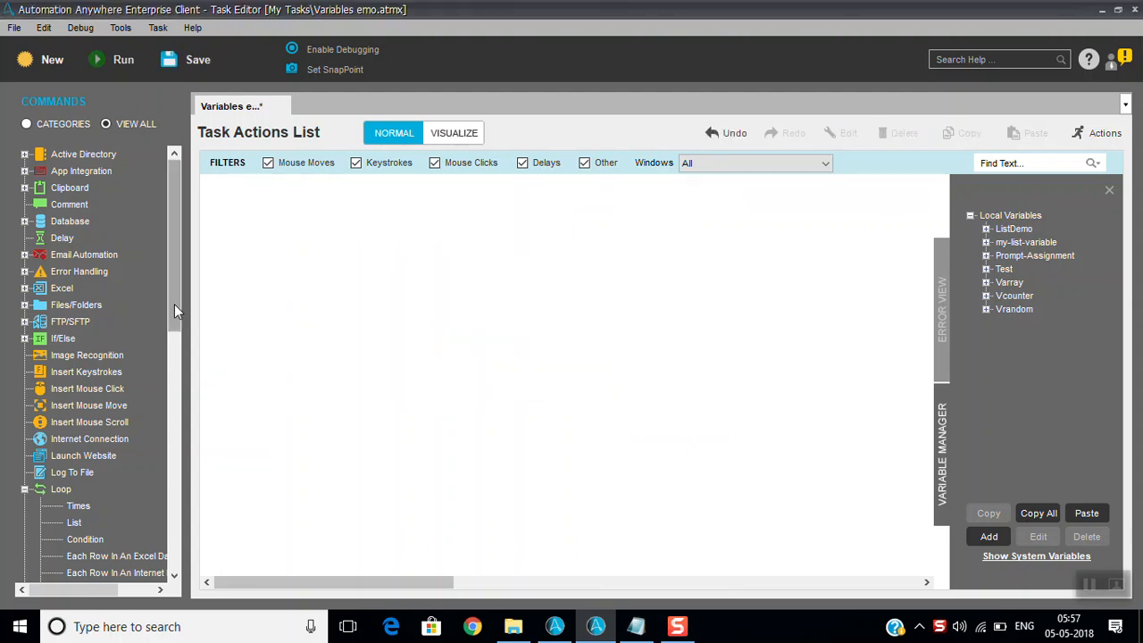
scroll(down, 3)
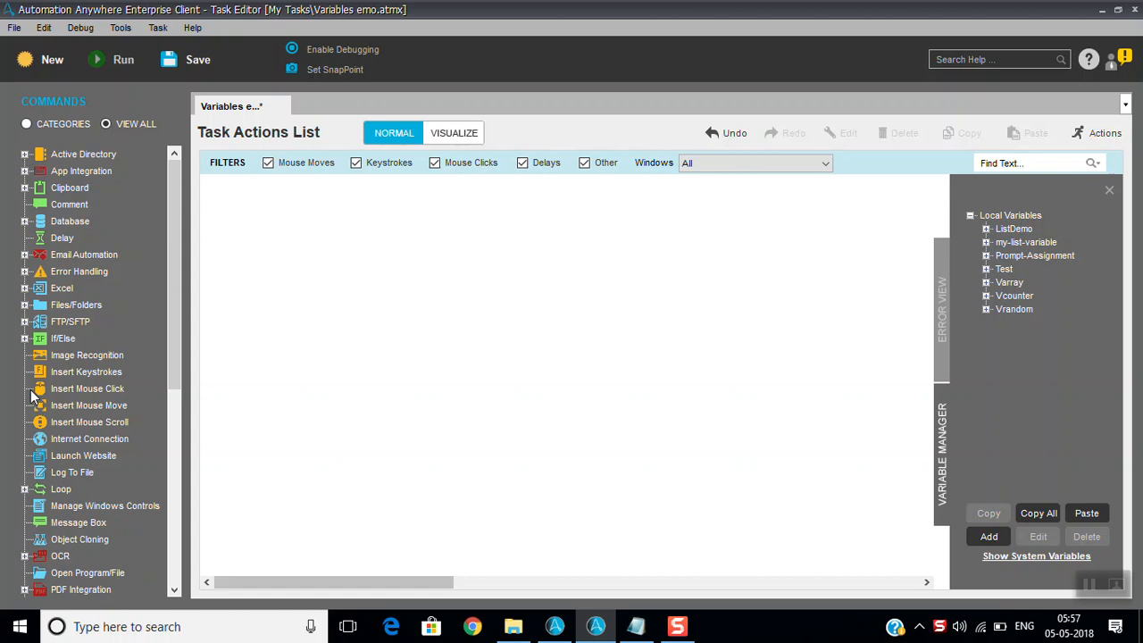
mouse_move(71, 192)
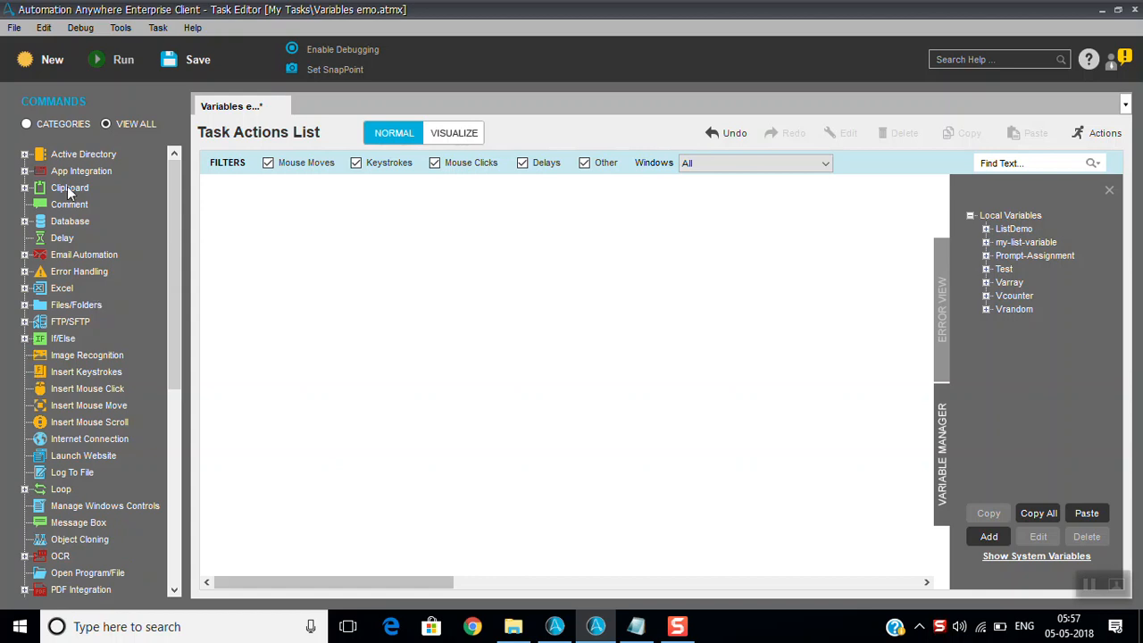
mouse_move(163, 335)
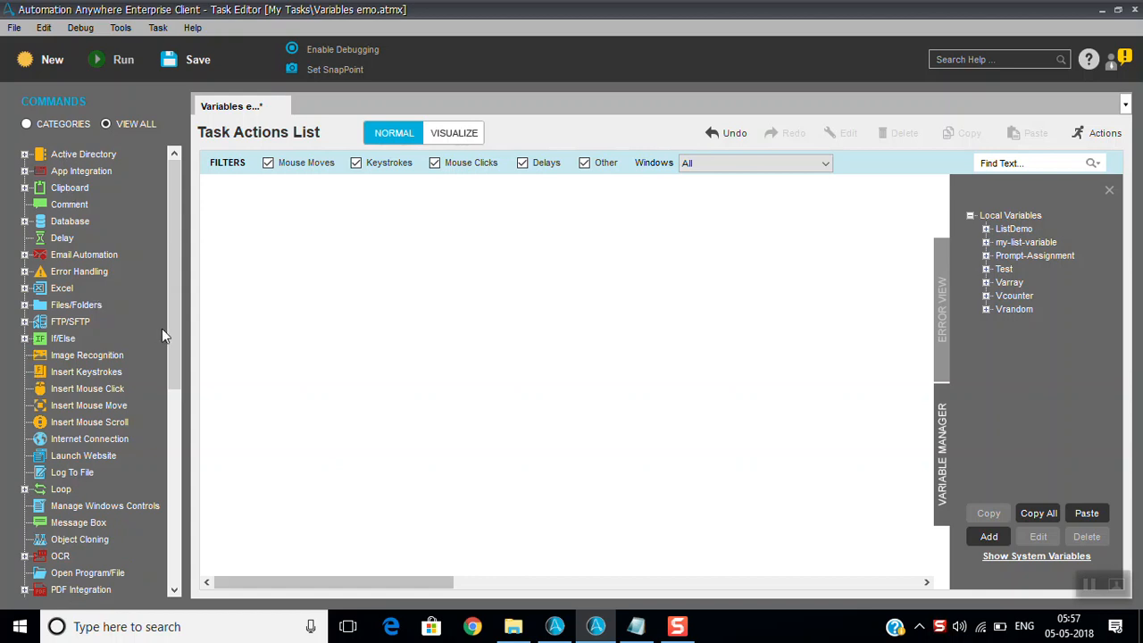
scroll(down, 3)
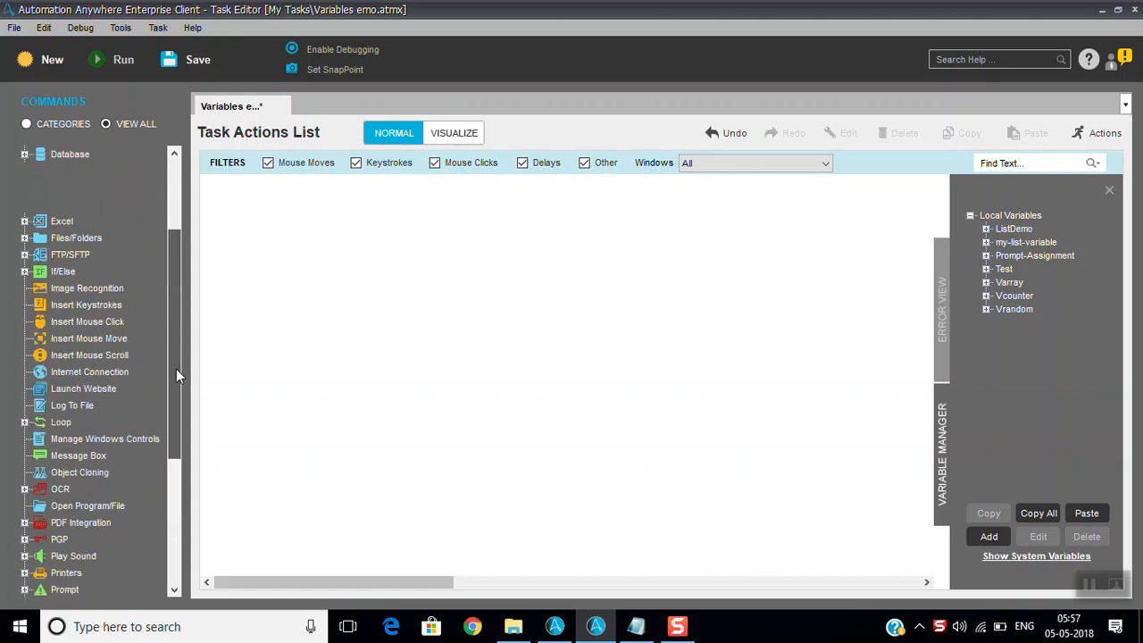
click(26, 123)
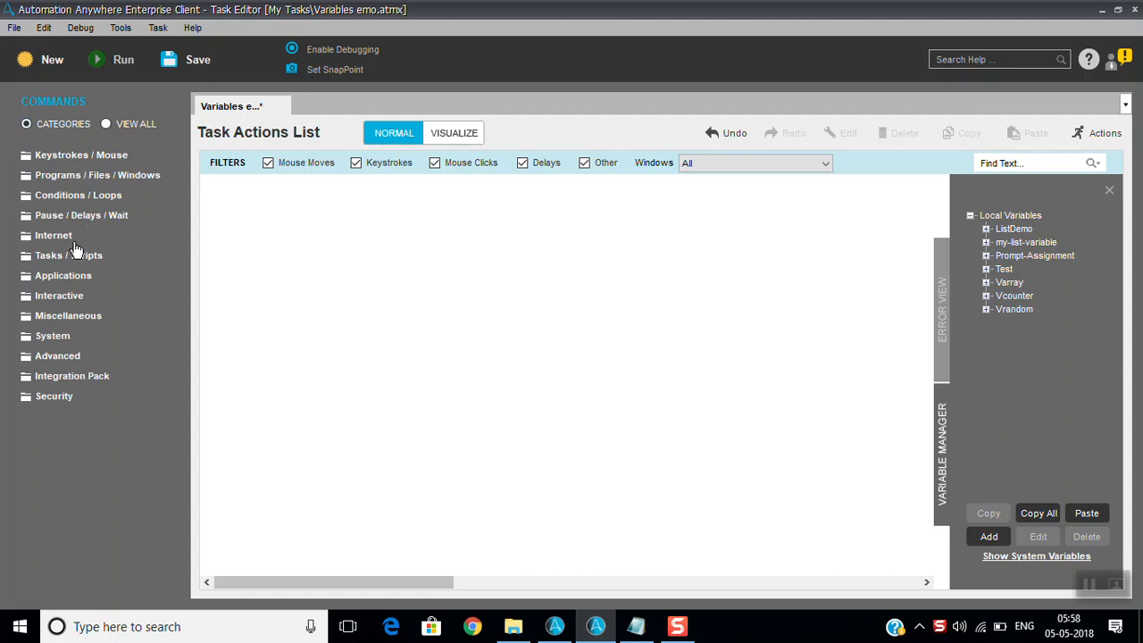
mouse_move(63, 366)
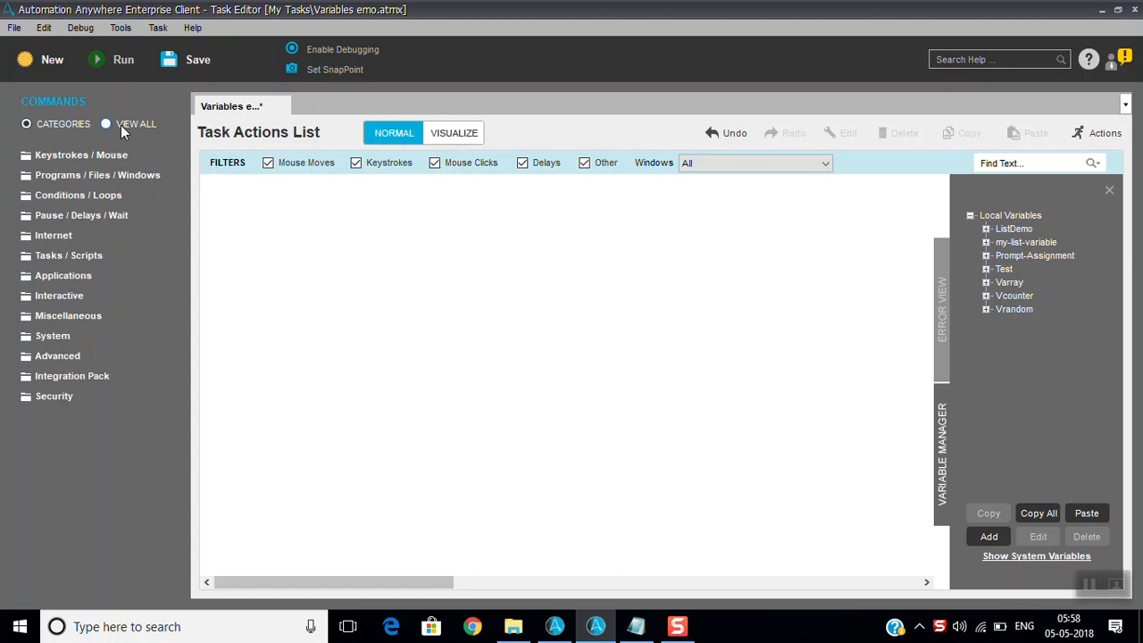
click(105, 124)
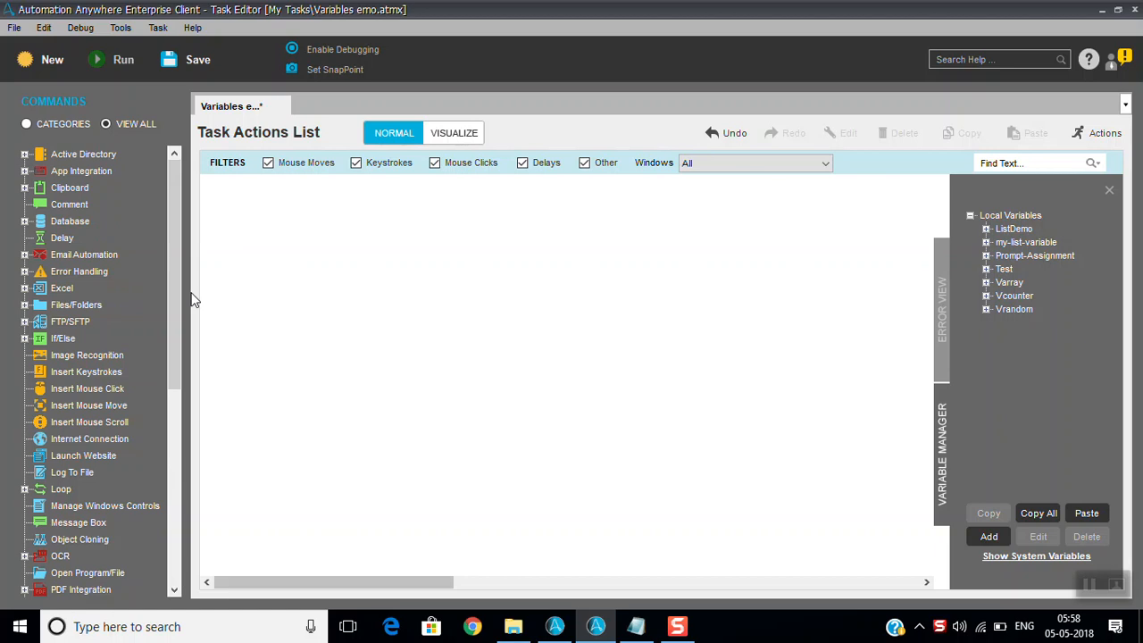
mouse_move(181, 295)
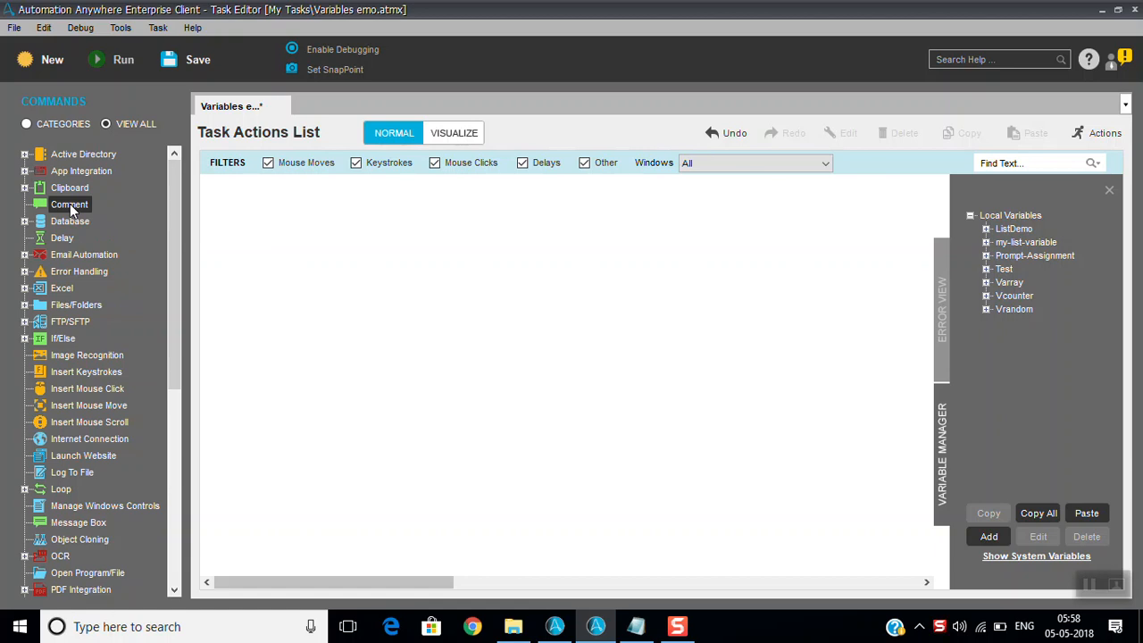
Step: Add a Comment action reading 'hi this is new program' as the task's first step
double_click(68, 204)
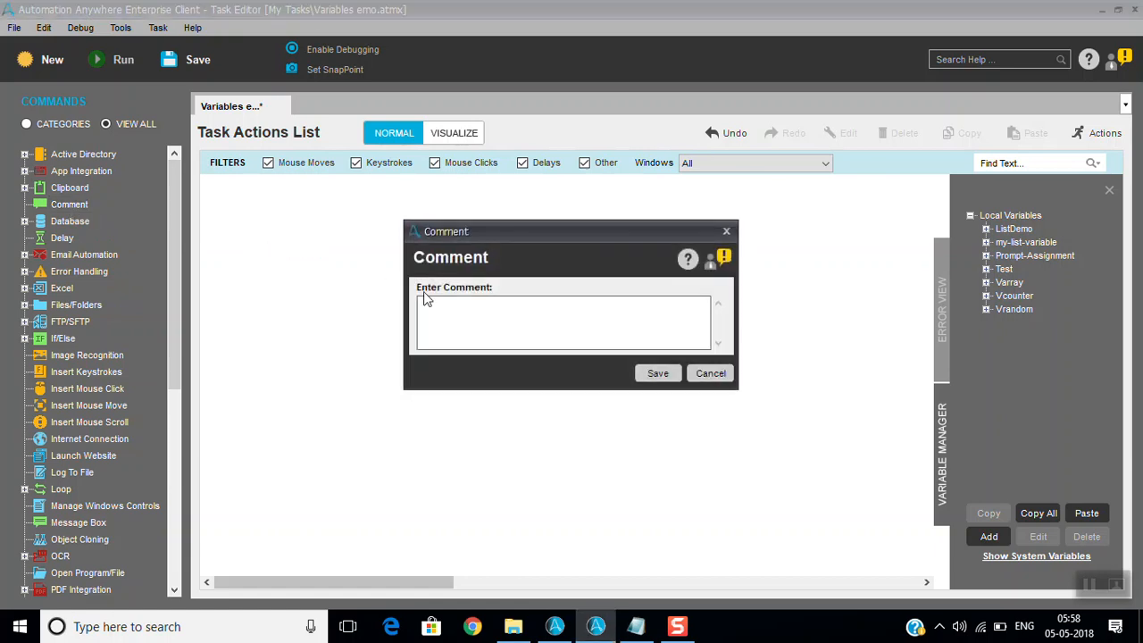
text(hi this is)
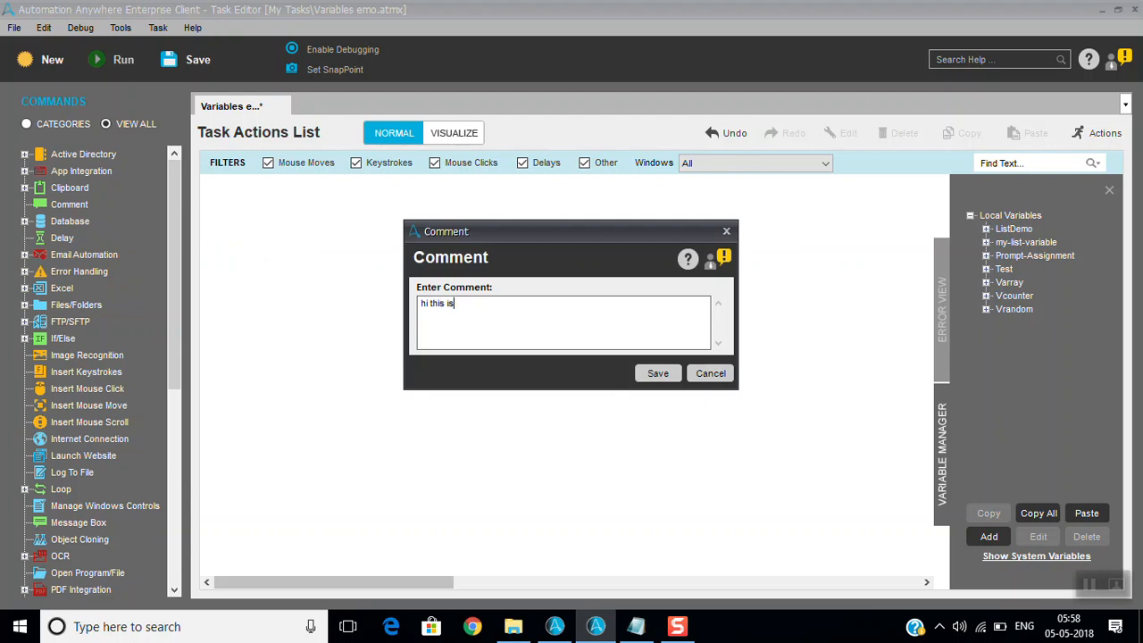
text(new)
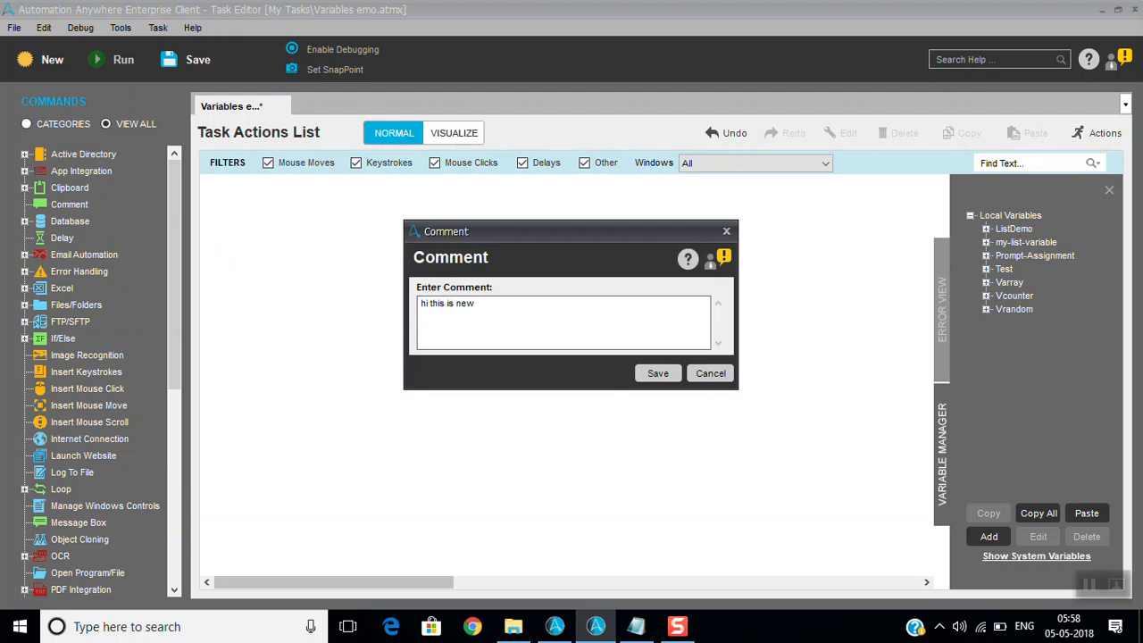
text(program)
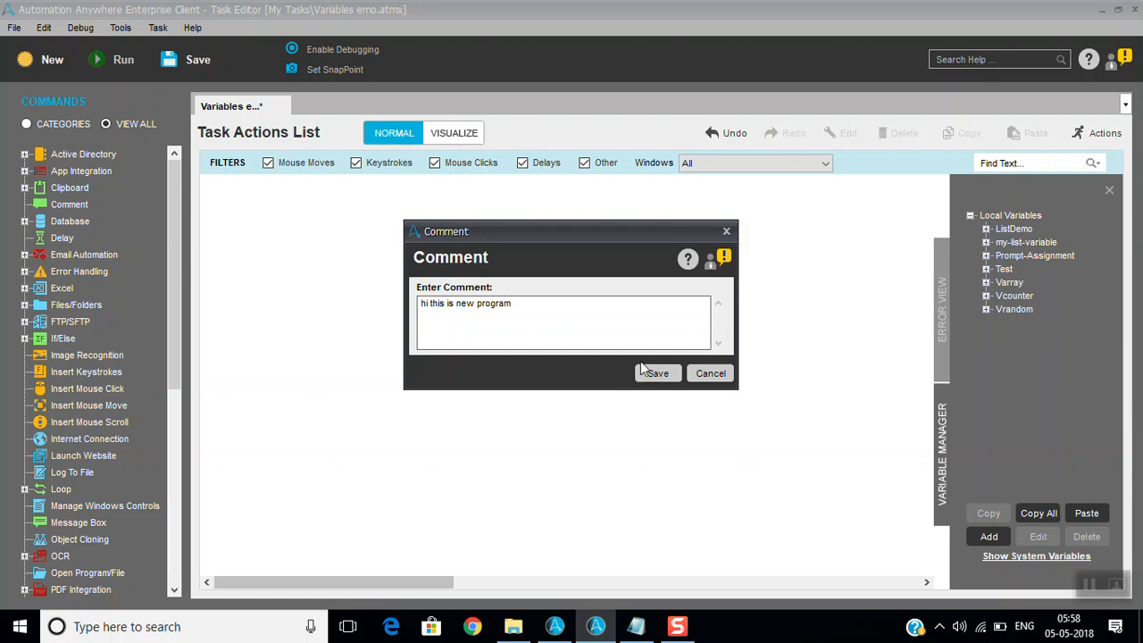
click(657, 373)
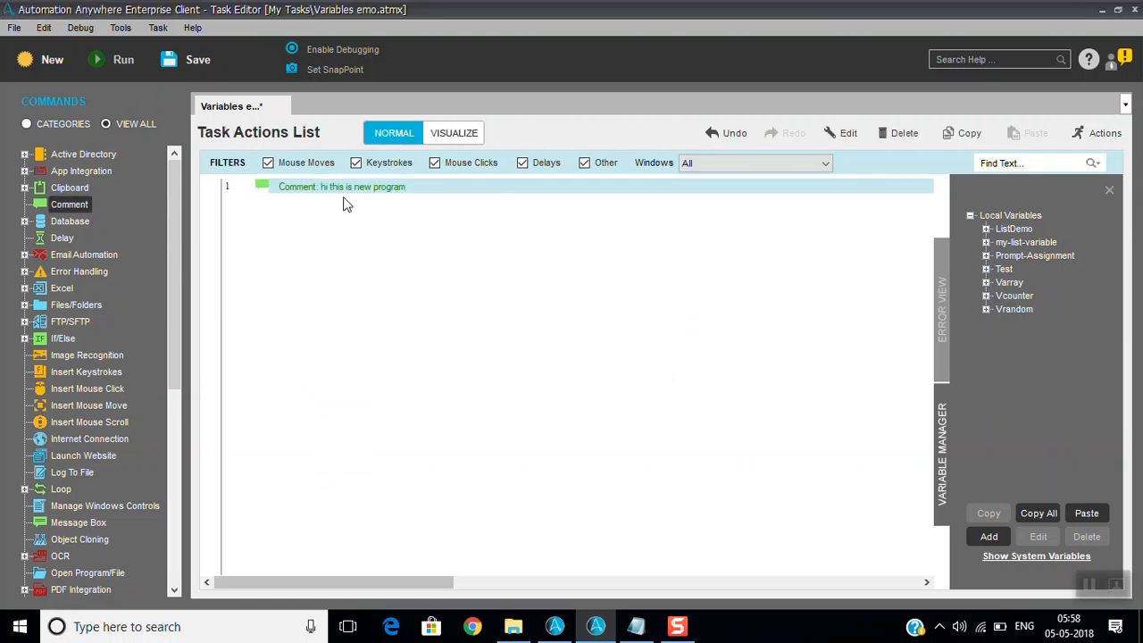
mouse_move(307, 199)
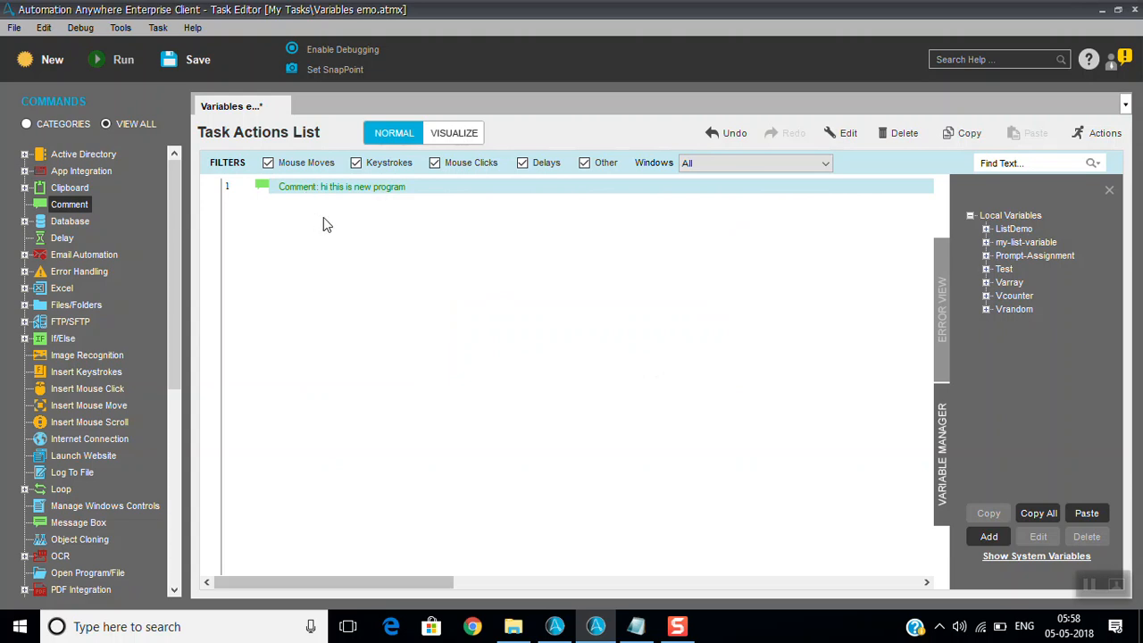
mouse_move(331, 221)
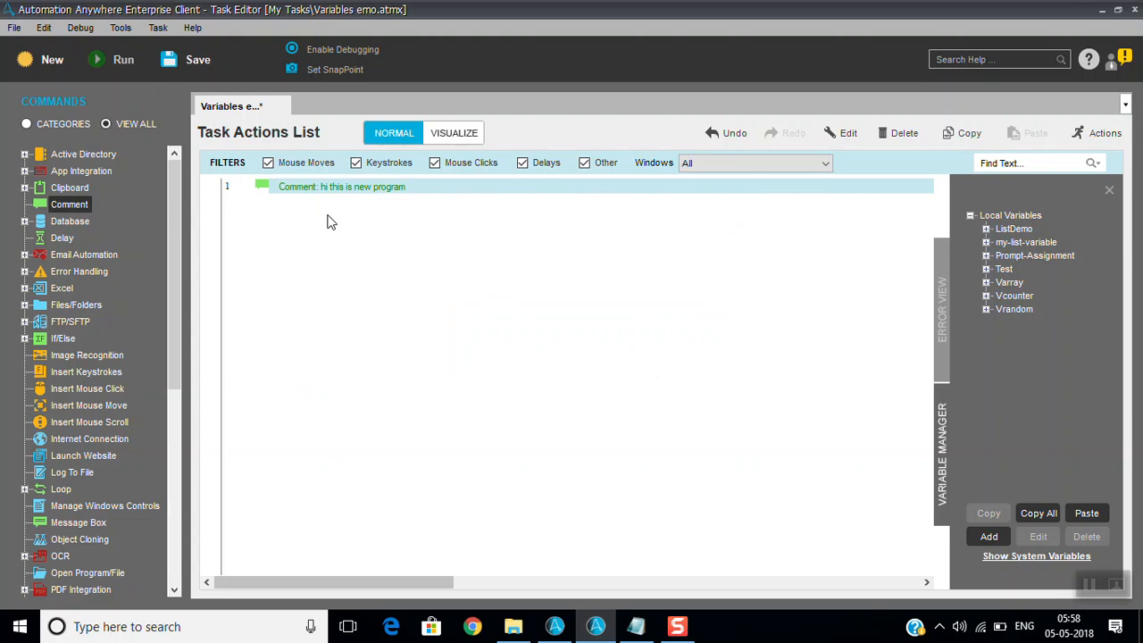
mouse_move(255, 206)
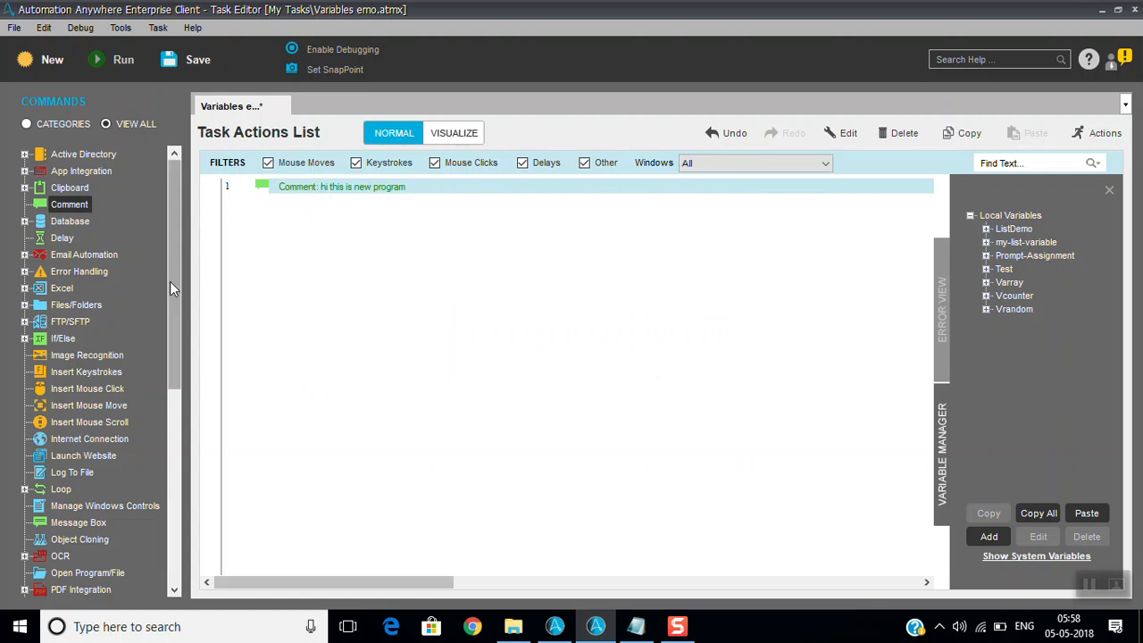
Step: Start a new Message Box action and insert the $Test$ variable into its message via F2
scroll(down, 3)
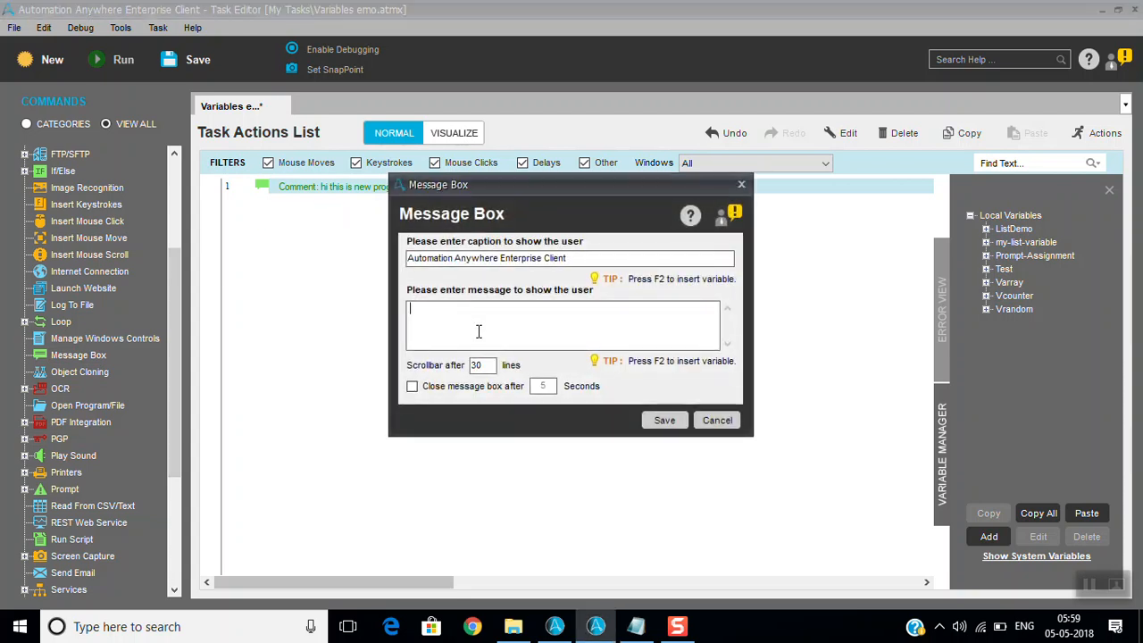
key(f2)
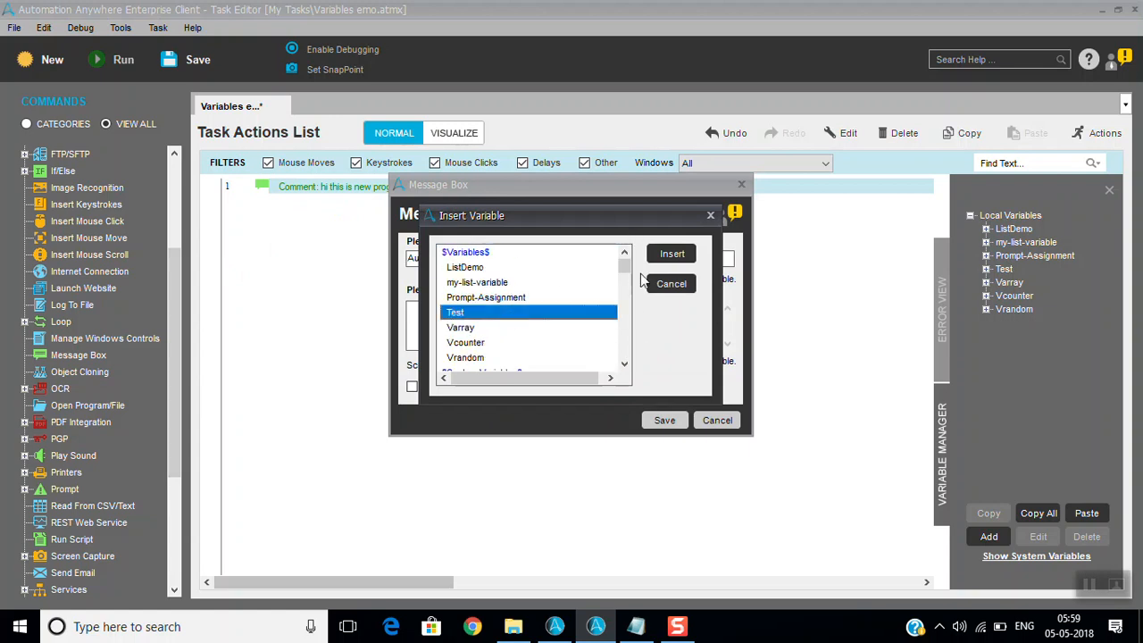
click(671, 254)
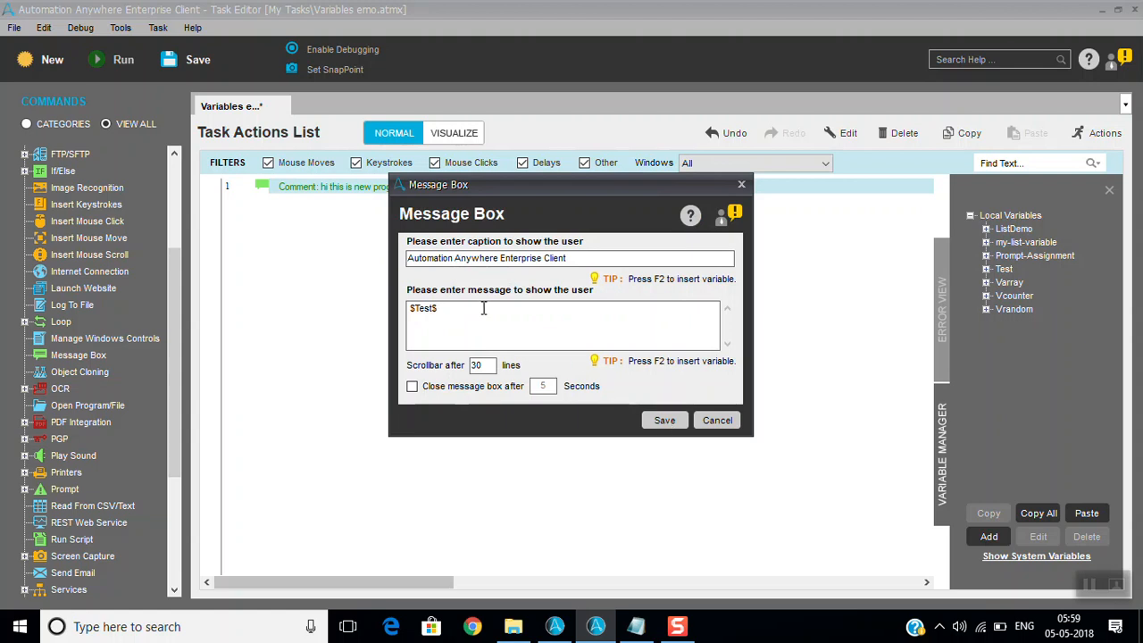
mouse_move(540, 314)
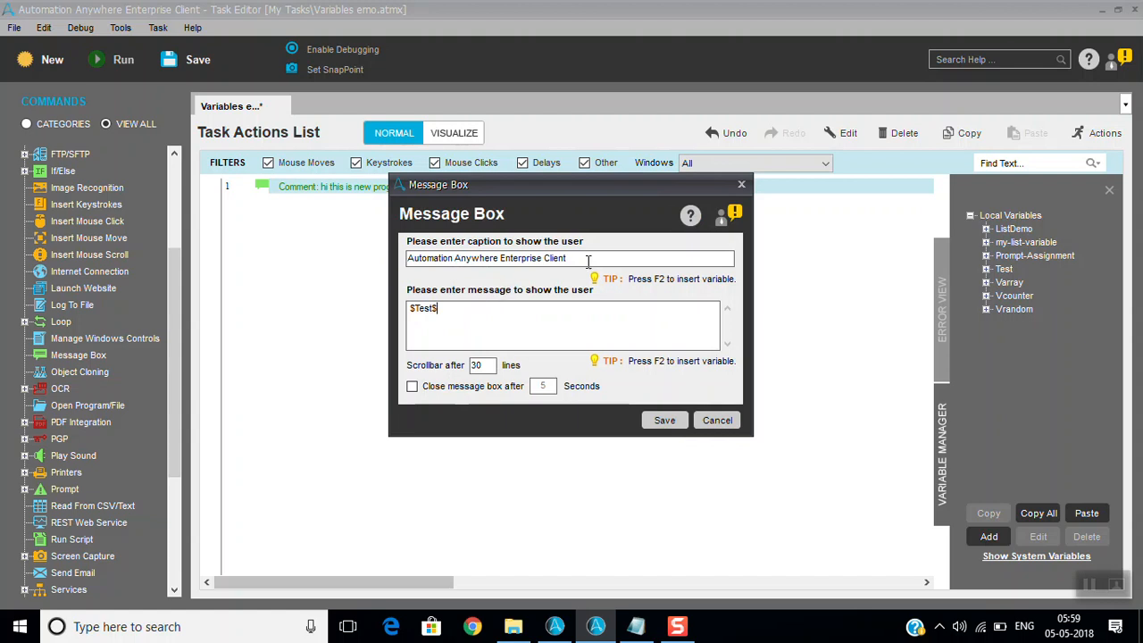
Step: Set the caption to 'Hello world' and the message to 'Hi this is my first program'
triple_click(485, 258)
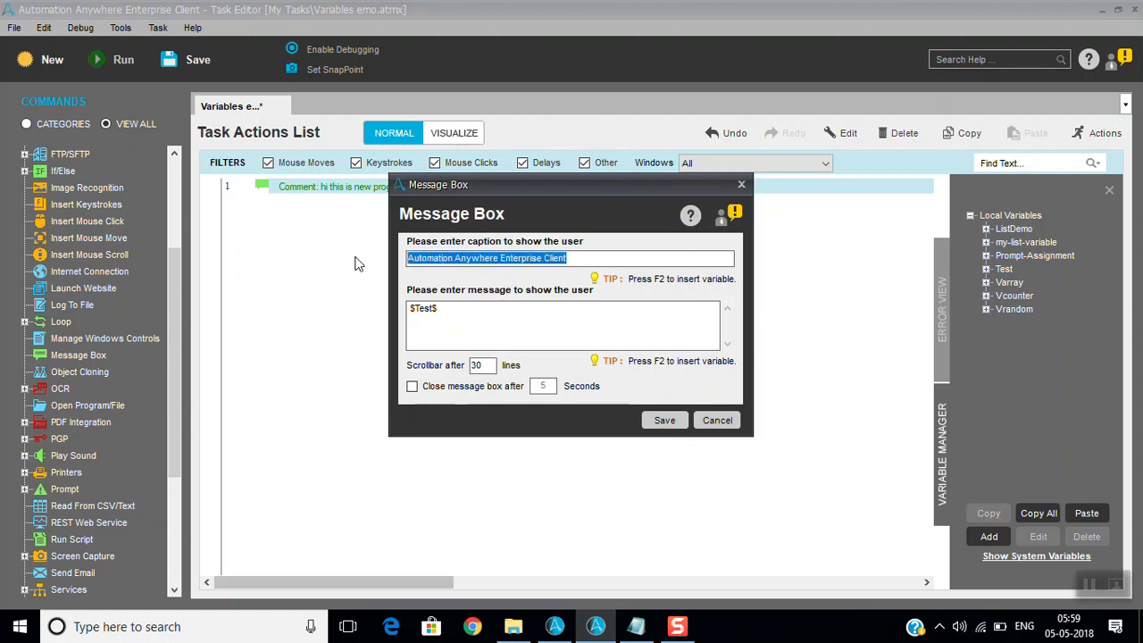
text(Hello)
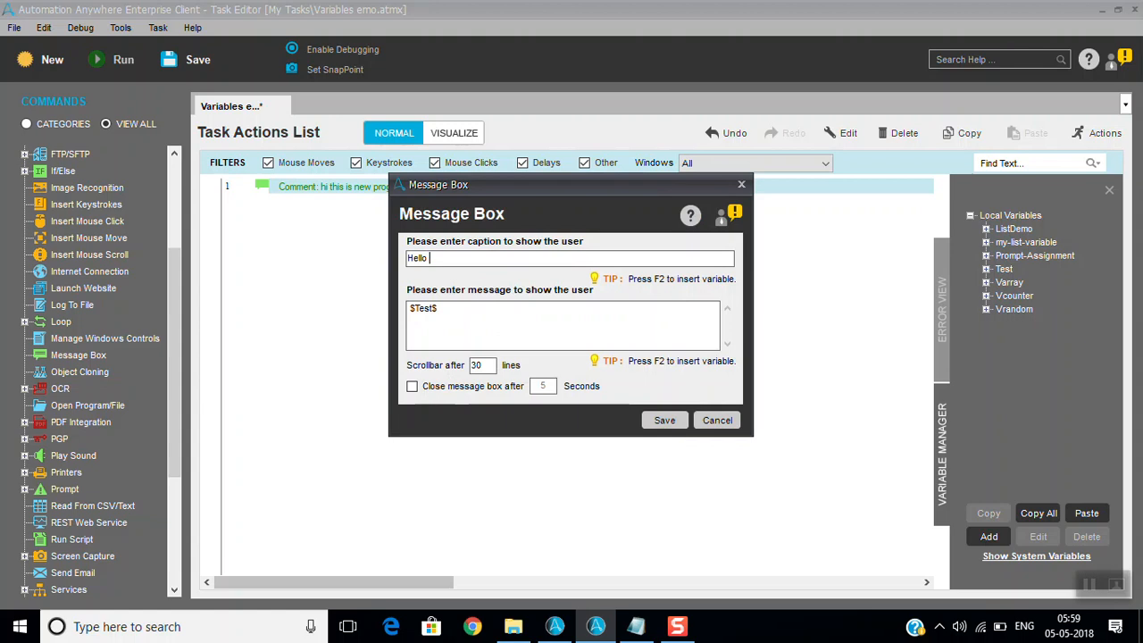
text(world)
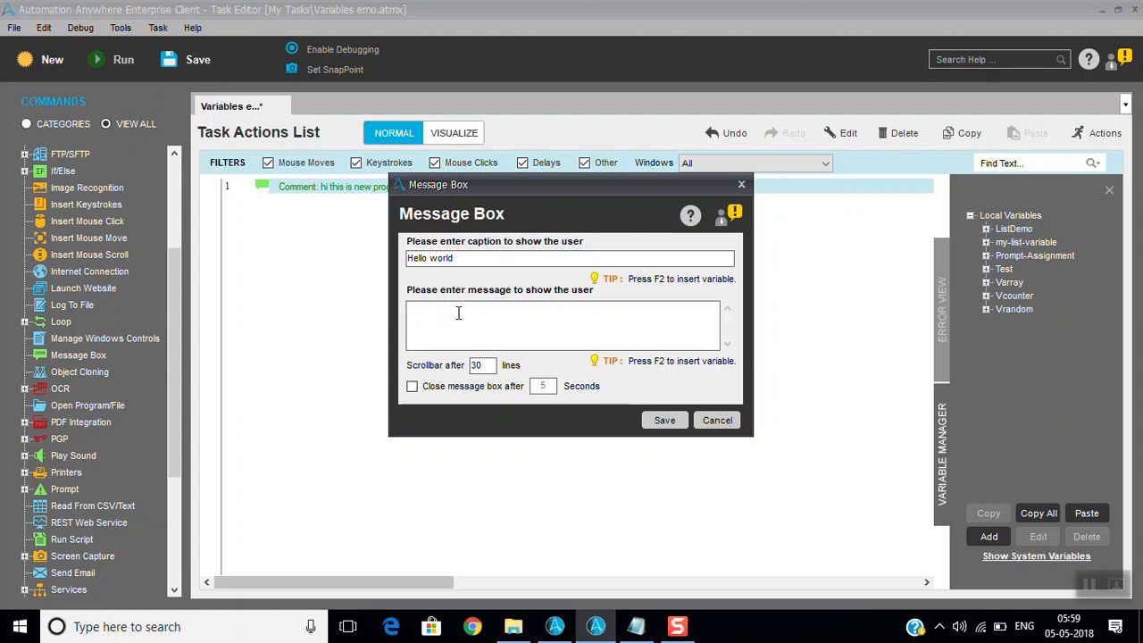
text(H)
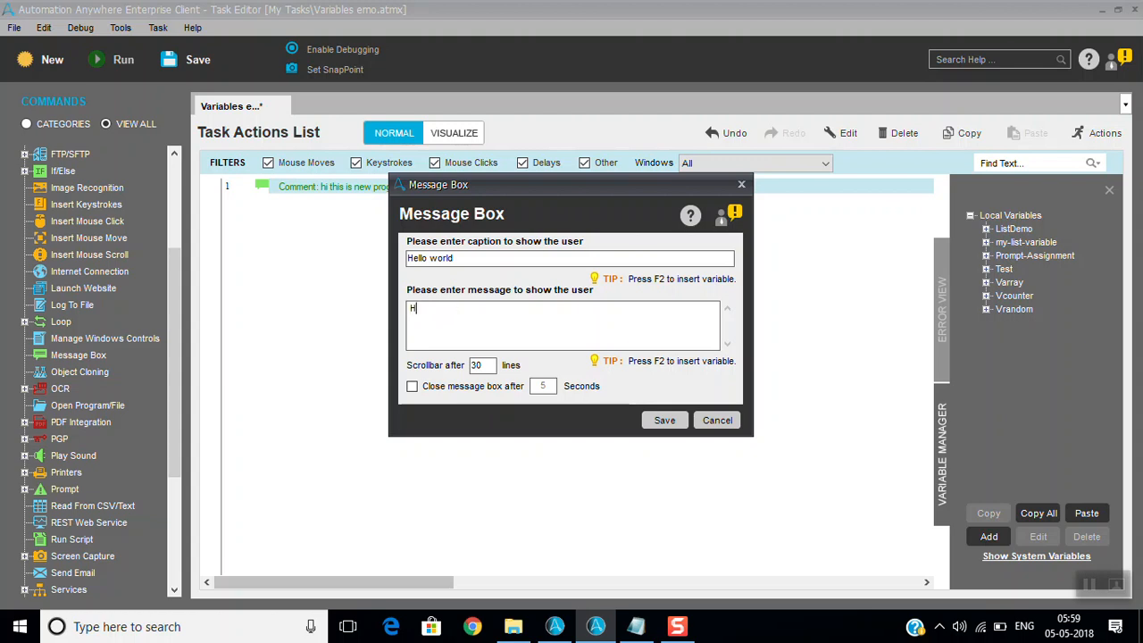
text(i this)
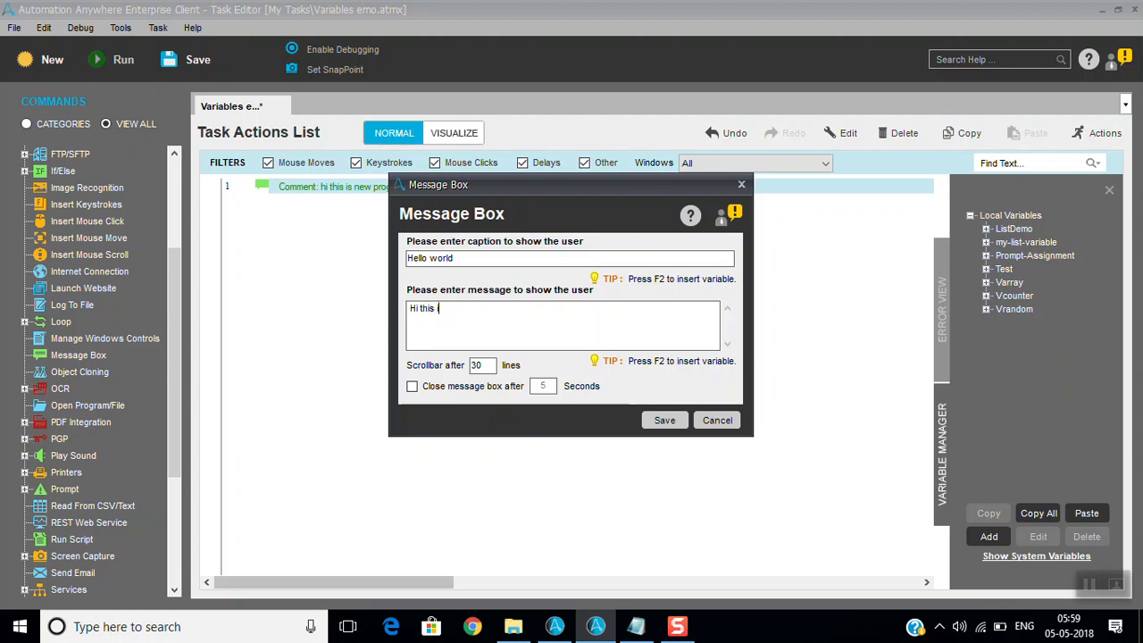
text(is my fir)
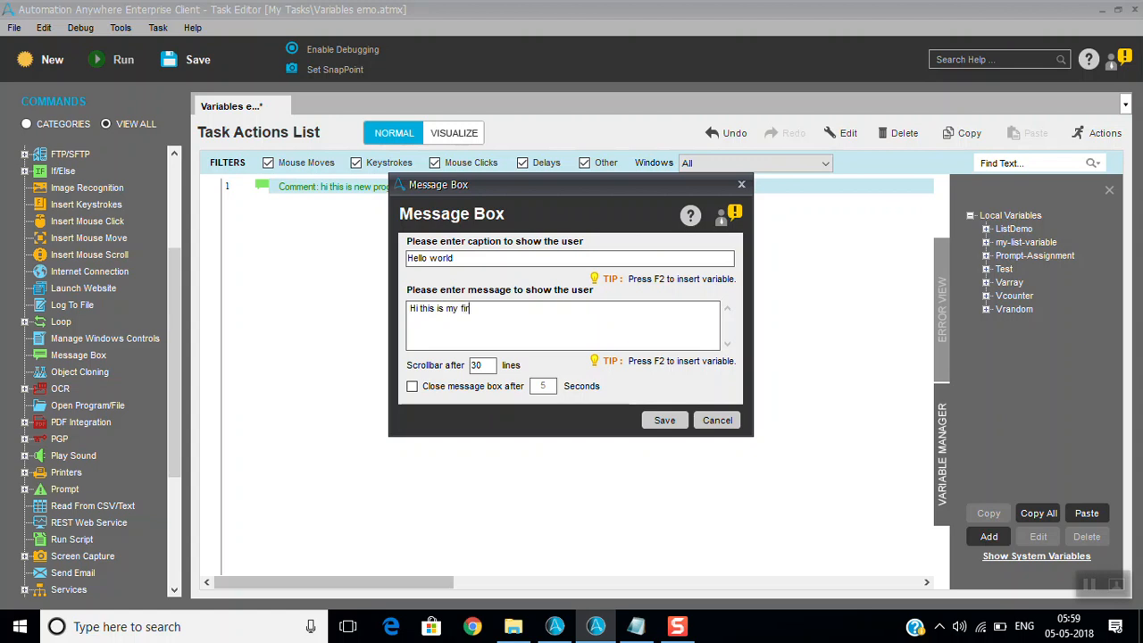
text(st program)
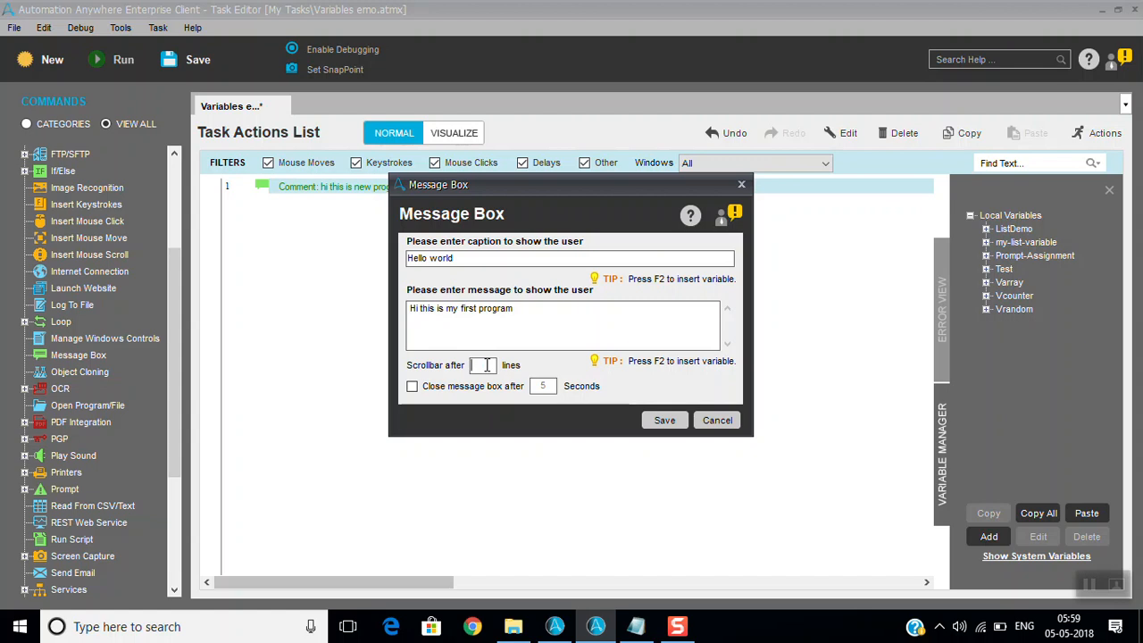
Step: Set Scrollbar after 30 lines, auto-close after 2 seconds, and add the step
text(30)
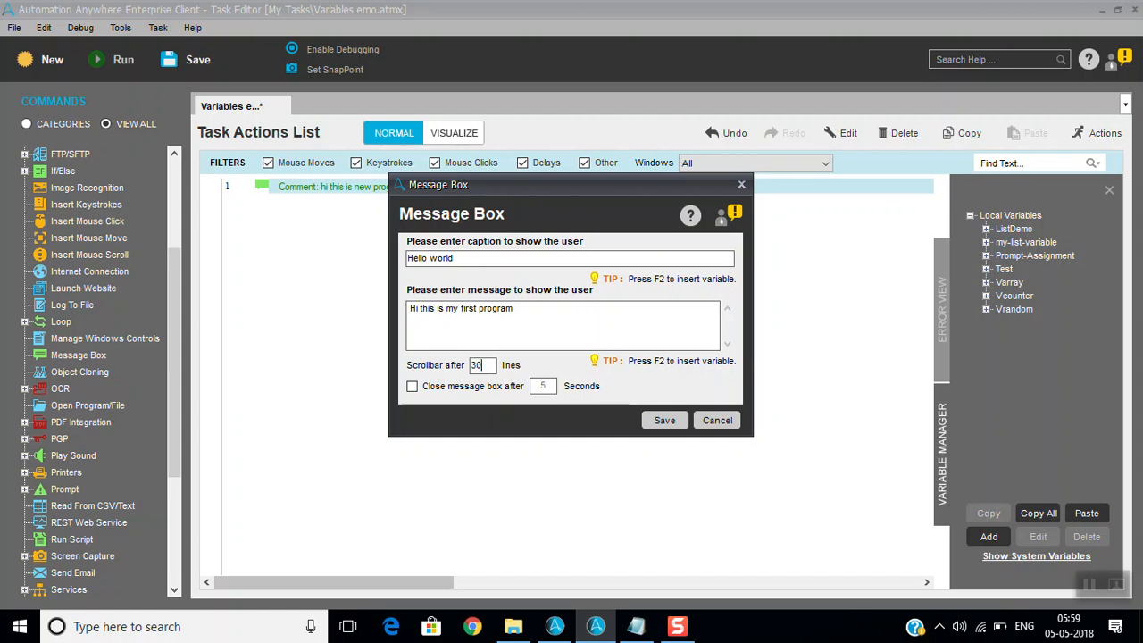
click(412, 385)
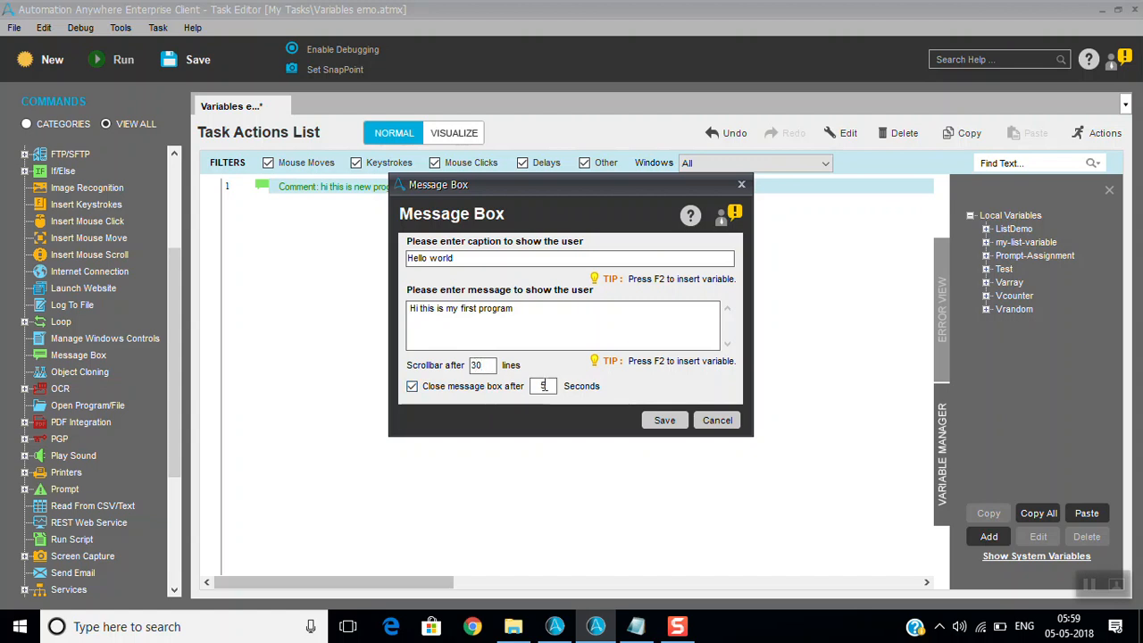
text(2)
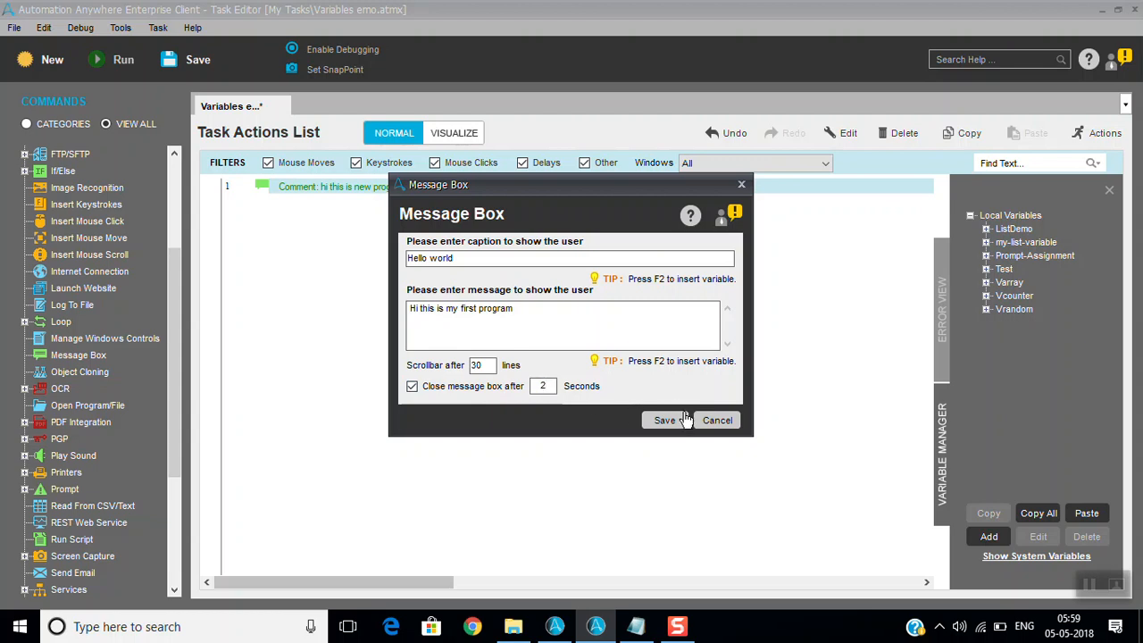
click(664, 420)
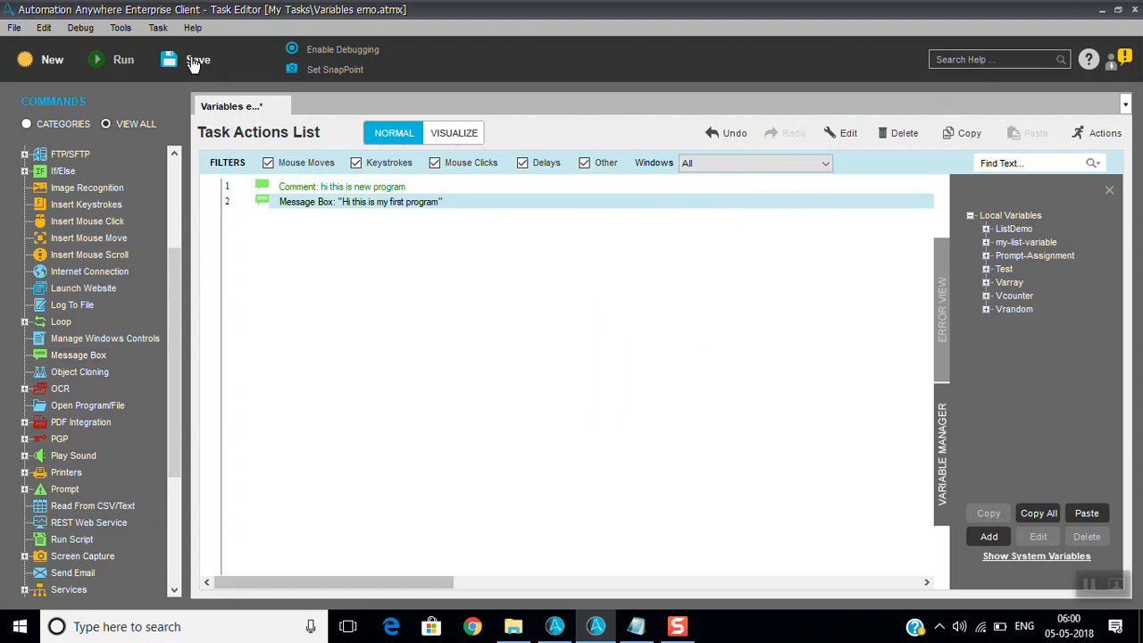
Step: Save the Variables emo task and run it
click(197, 59)
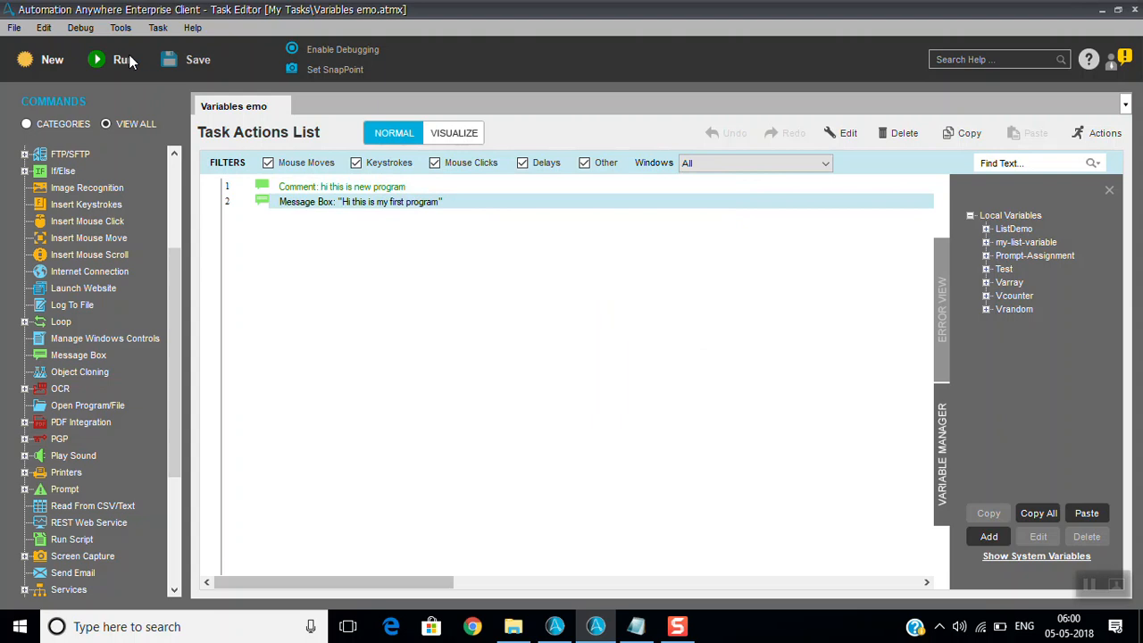
click(122, 59)
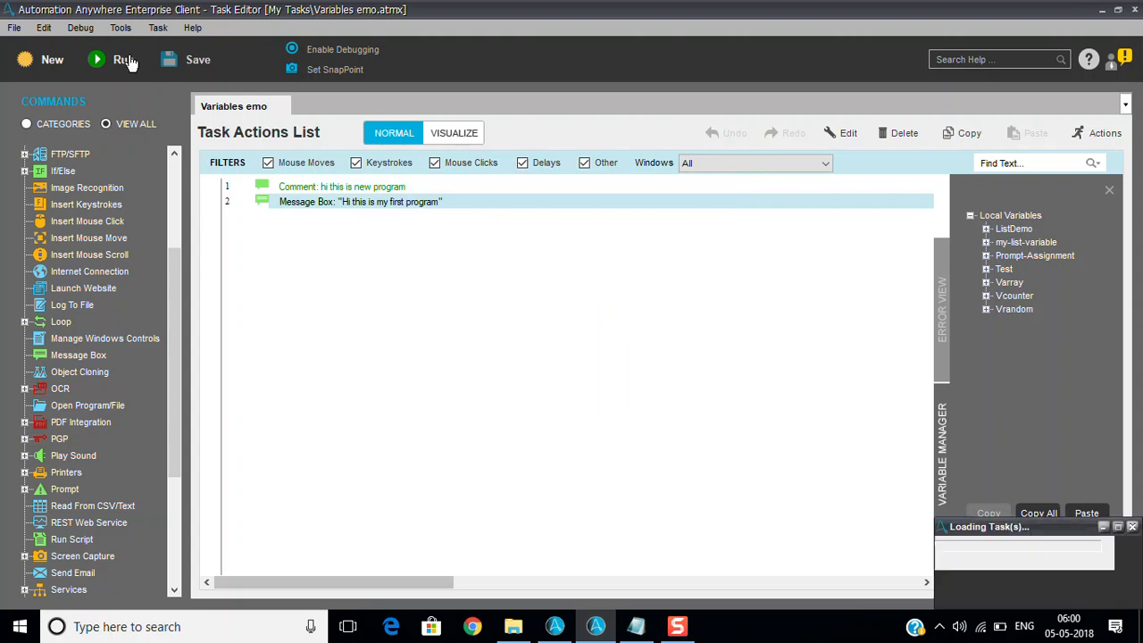
click(123, 59)
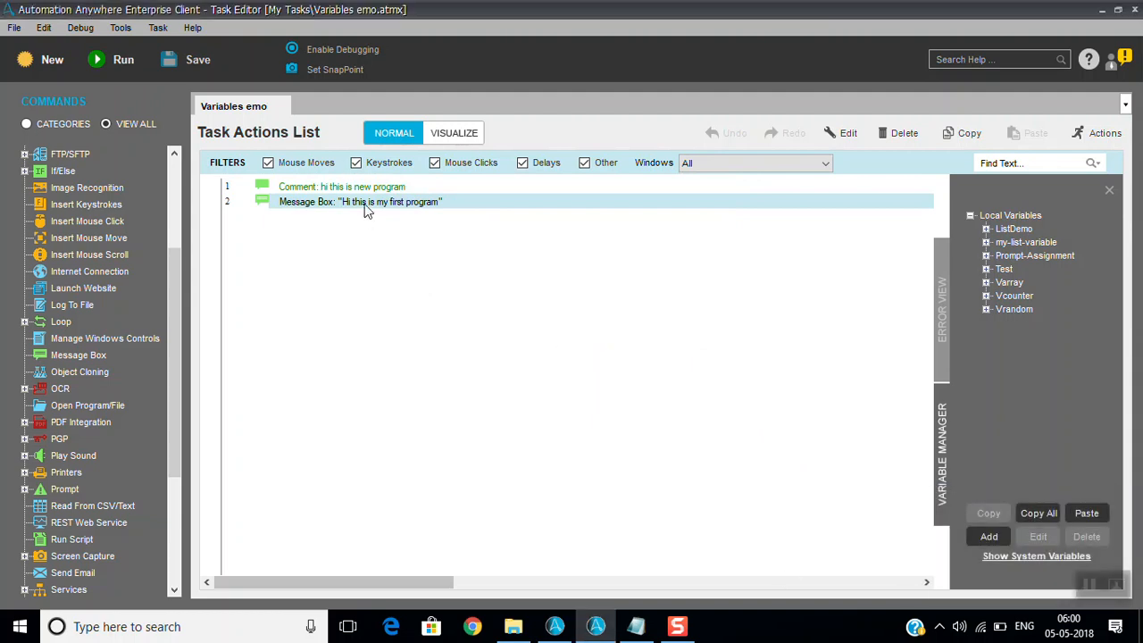
Step: Edit the Message Box: scrollbar after 3 lines, extra message lines, auto-close after 5 seconds
double_click(360, 200)
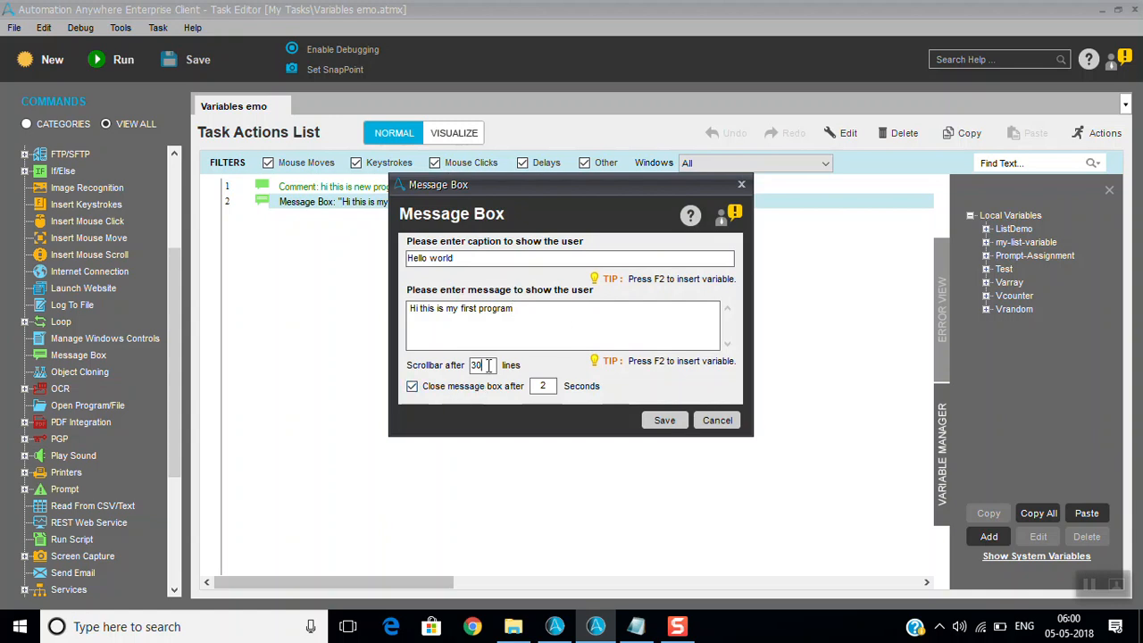
key(backspace)
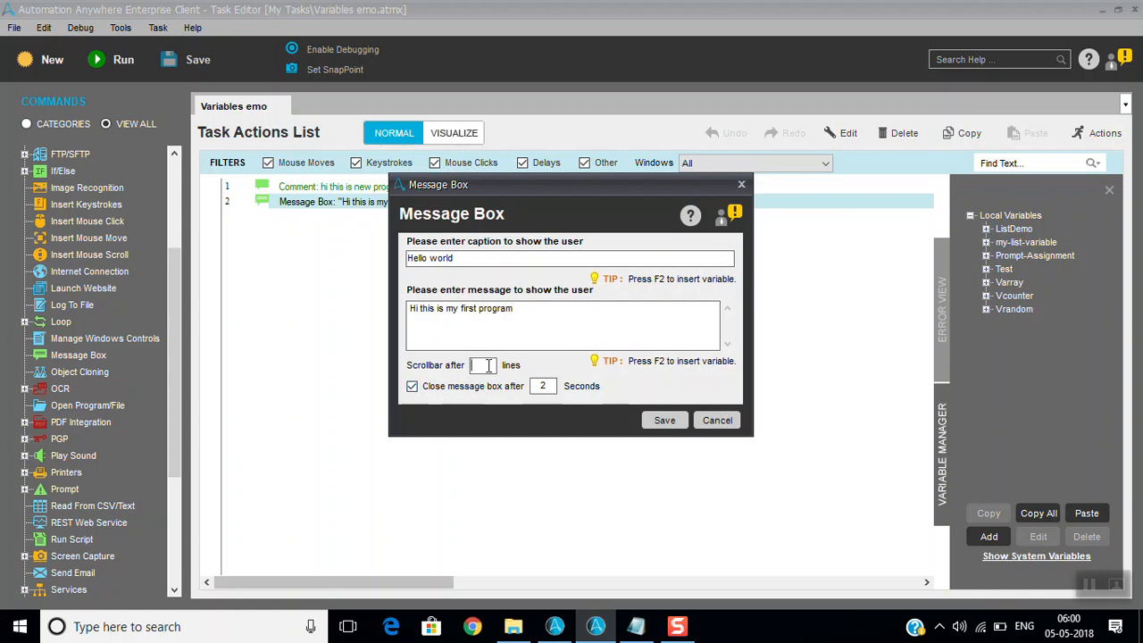
text(3)
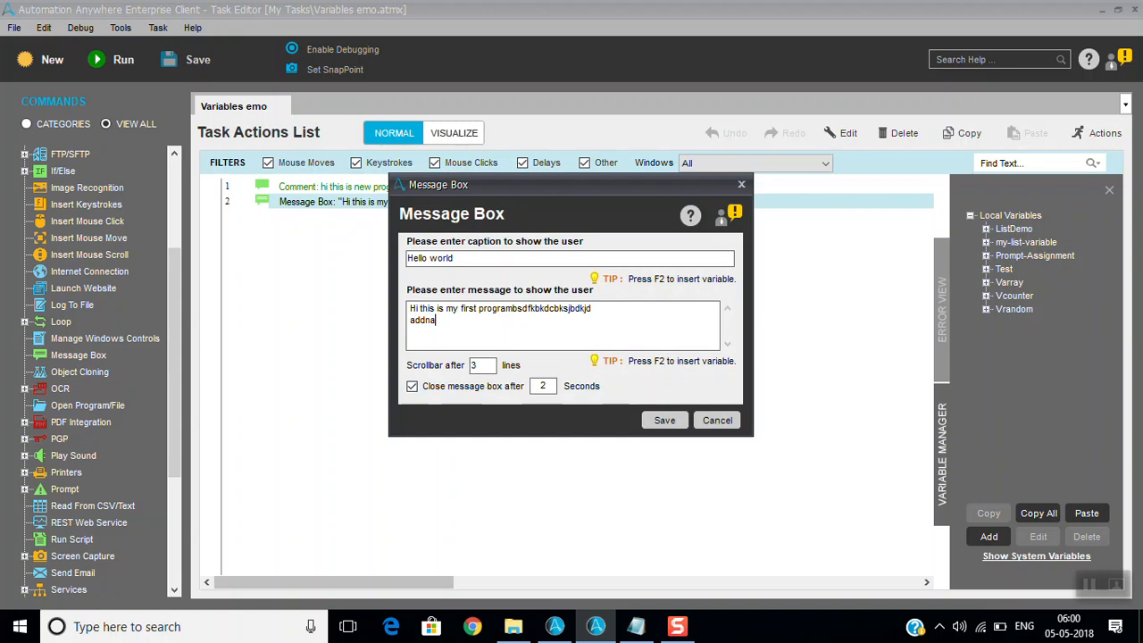
text(djas)
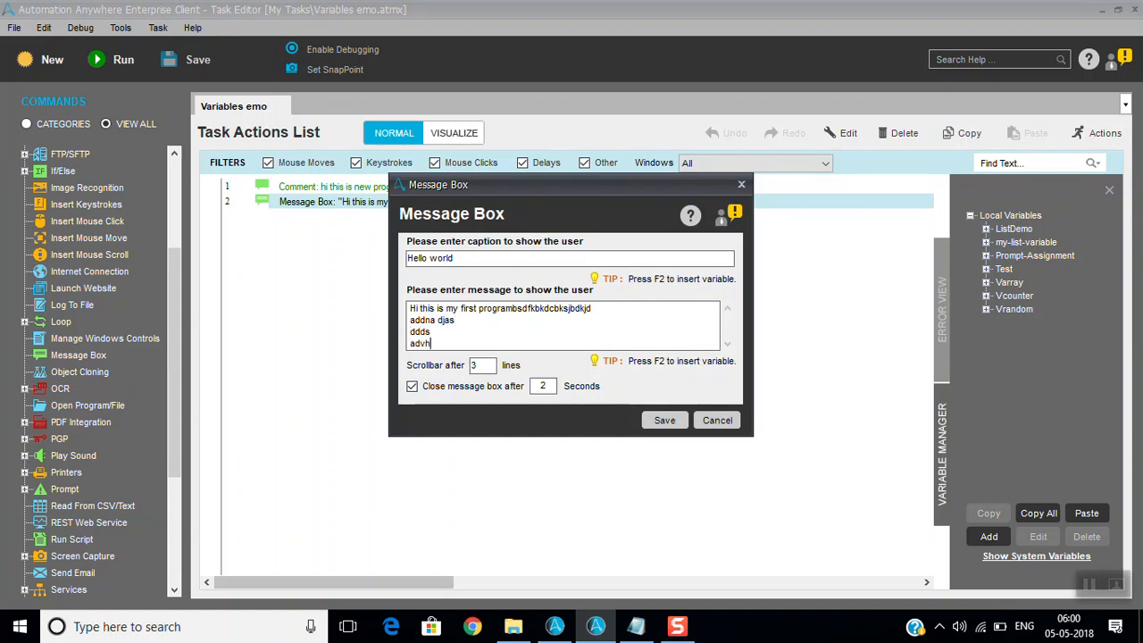
text(afg)
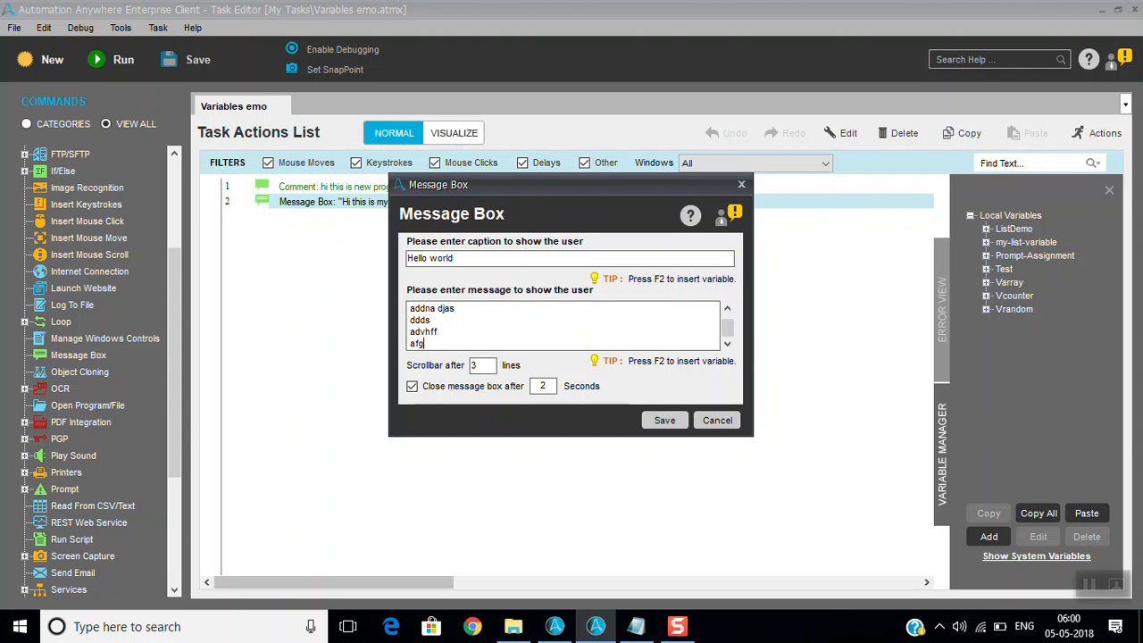
text(graf)
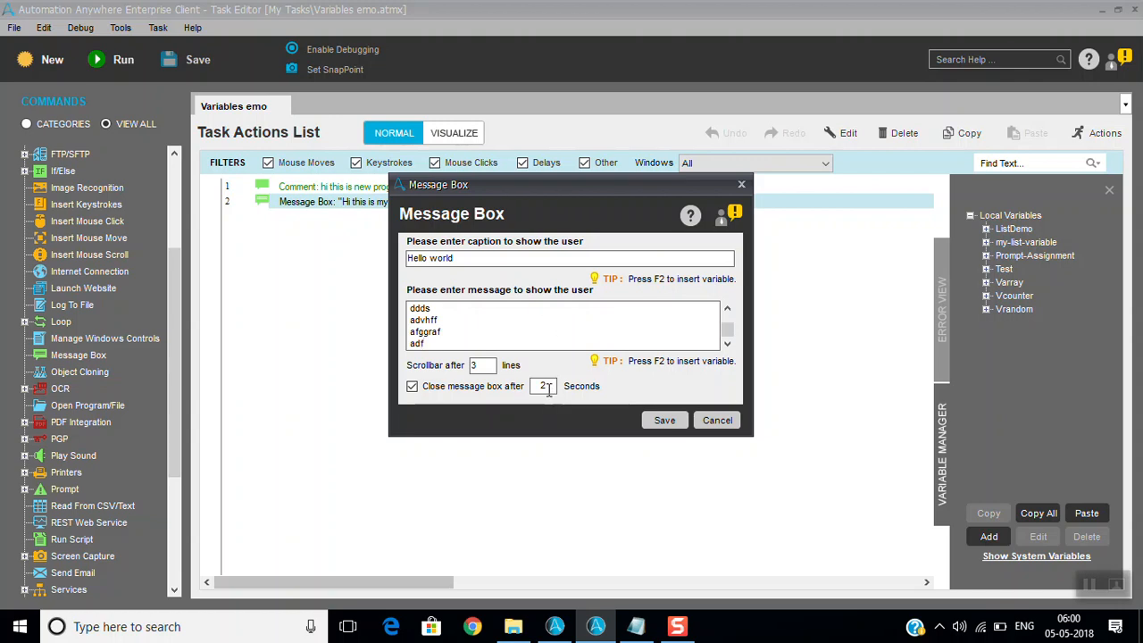
text(5)
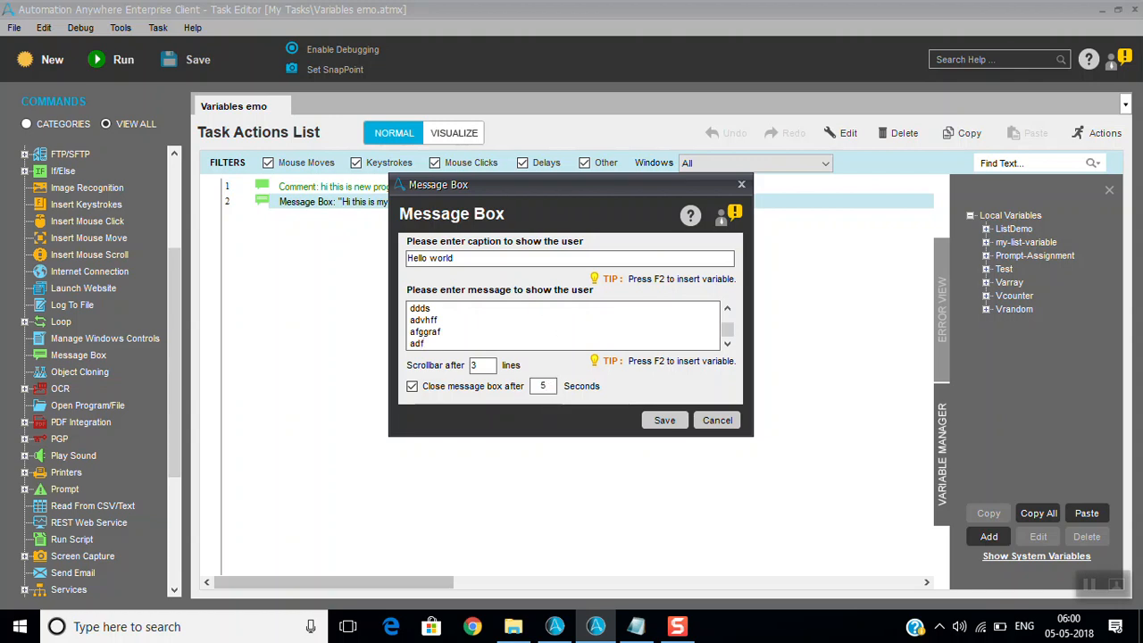
click(664, 420)
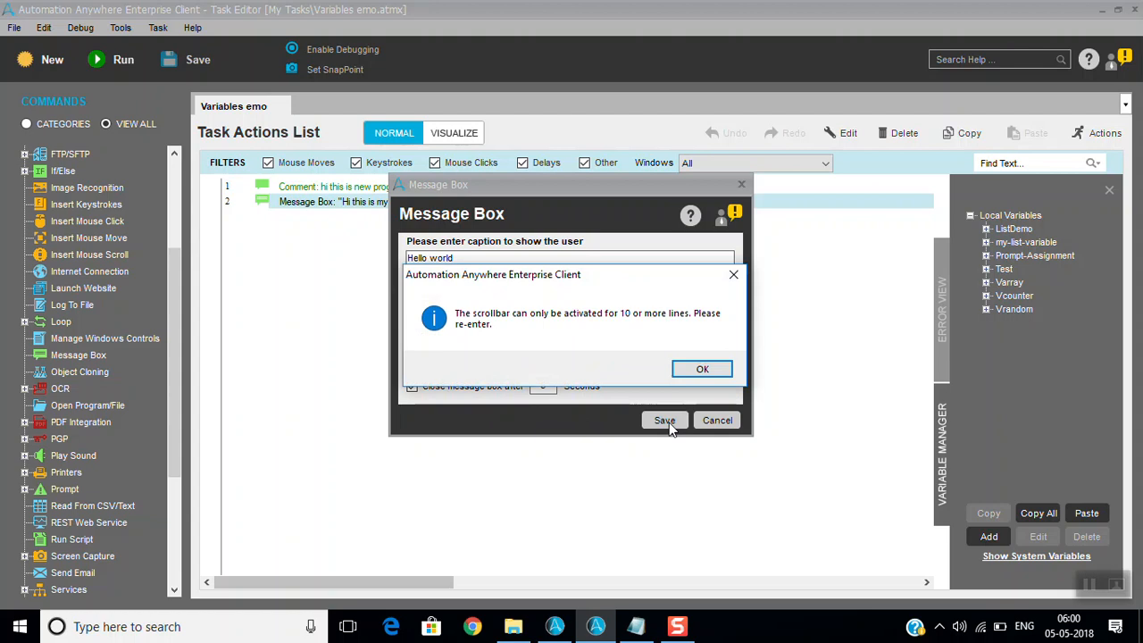
mouse_move(622, 377)
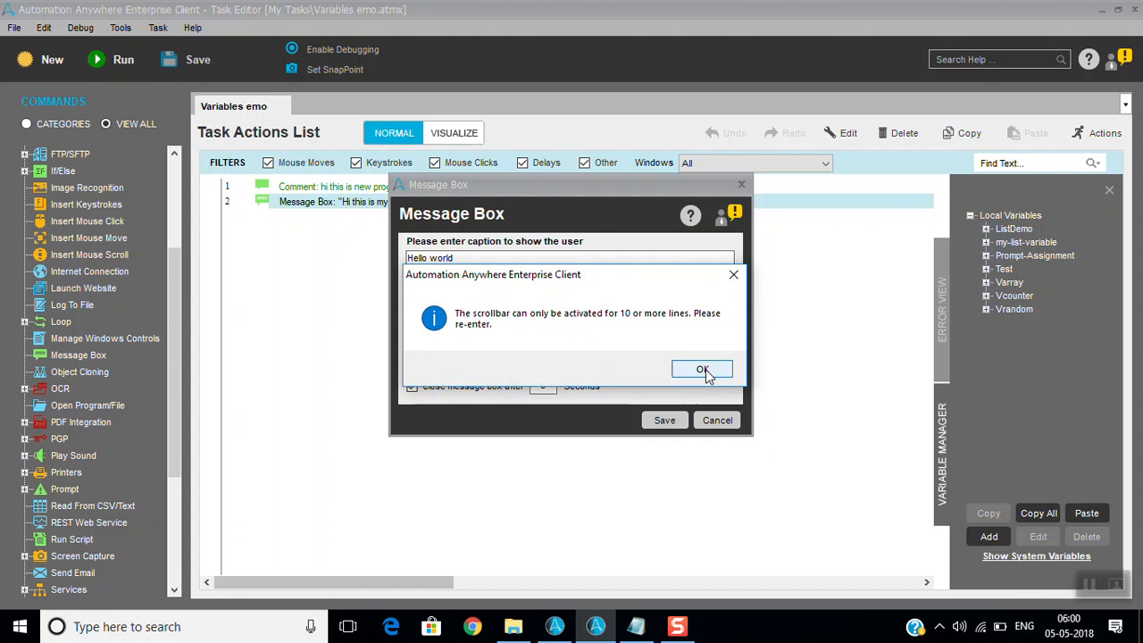
Step: Acknowledge the 10-line minimum warning, set Scrollbar after 10, add more lines and apply
click(702, 369)
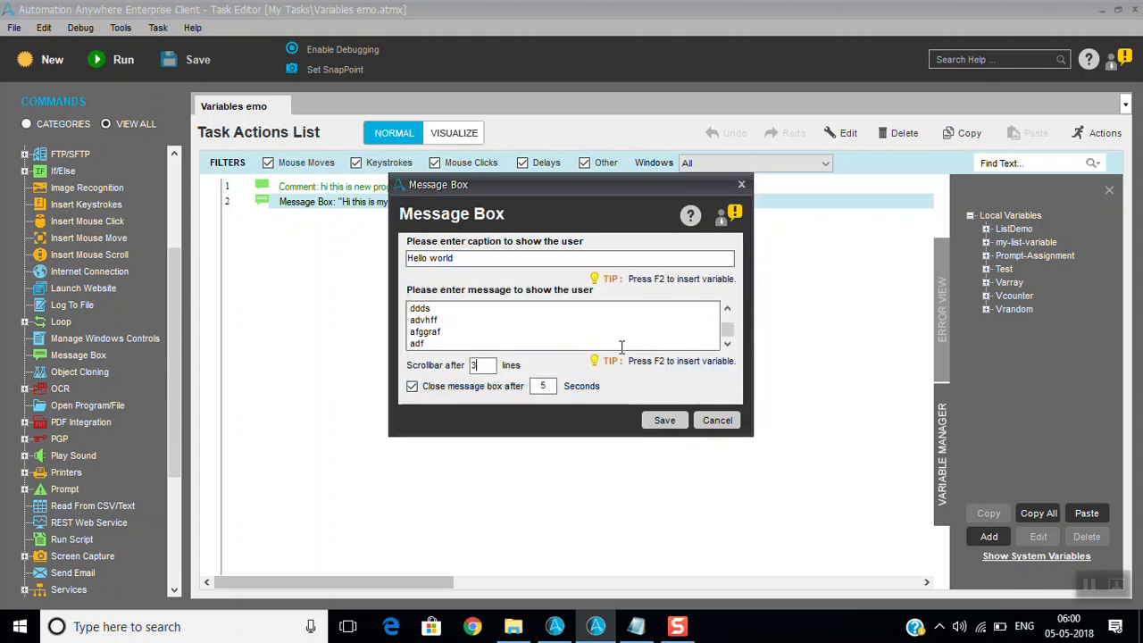
text(10)
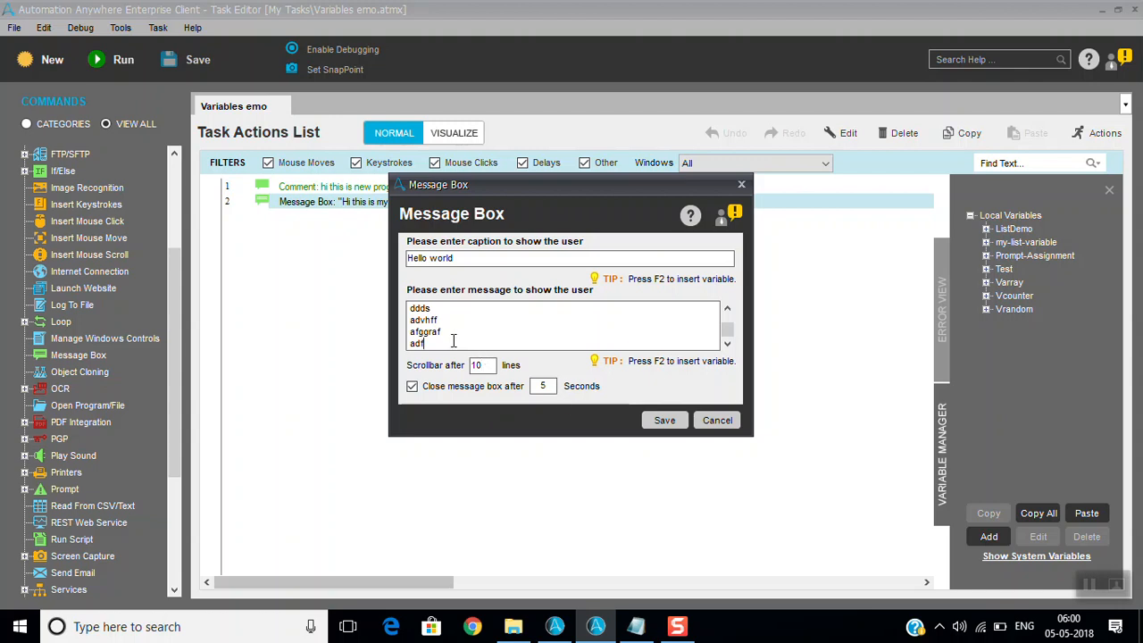
text(asdf)
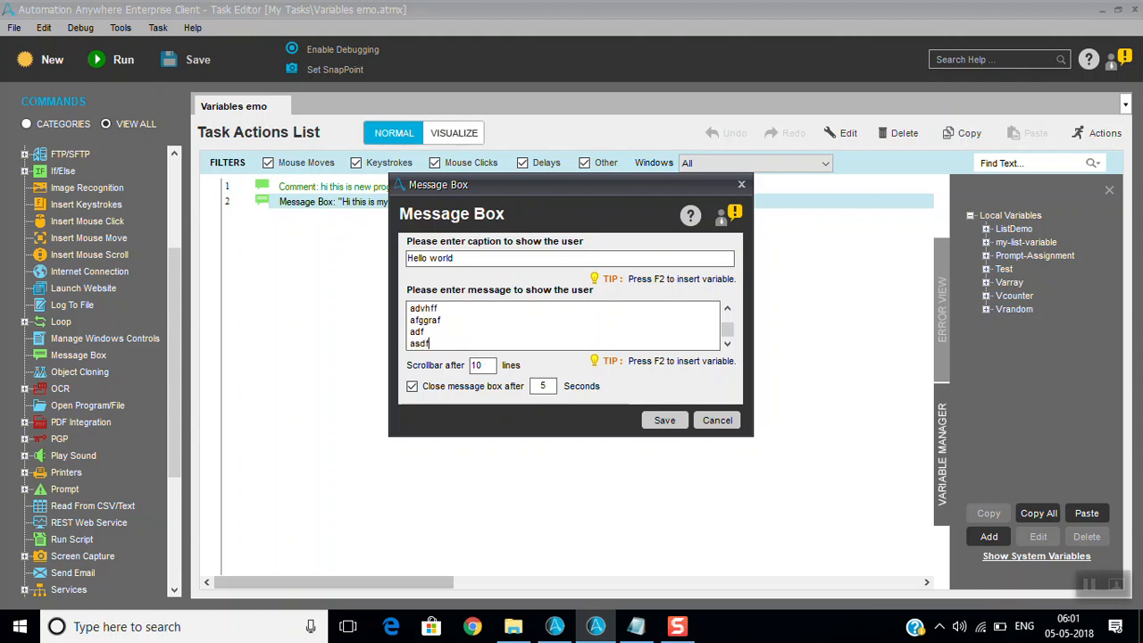
text(ed)
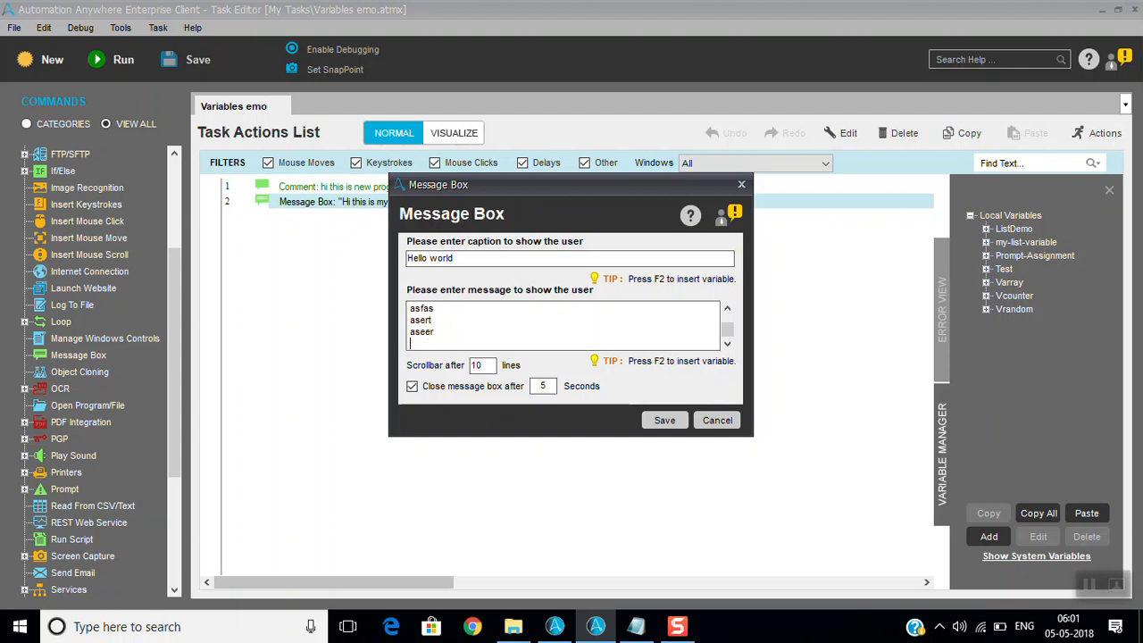
text(aseeff)
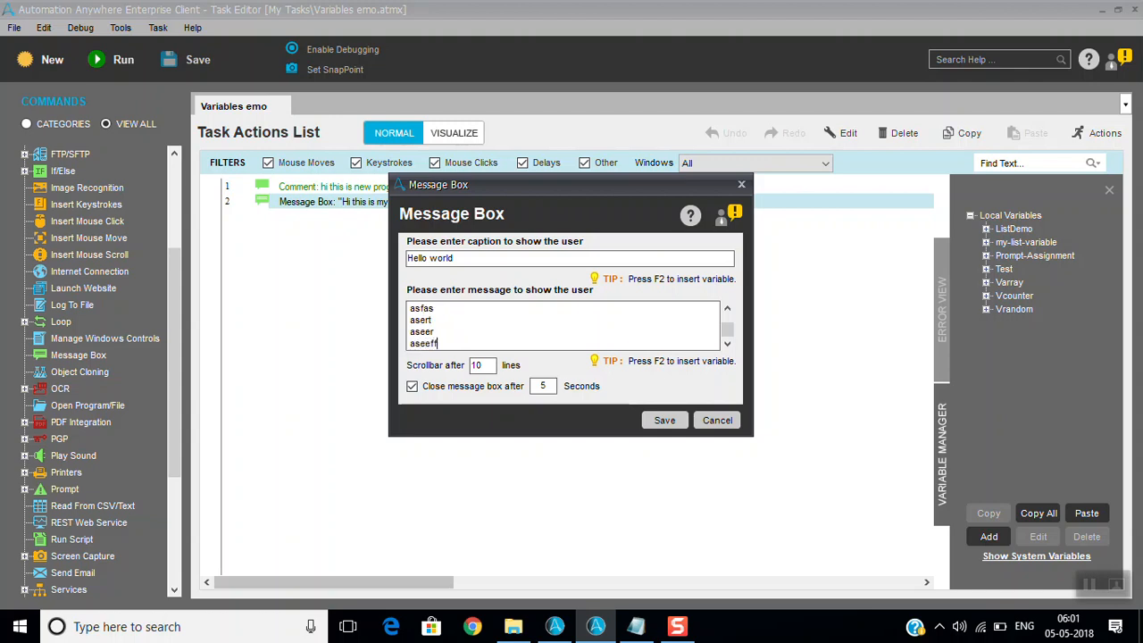
click(664, 420)
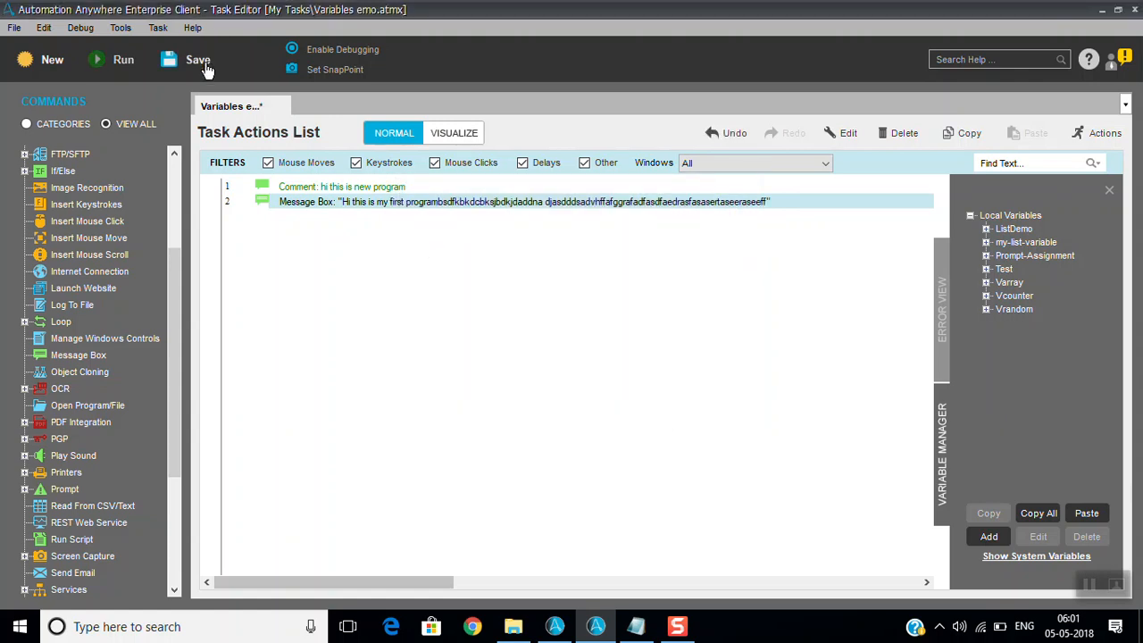
Step: Save and run the task to show the scrolling multi-line Hello world message
click(197, 59)
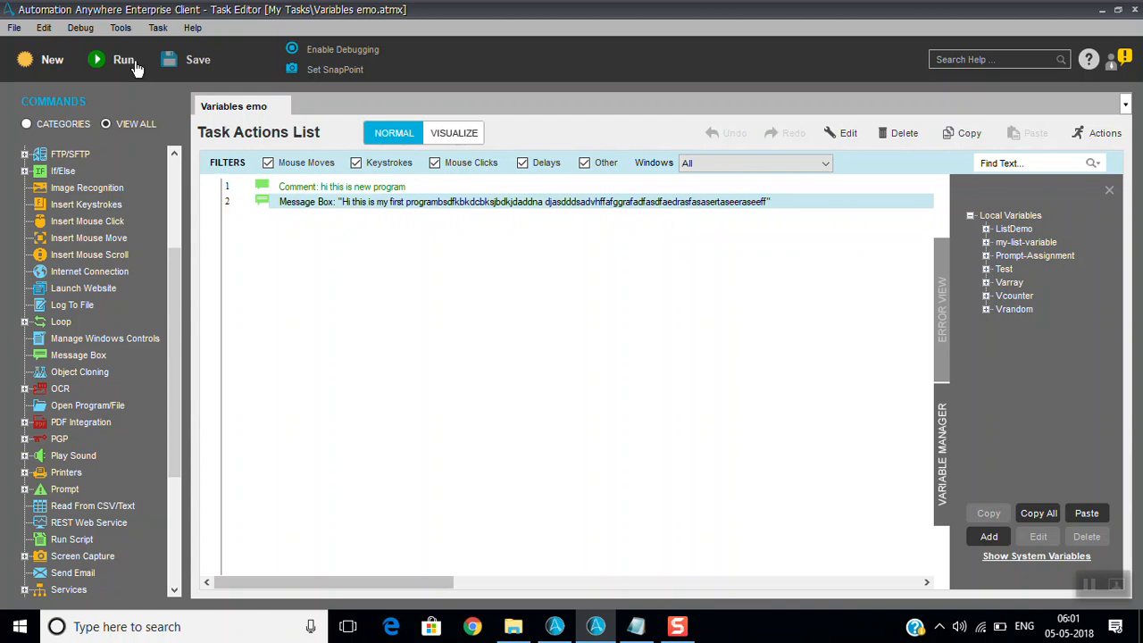
click(124, 59)
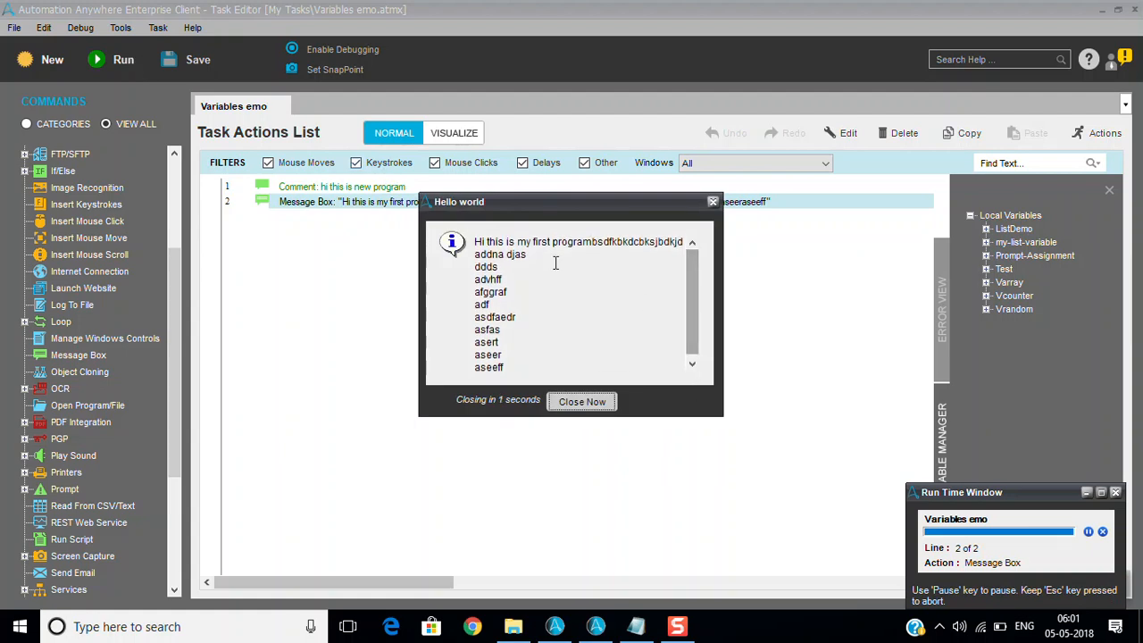
click(581, 401)
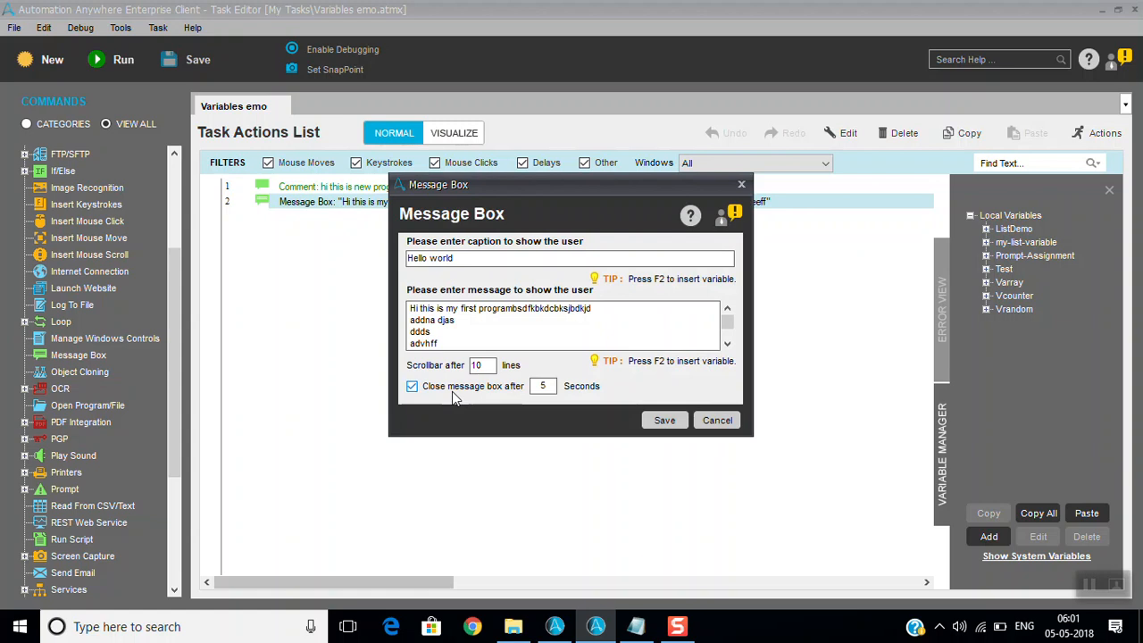
mouse_move(523, 394)
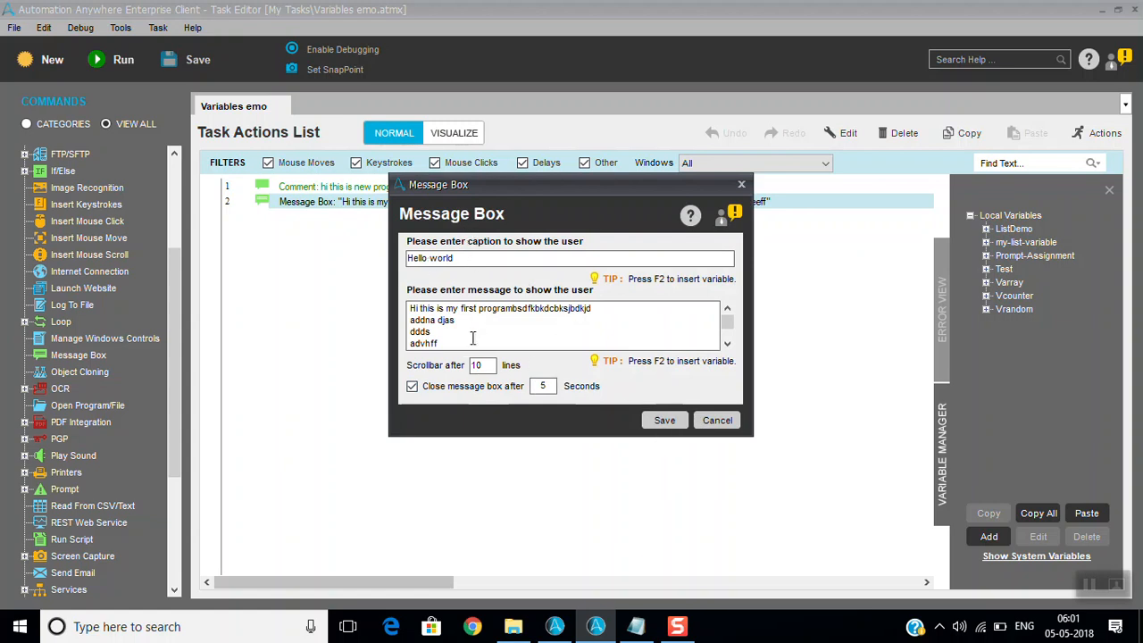
Step: Add lines 'adrrase' and 'aer' to the message box text and apply the change
text(adrrase)
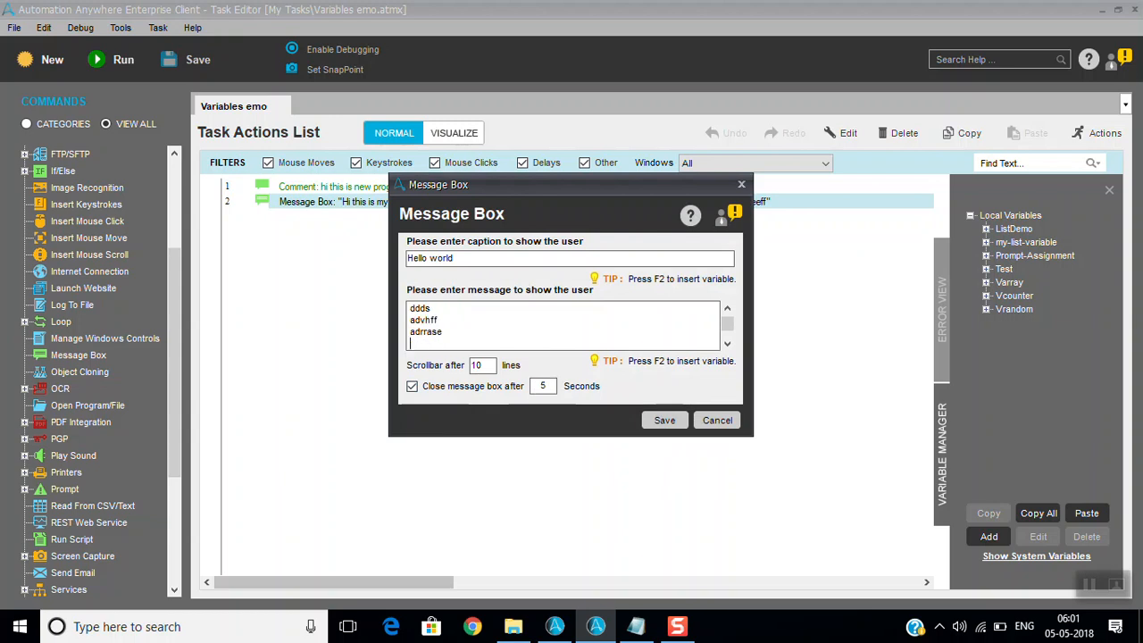
text(aer)
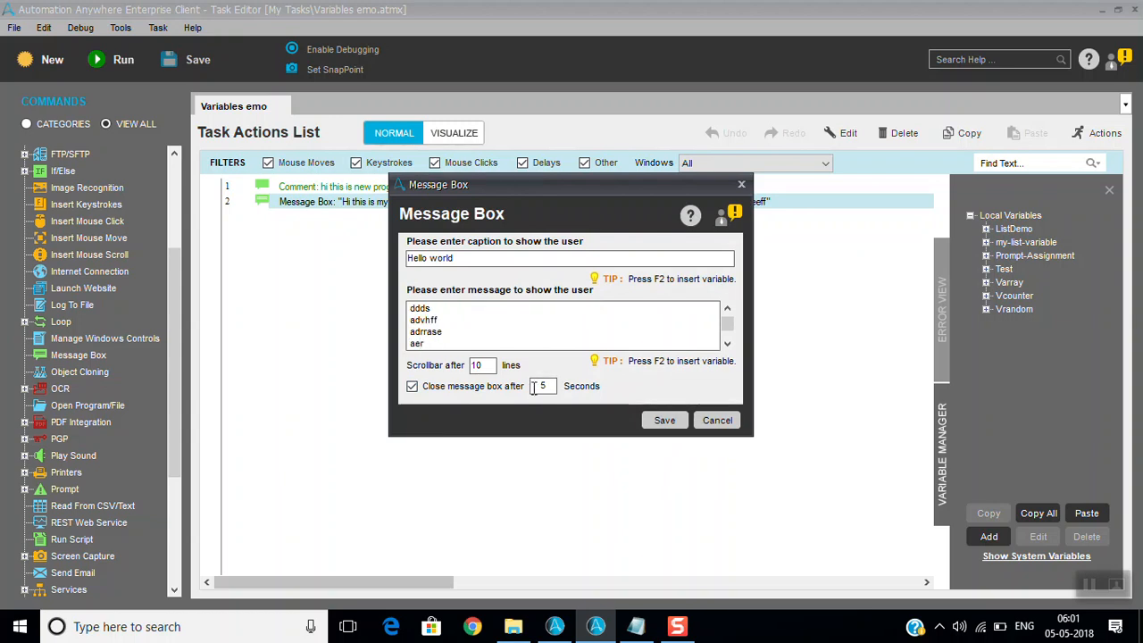
click(664, 419)
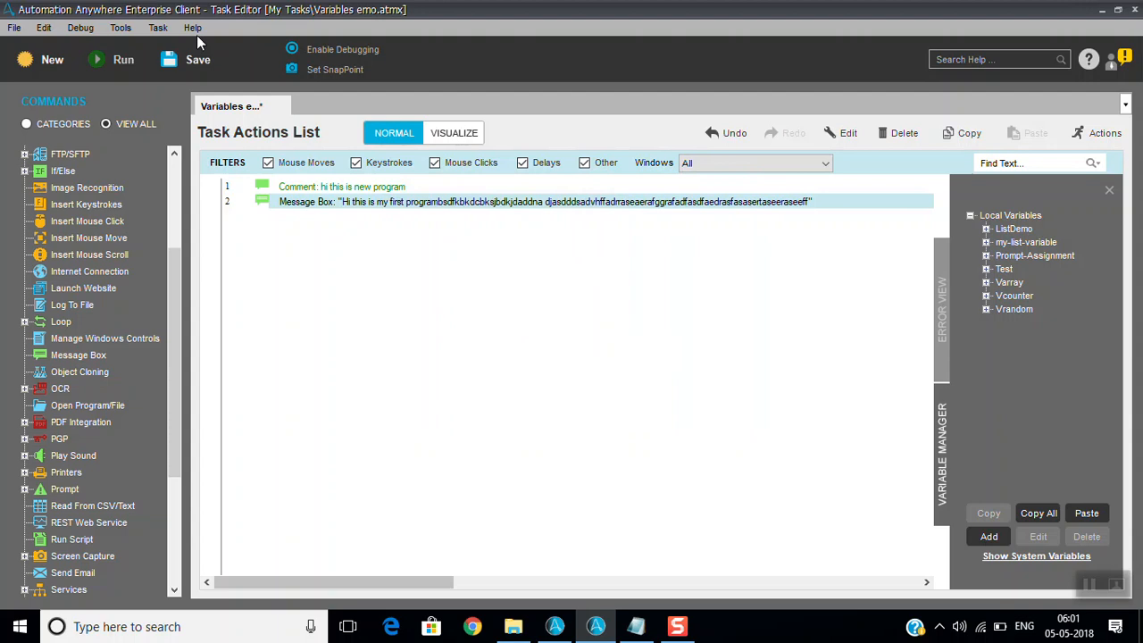
mouse_move(133, 70)
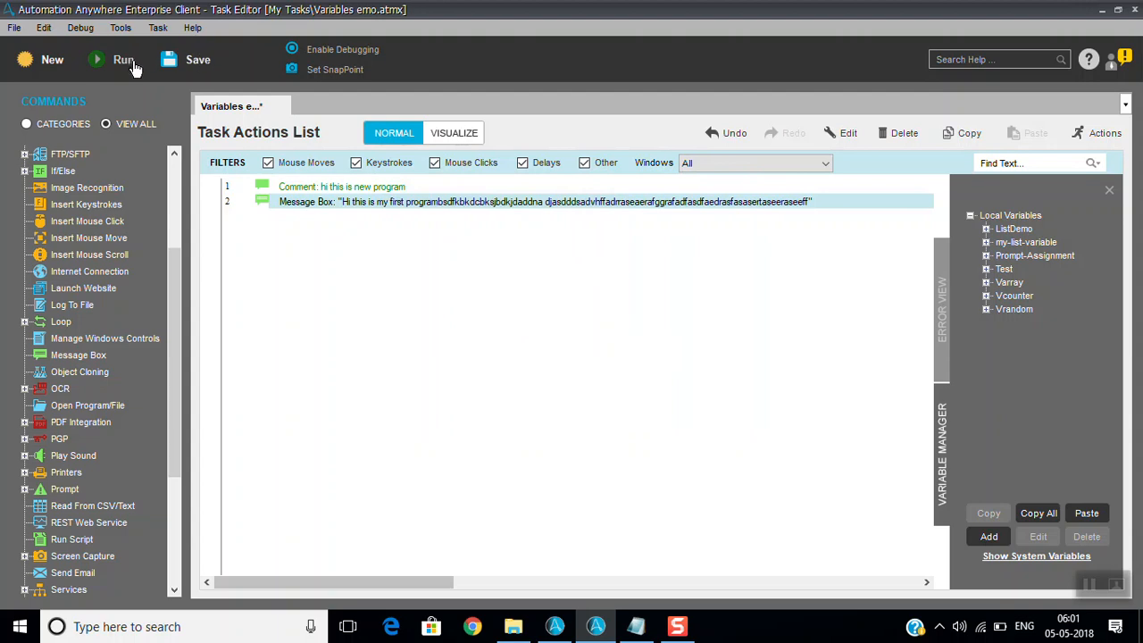
Step: Save the task and run it to display the updated multi-line message
click(197, 60)
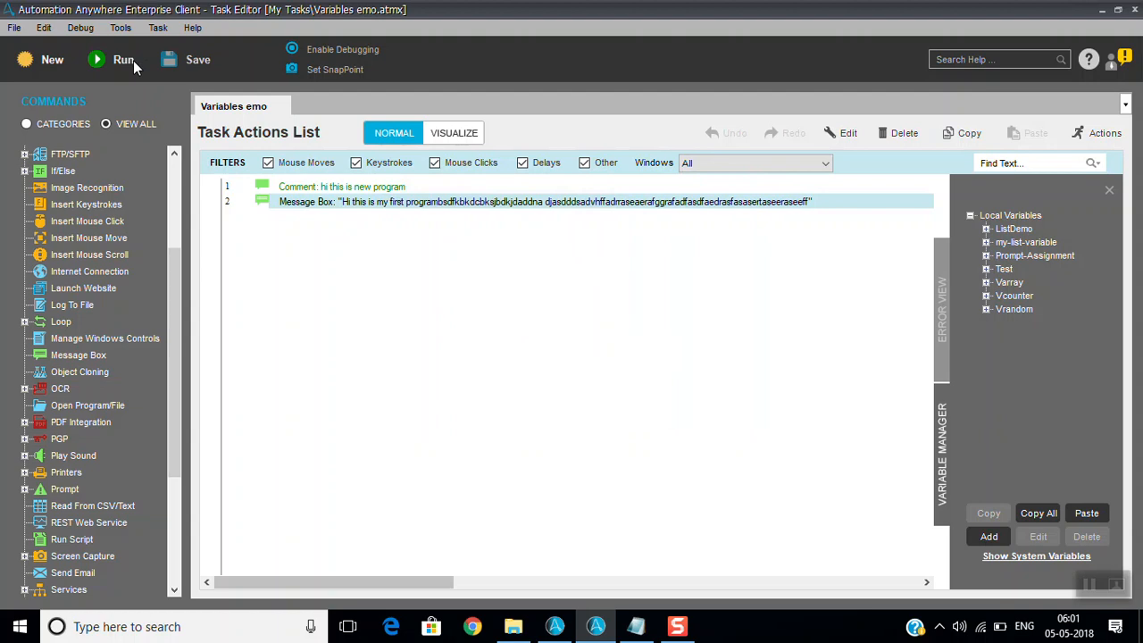
click(123, 59)
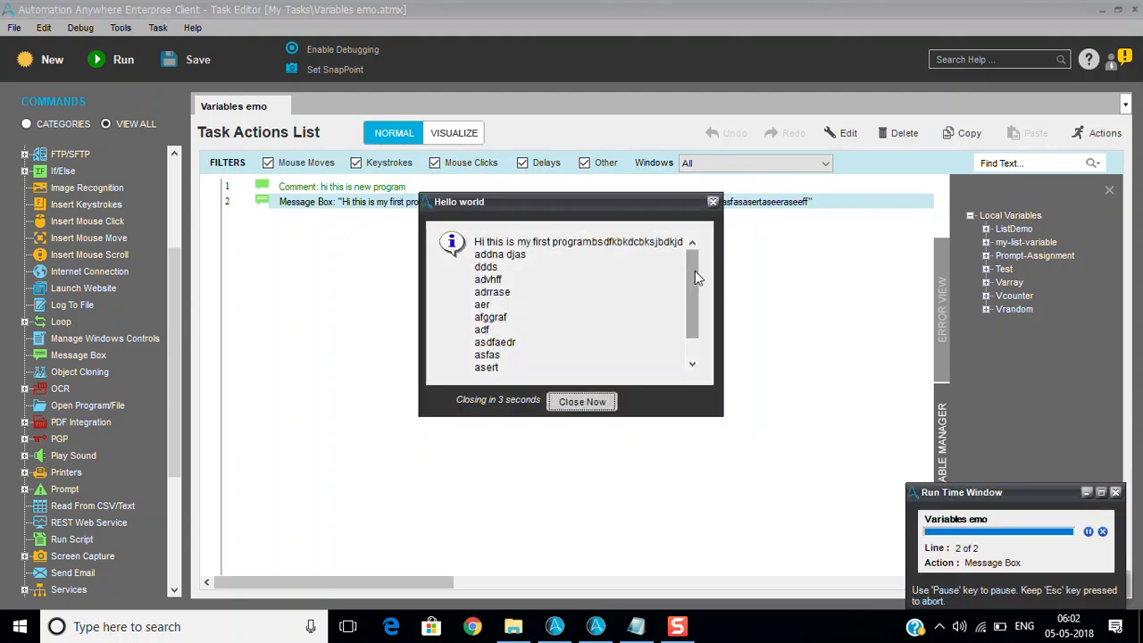
mouse_move(437, 212)
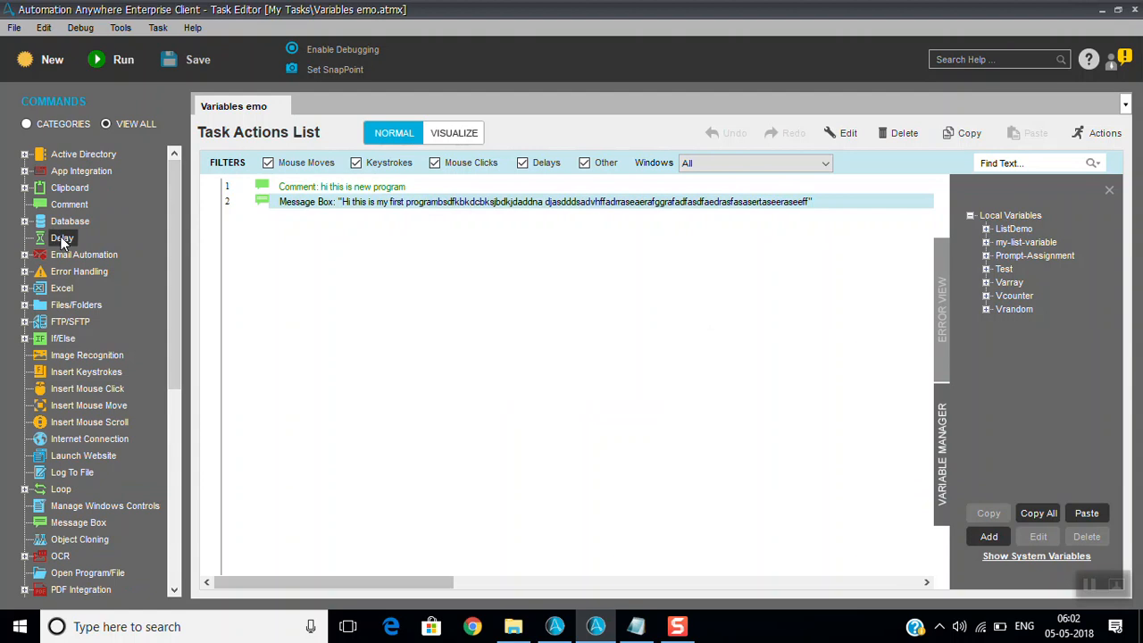
mouse_move(321, 241)
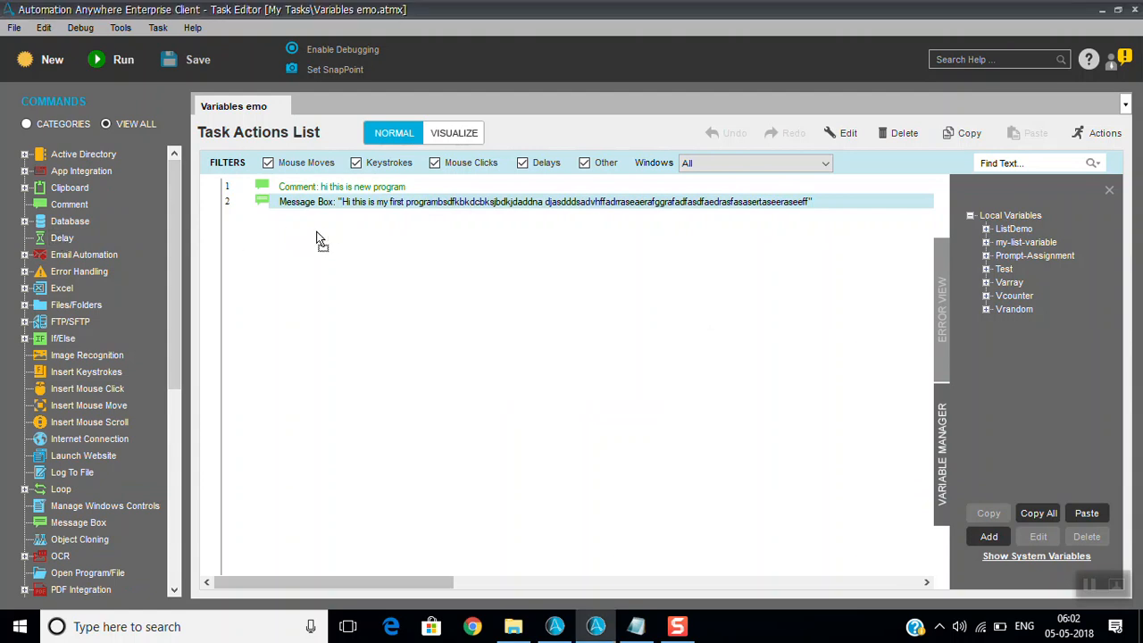
Step: Add a Delay command, browsing Wait for window and screen-change options before choosing Regular Delay
double_click(61, 238)
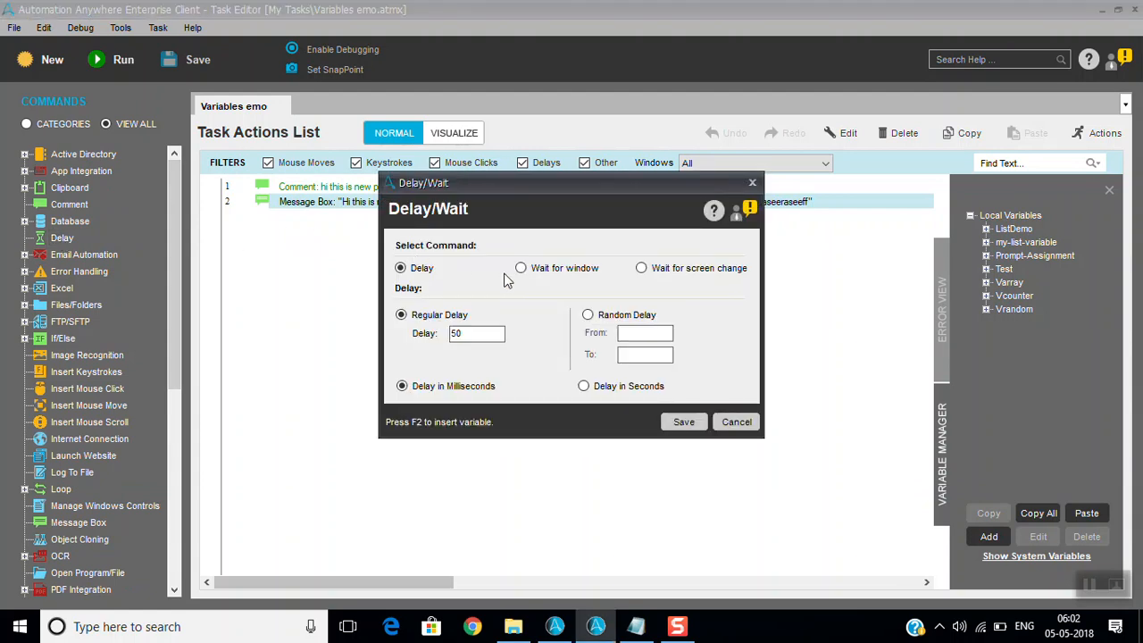
click(521, 268)
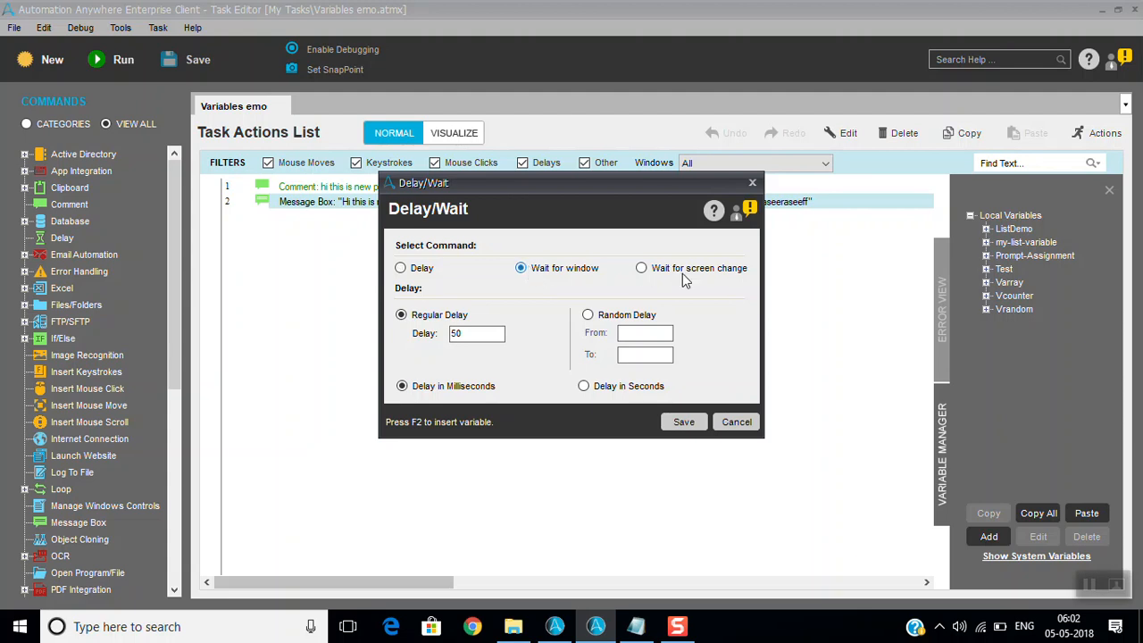
click(641, 267)
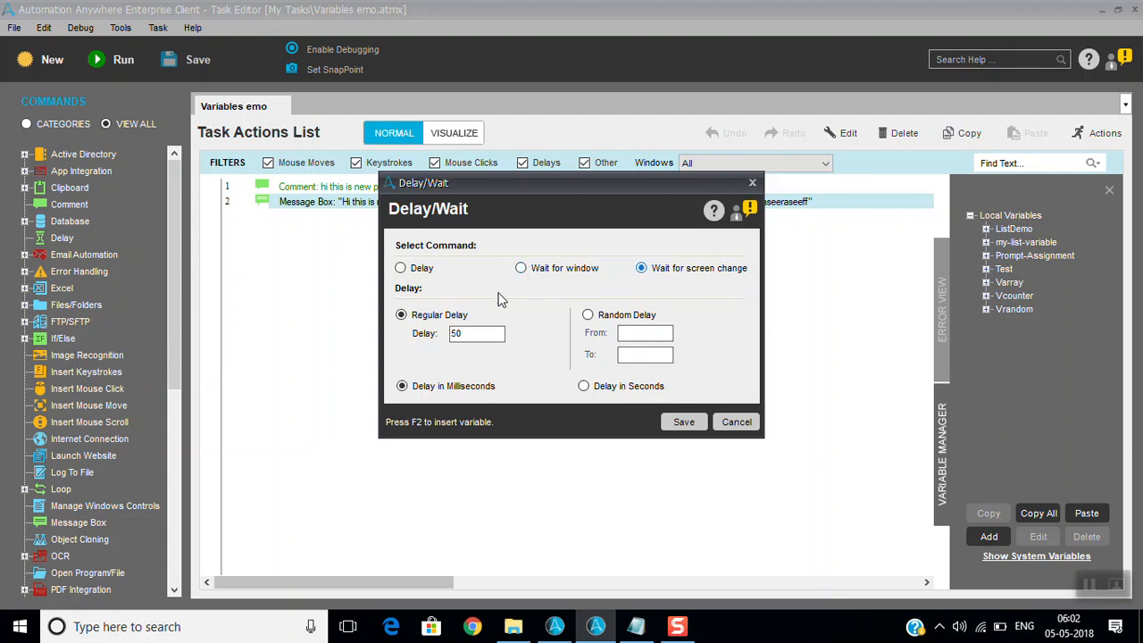
click(641, 268)
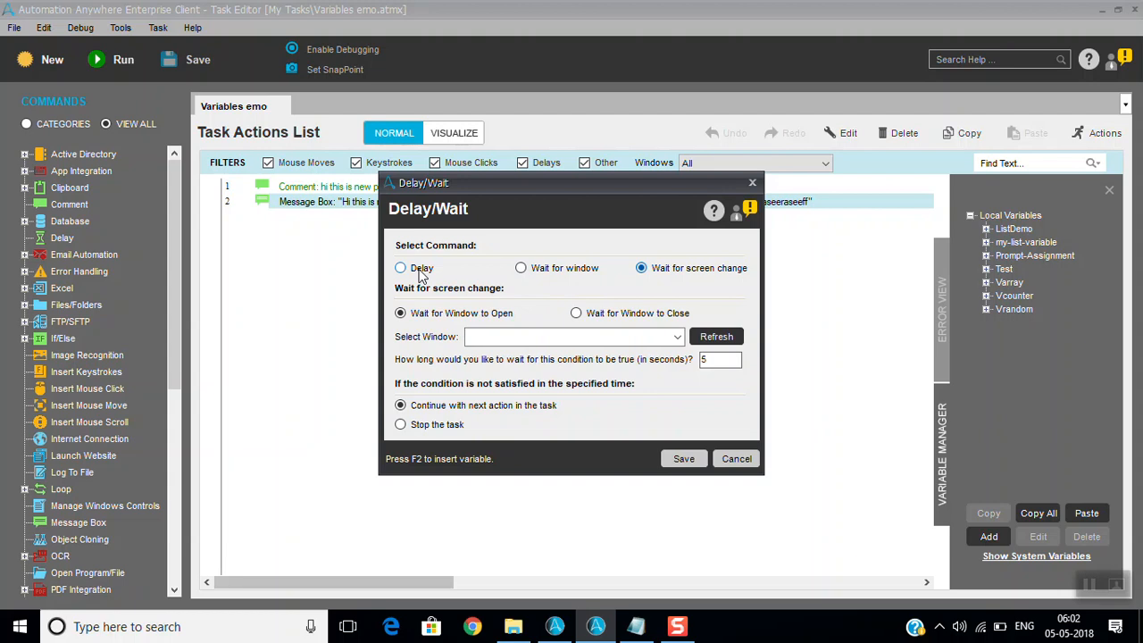
click(400, 267)
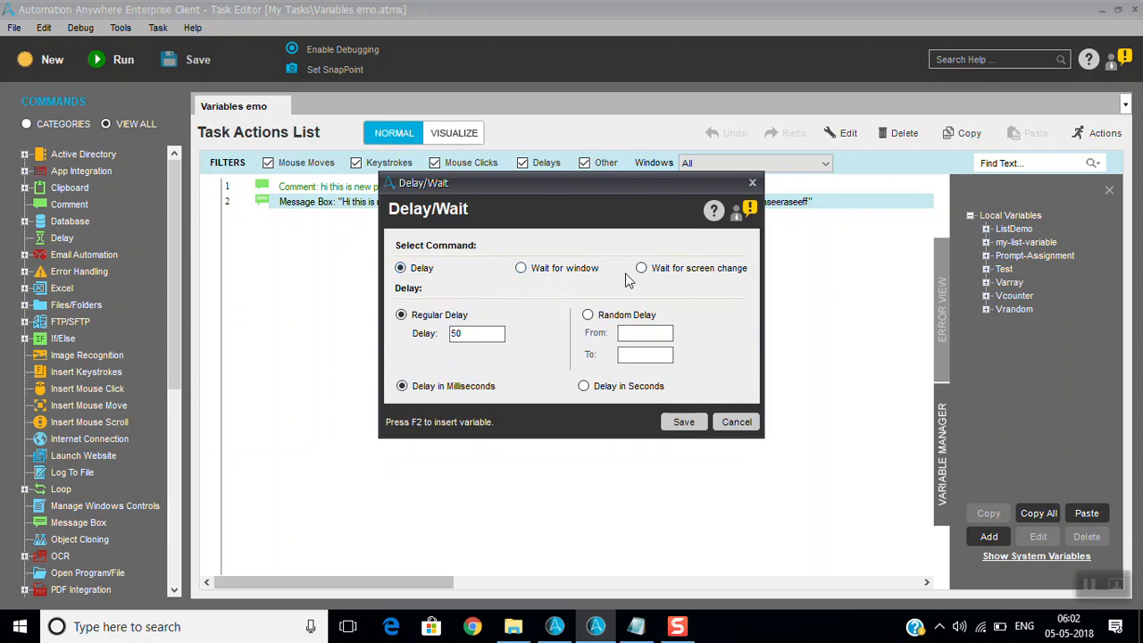
mouse_move(619, 278)
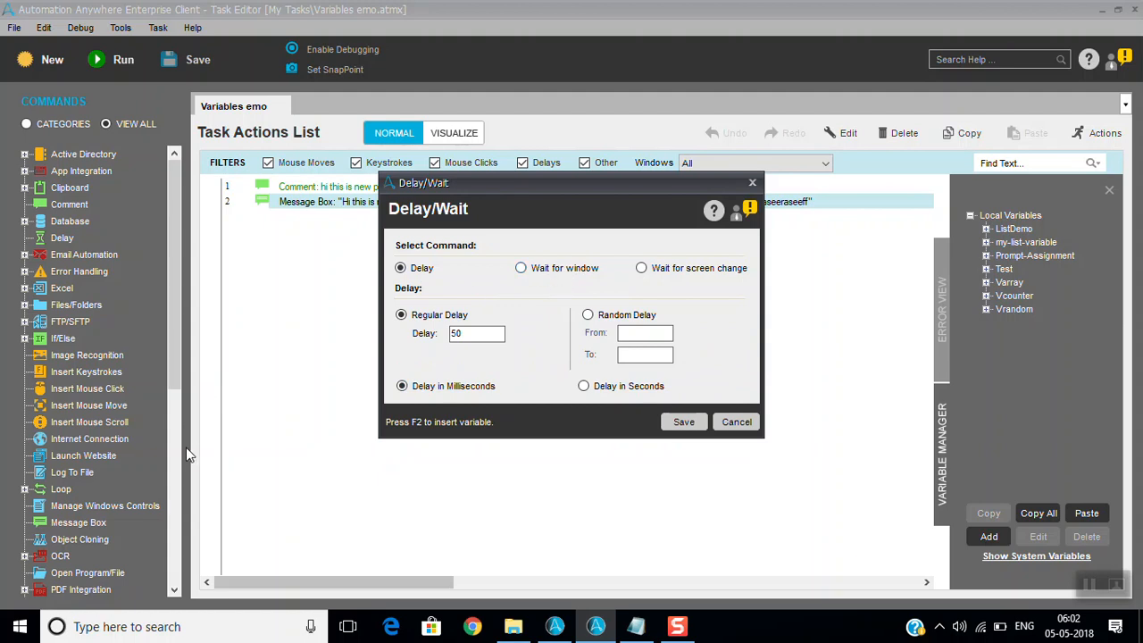
mouse_move(698, 289)
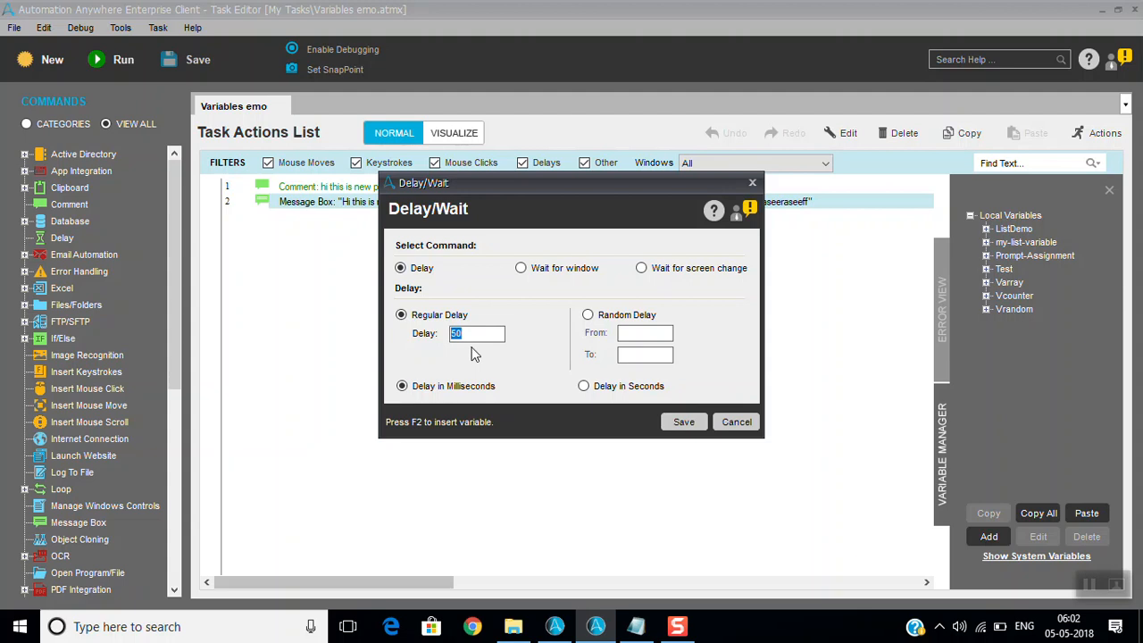
mouse_move(477, 351)
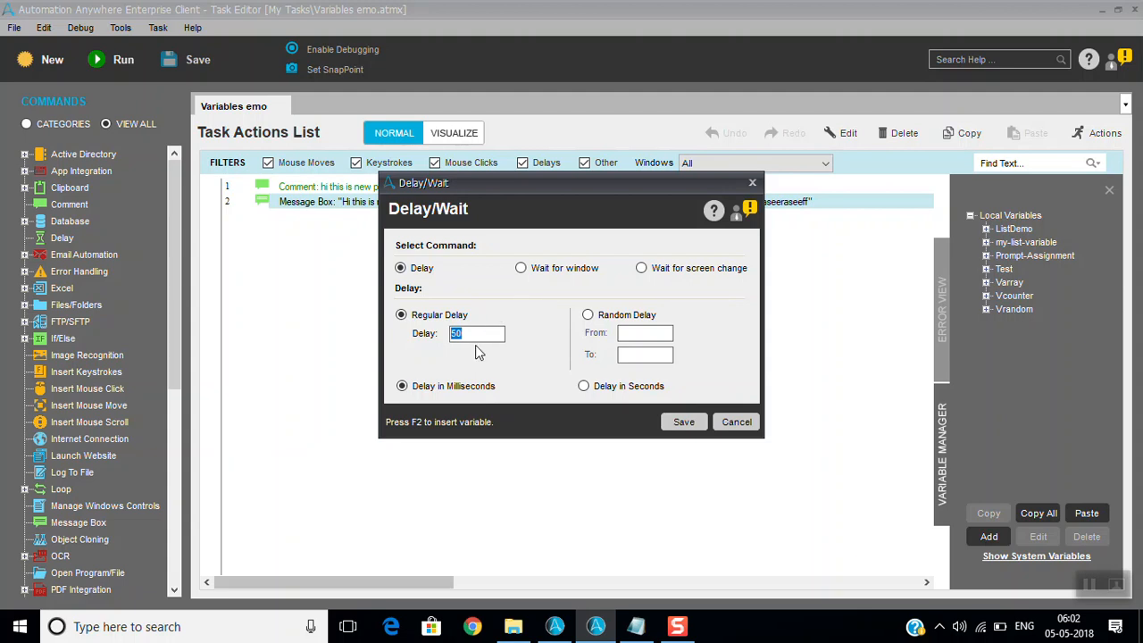
Step: Configure a fixed 5-second delay measured in seconds and add it before the Message Box
click(401, 385)
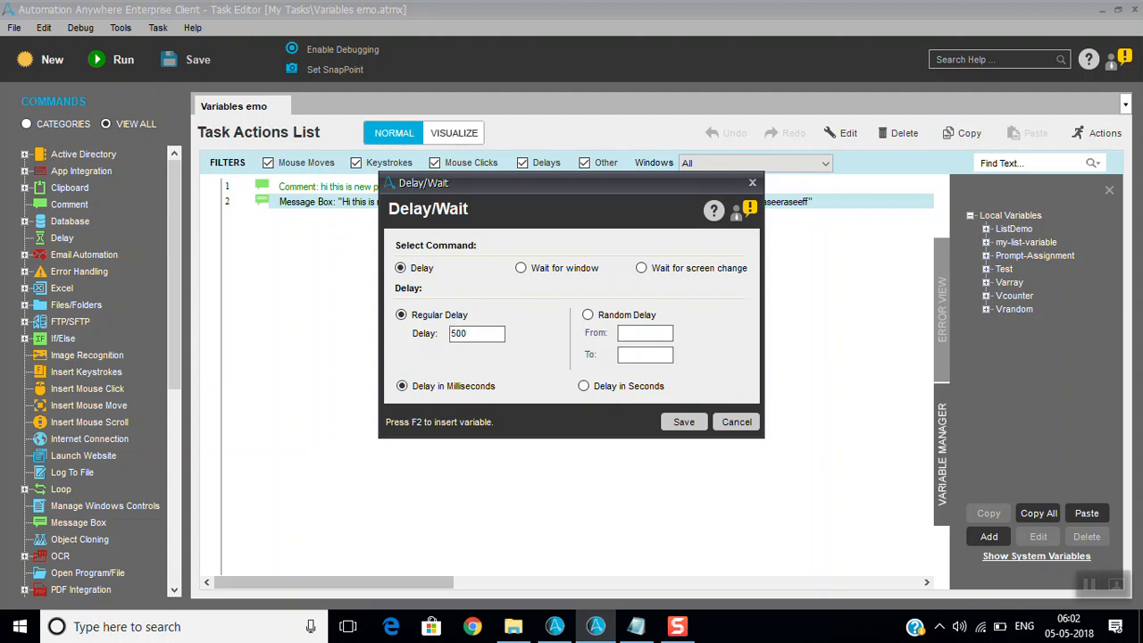
click(587, 314)
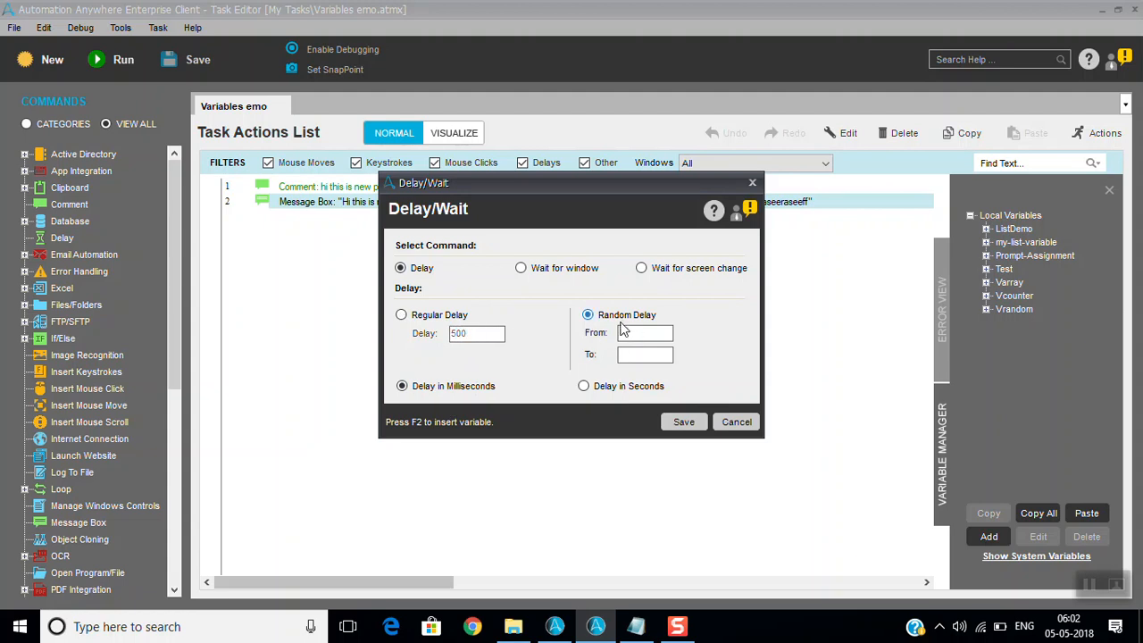
click(584, 386)
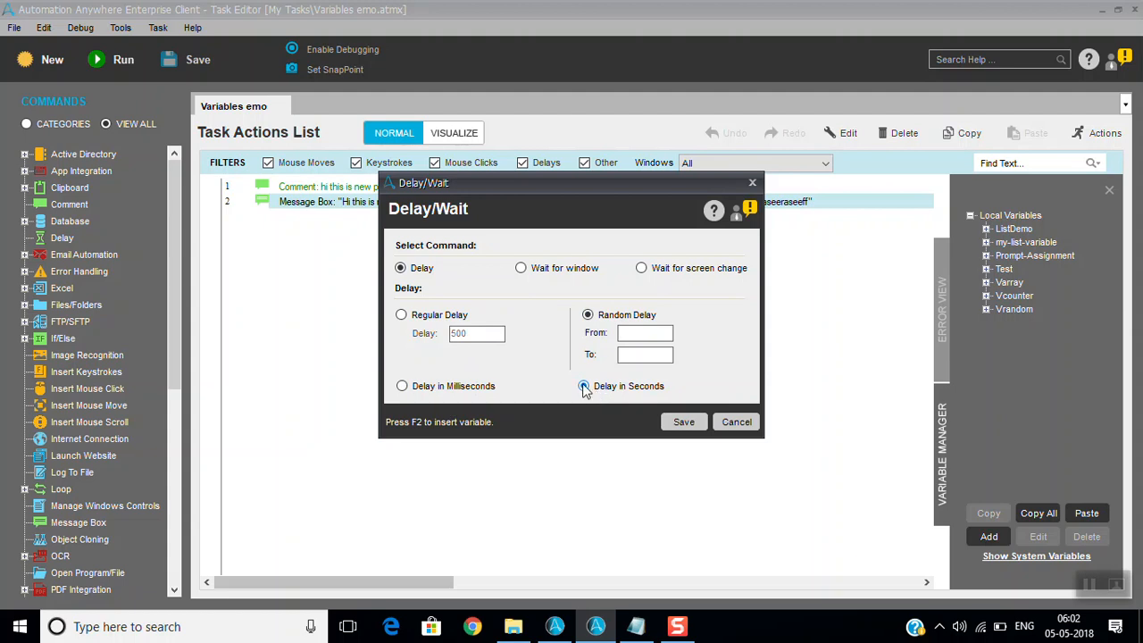
click(401, 314)
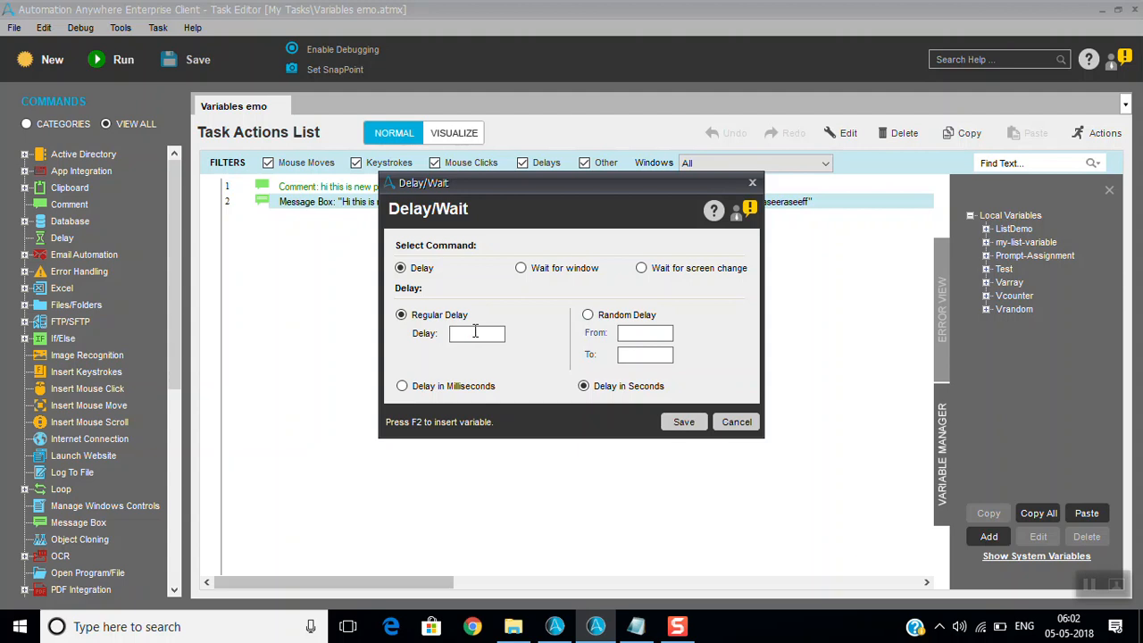
text(5)
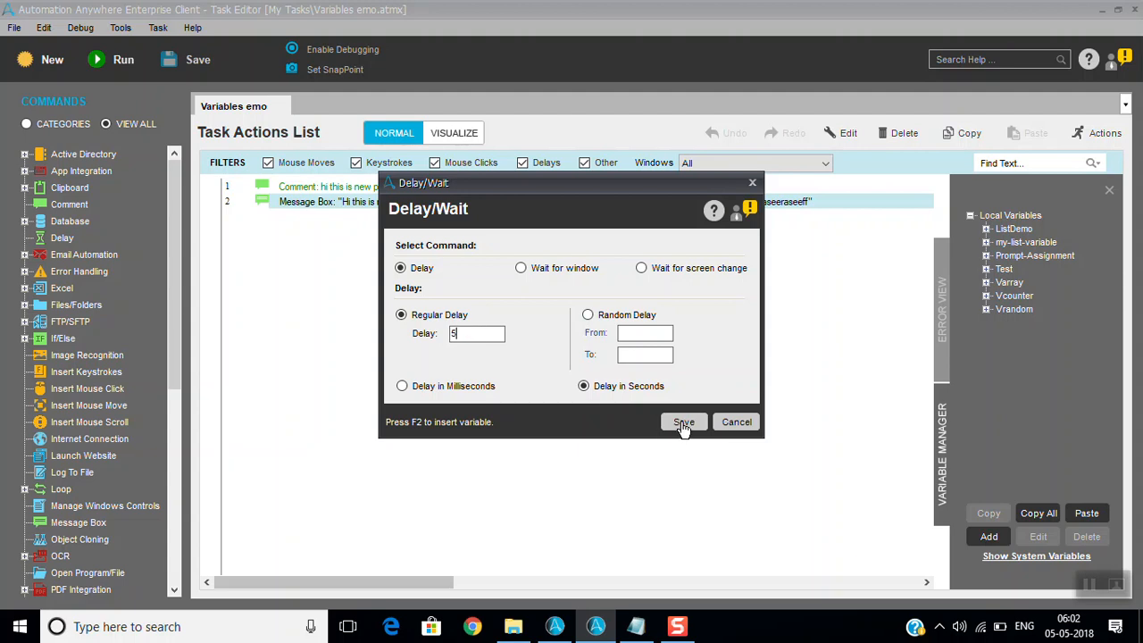
click(683, 421)
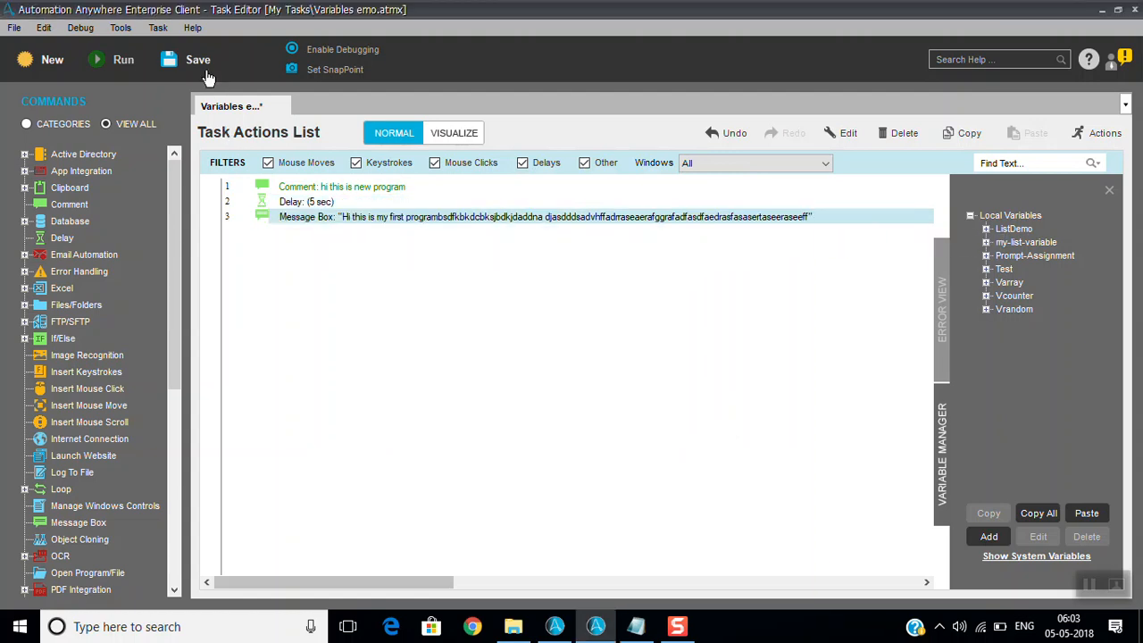
Step: Save the task with the 5-second delay and run it until the Hello world message shows
click(198, 59)
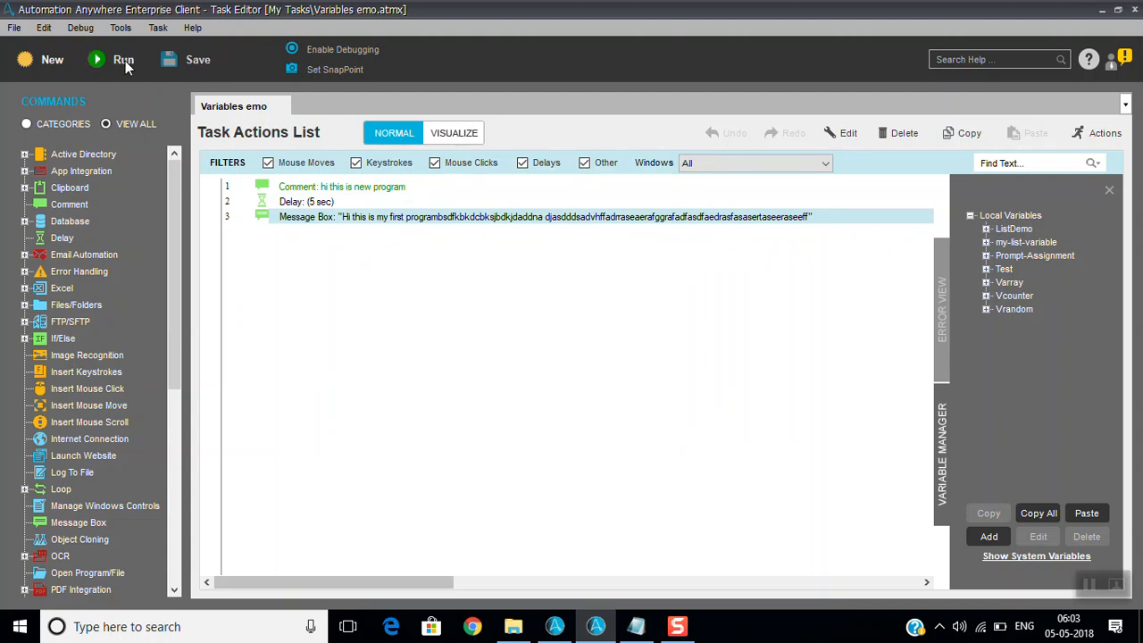
click(123, 59)
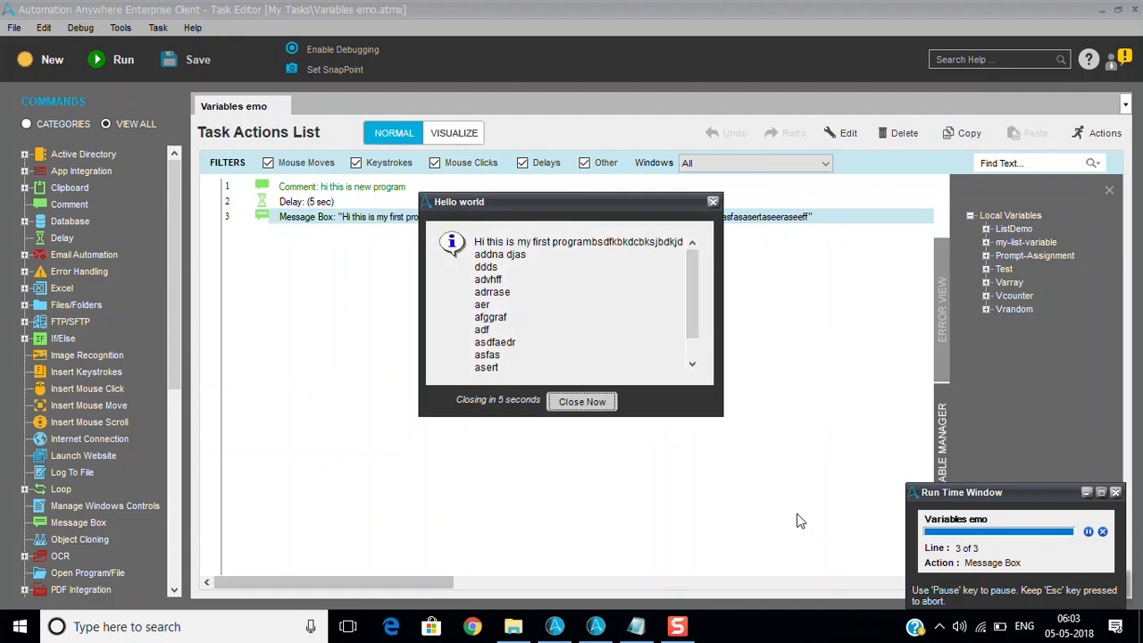
mouse_move(647, 382)
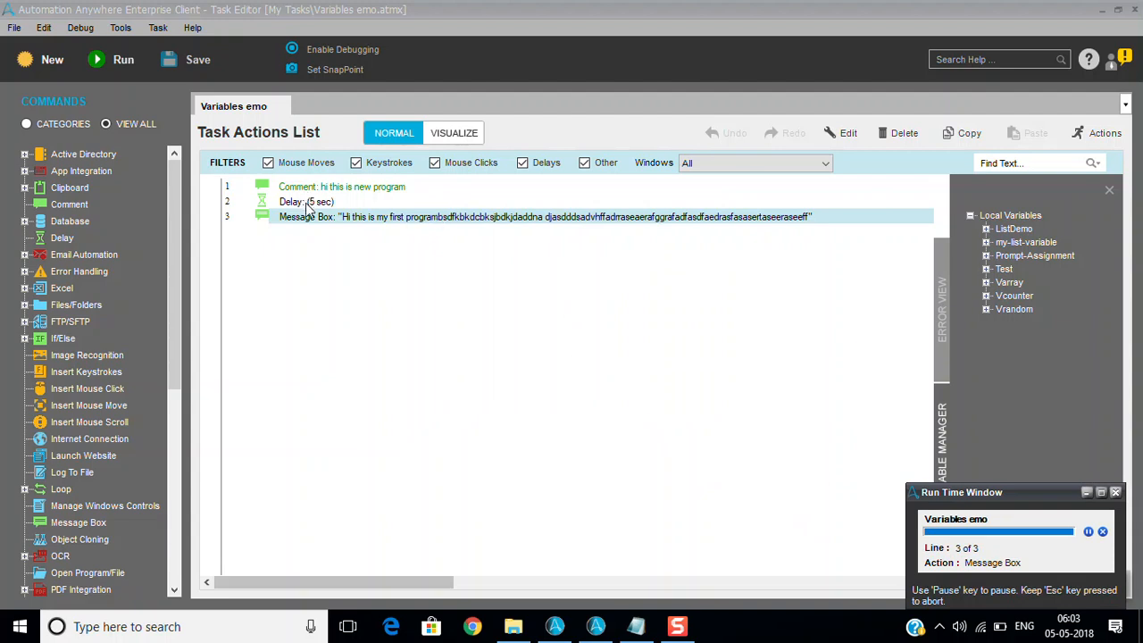
Step: Reopen the Delay (5 sec) step and switch it to the Wait for window option
double_click(305, 201)
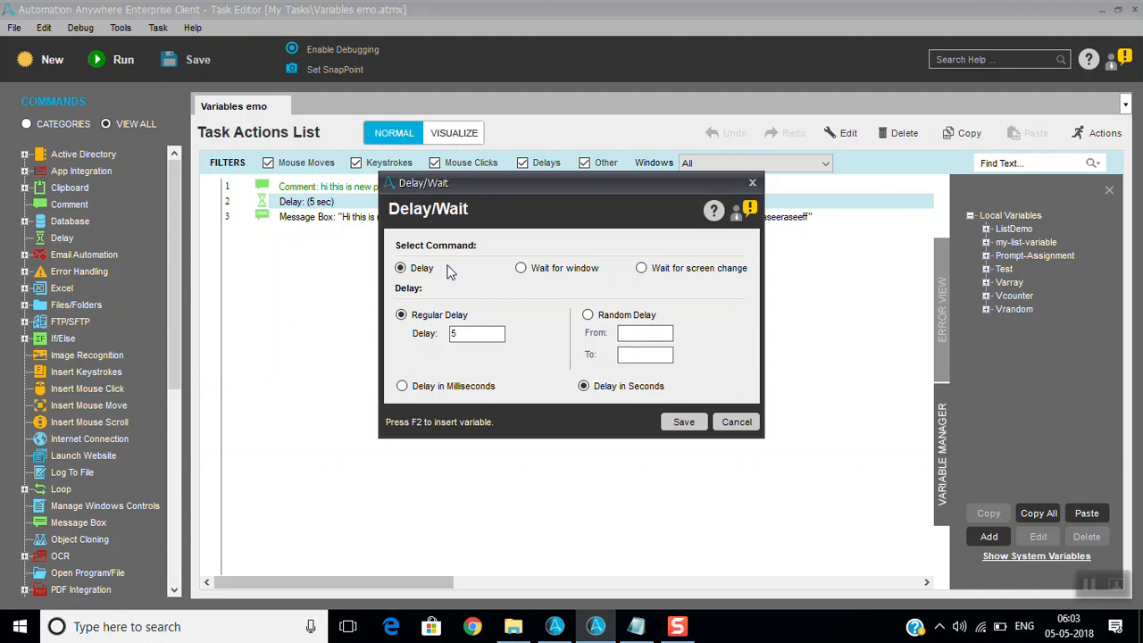
mouse_move(511, 347)
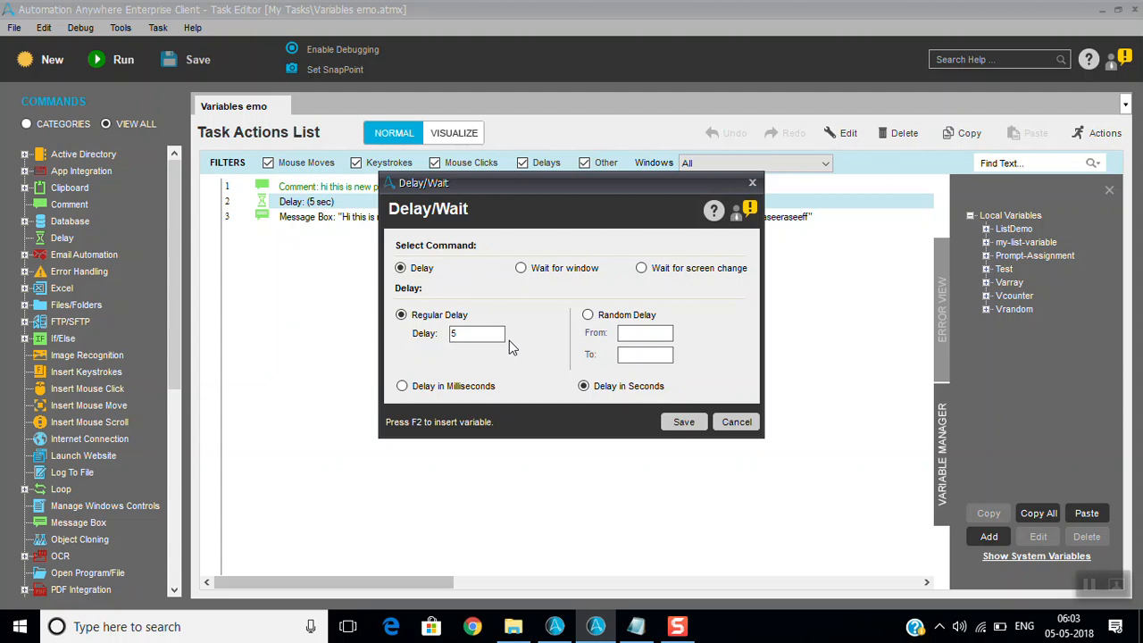
mouse_move(549, 355)
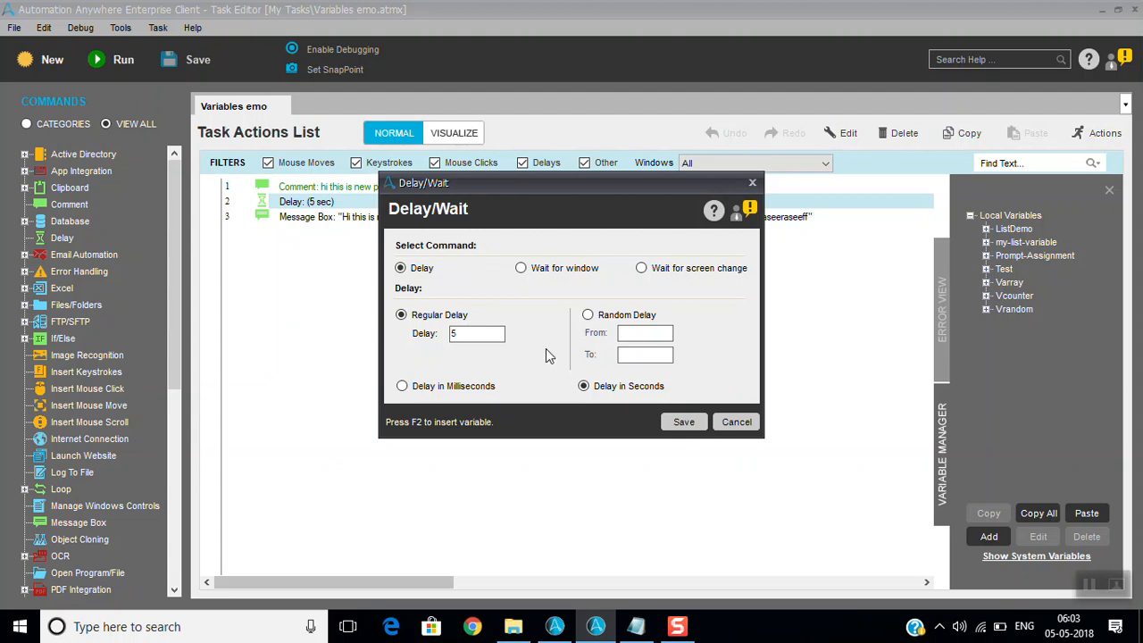
click(588, 314)
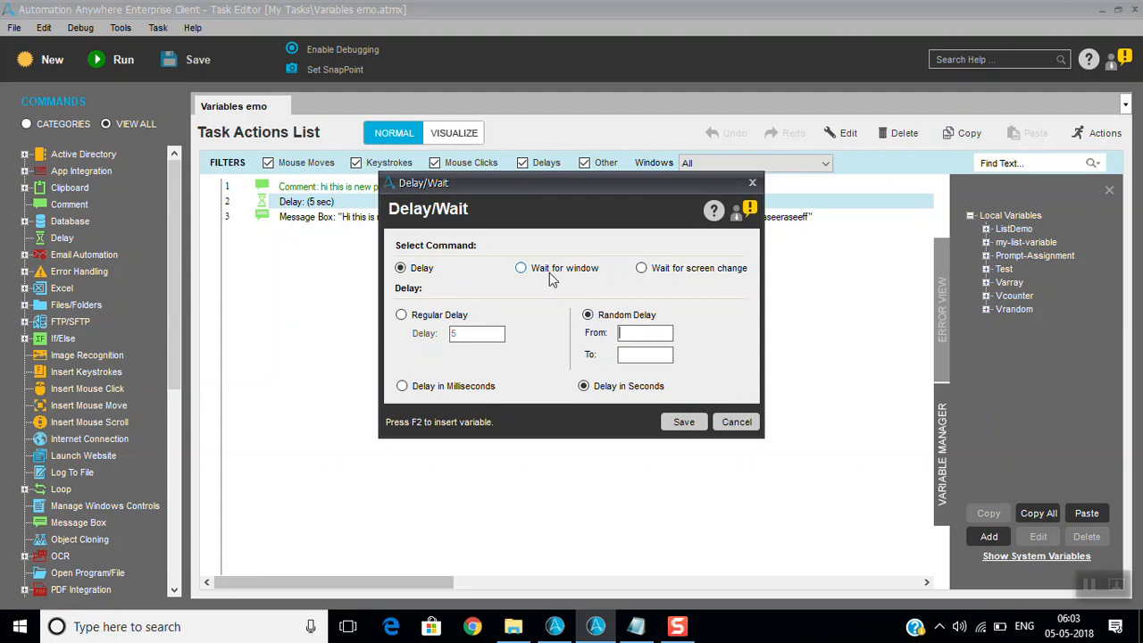
click(521, 268)
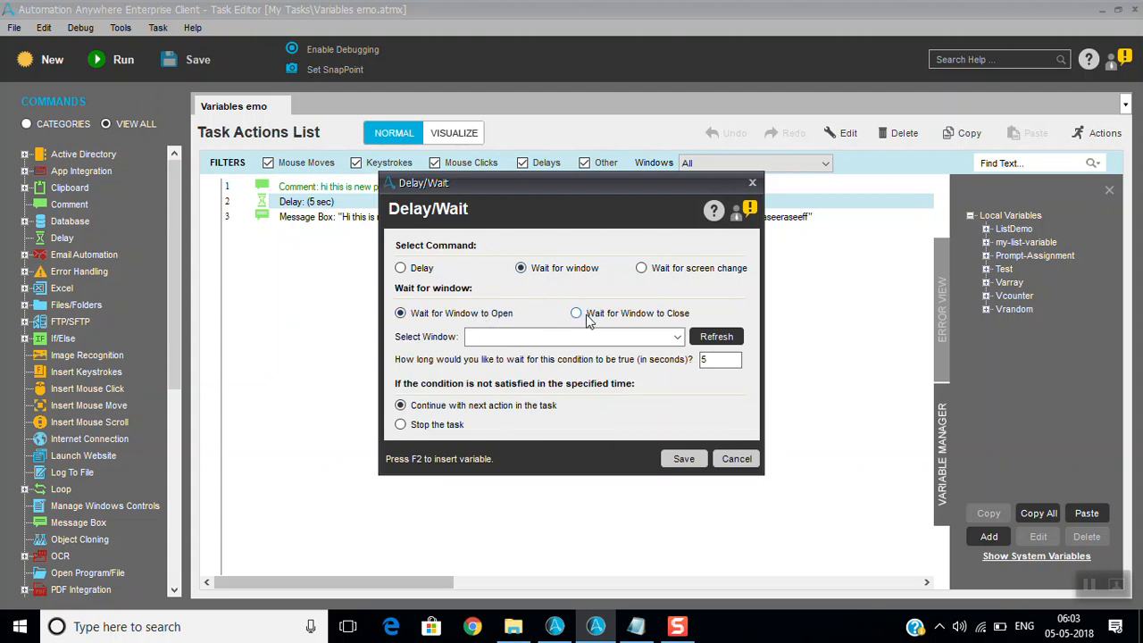
Step: Set the step to wait for the Demo window to open, closing Notepad with changes kept, and confirm
click(576, 313)
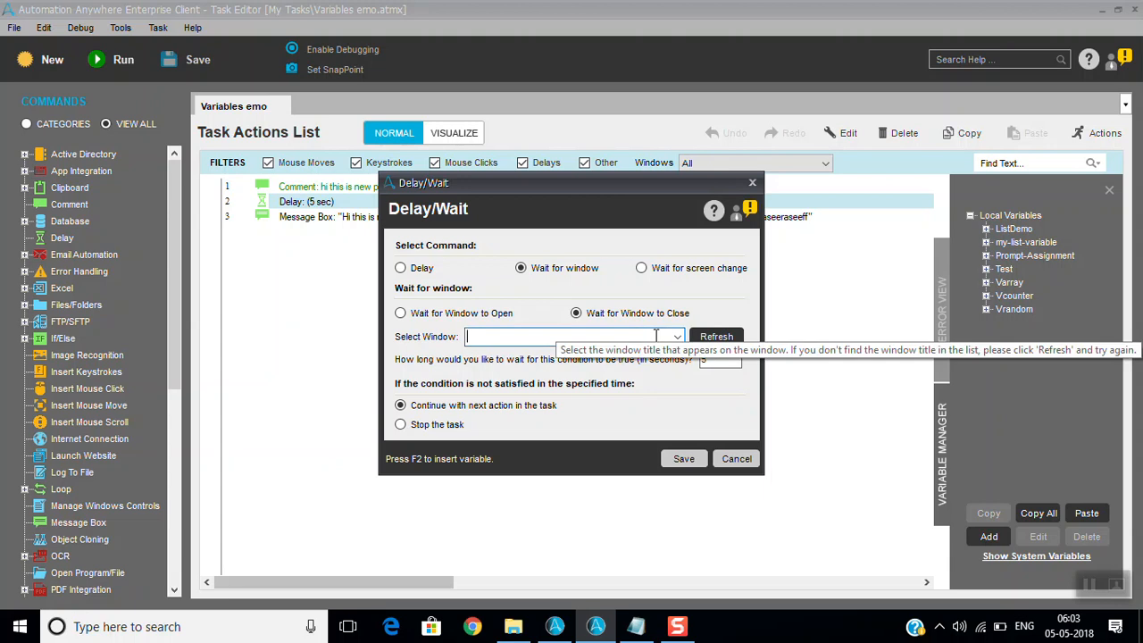
click(676, 336)
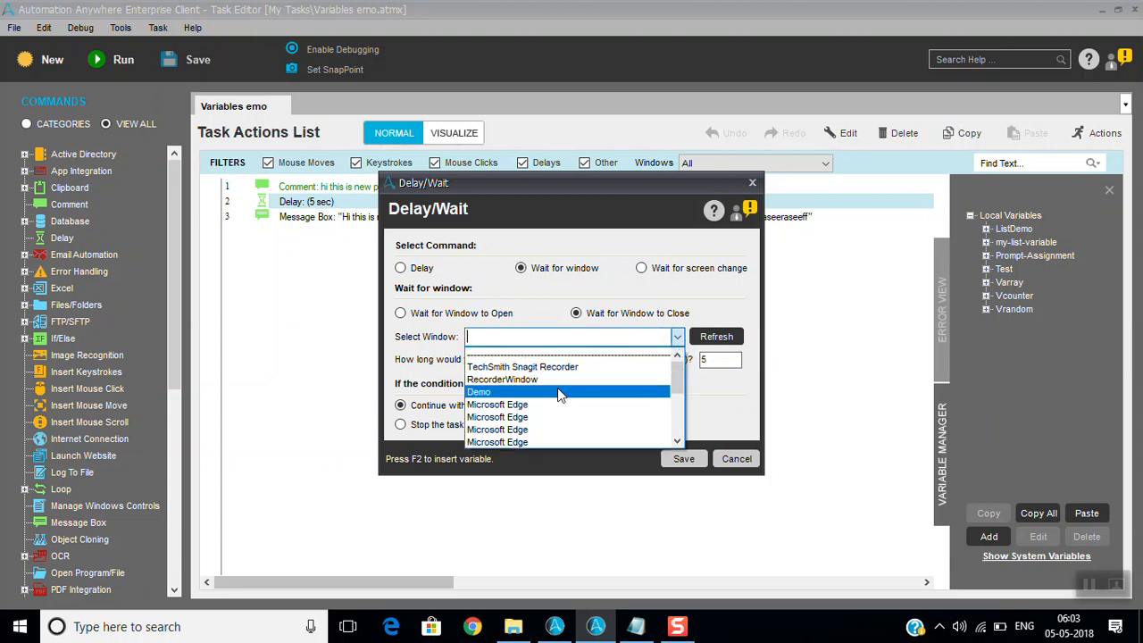
click(479, 391)
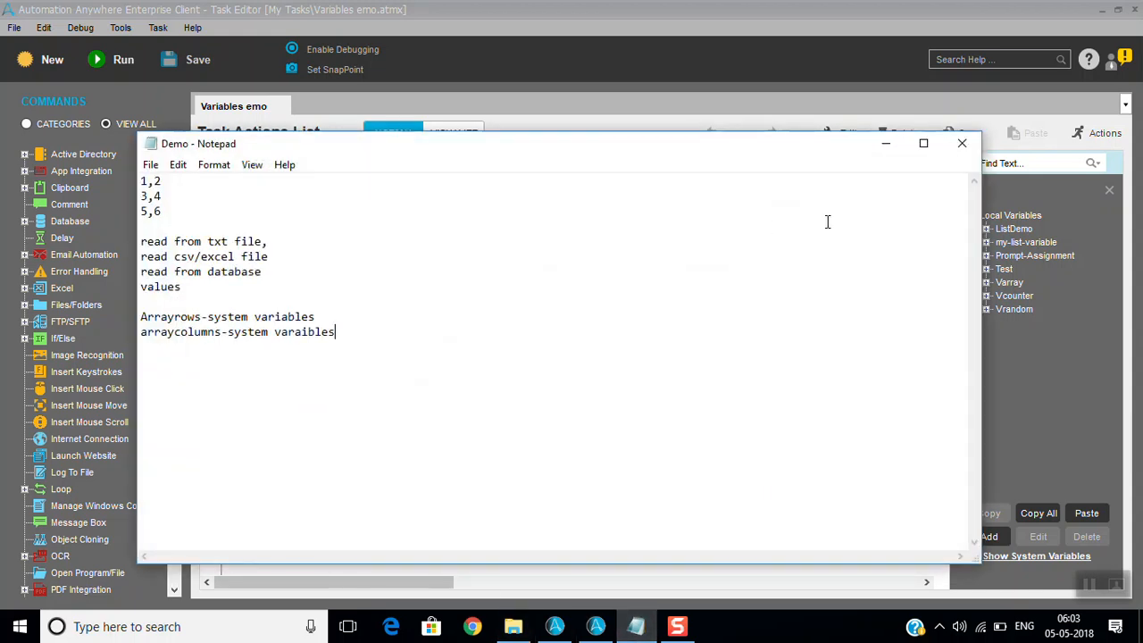
click(962, 142)
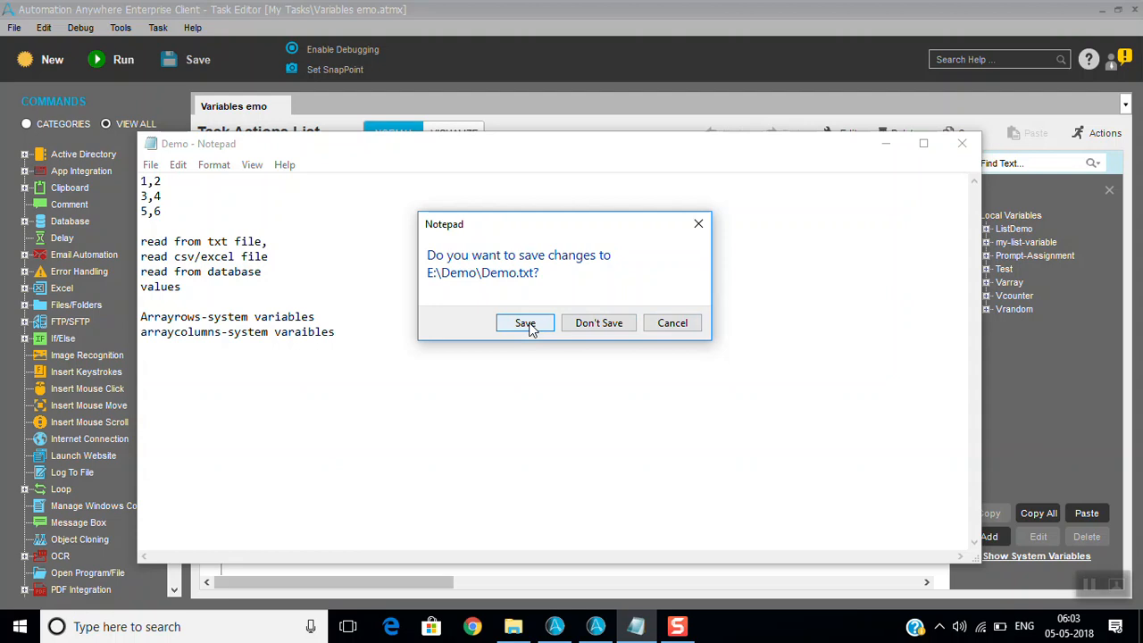
click(525, 323)
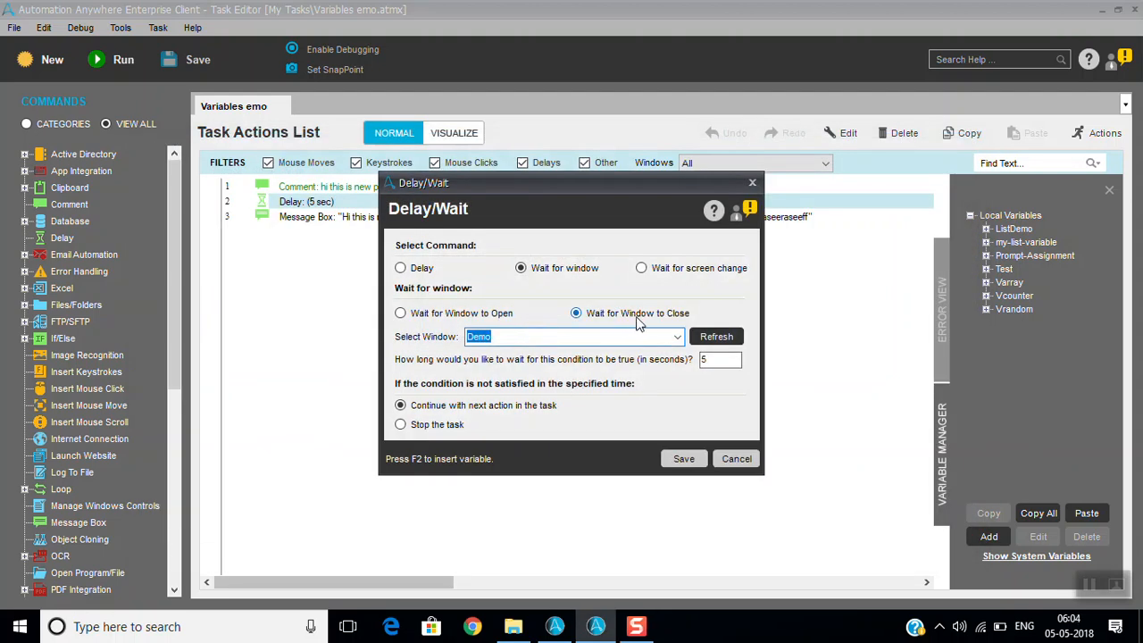
click(400, 312)
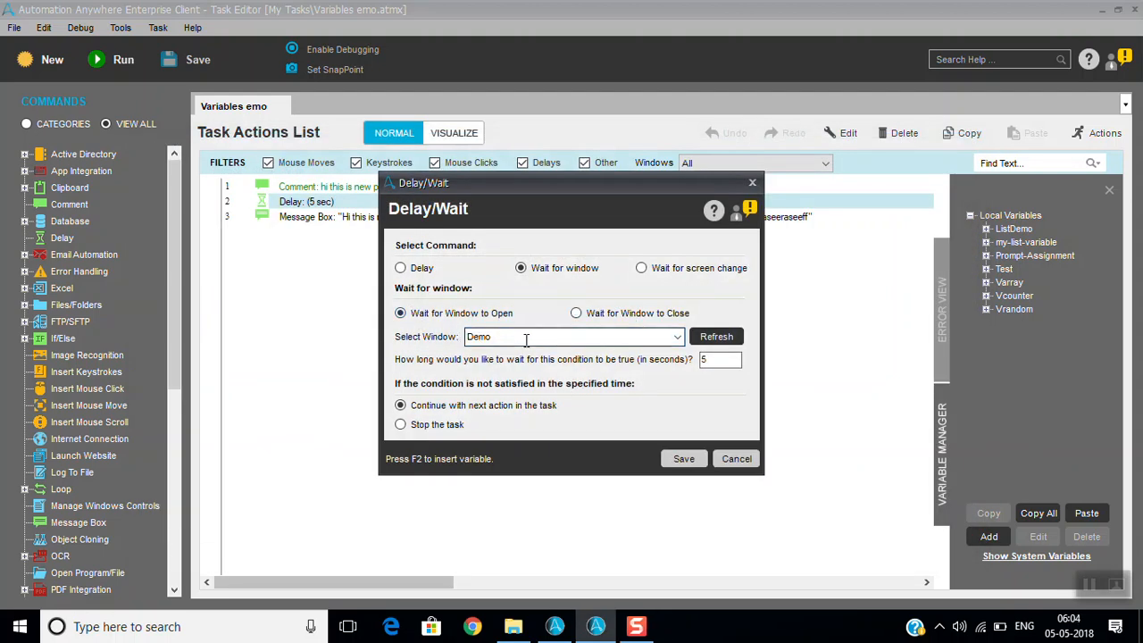
mouse_move(566, 353)
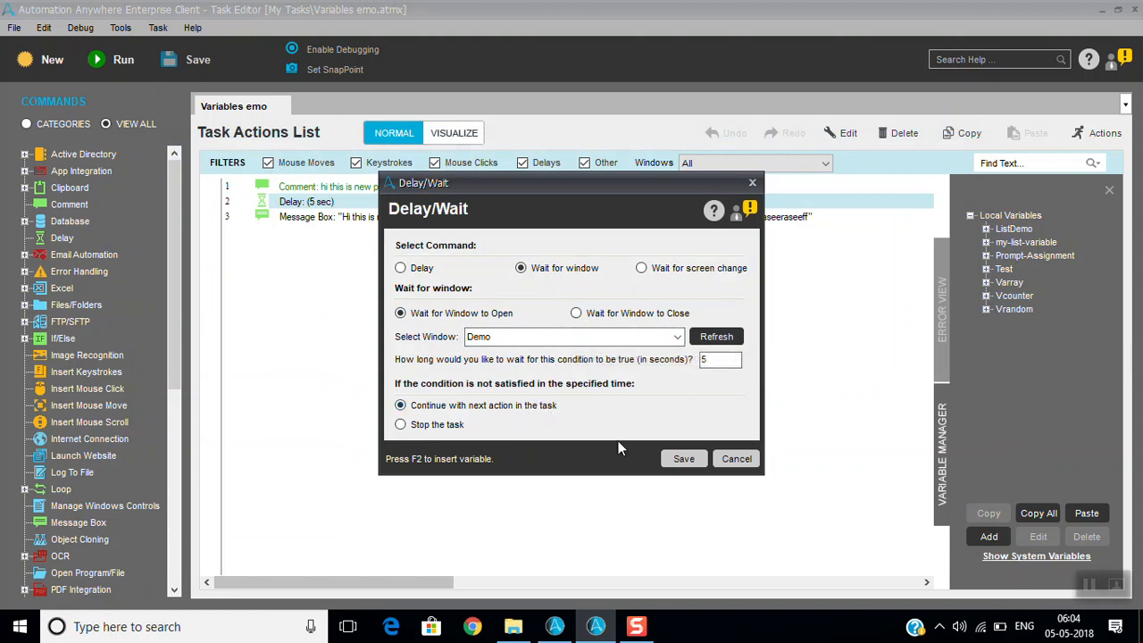
click(683, 458)
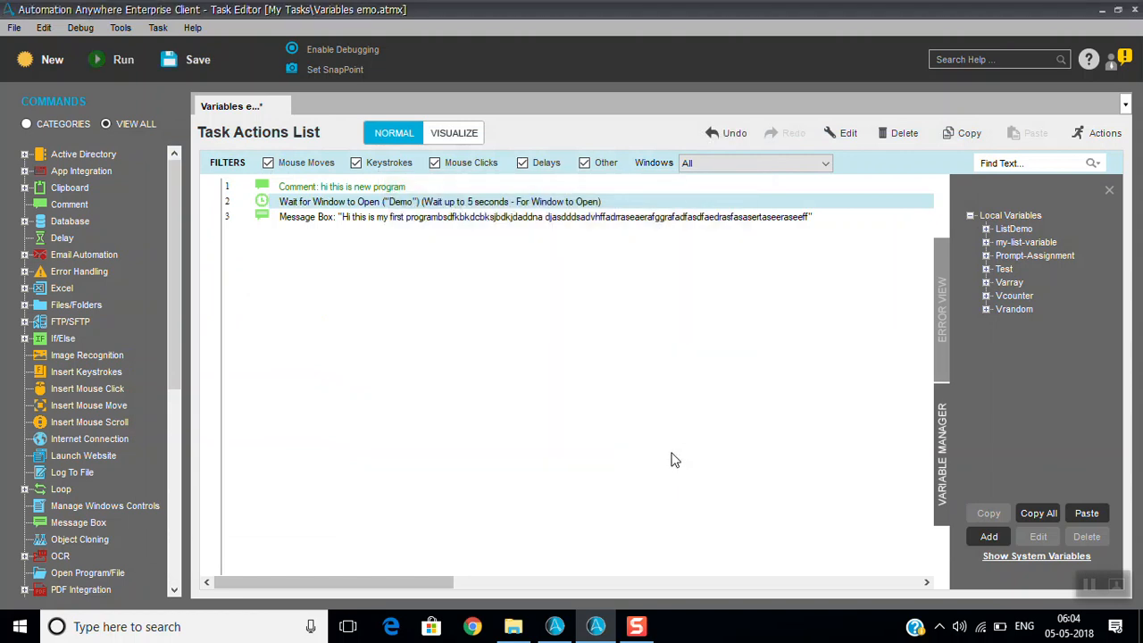
mouse_move(395, 203)
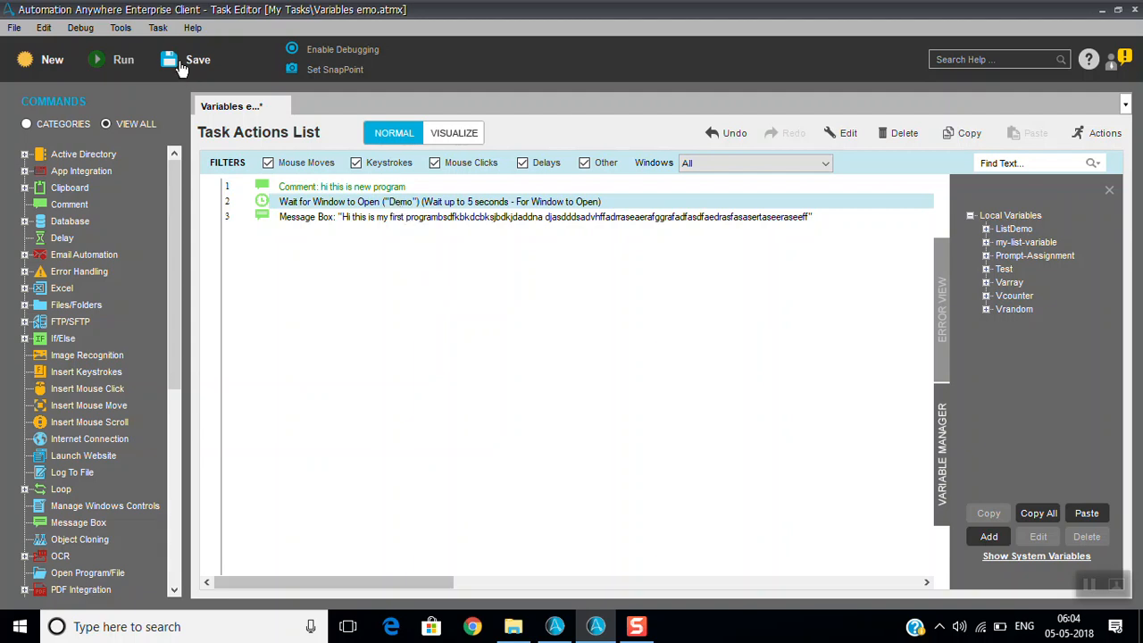
Step: Save and run the task, dismiss the Hello world message early, then reopen the wait step
click(197, 59)
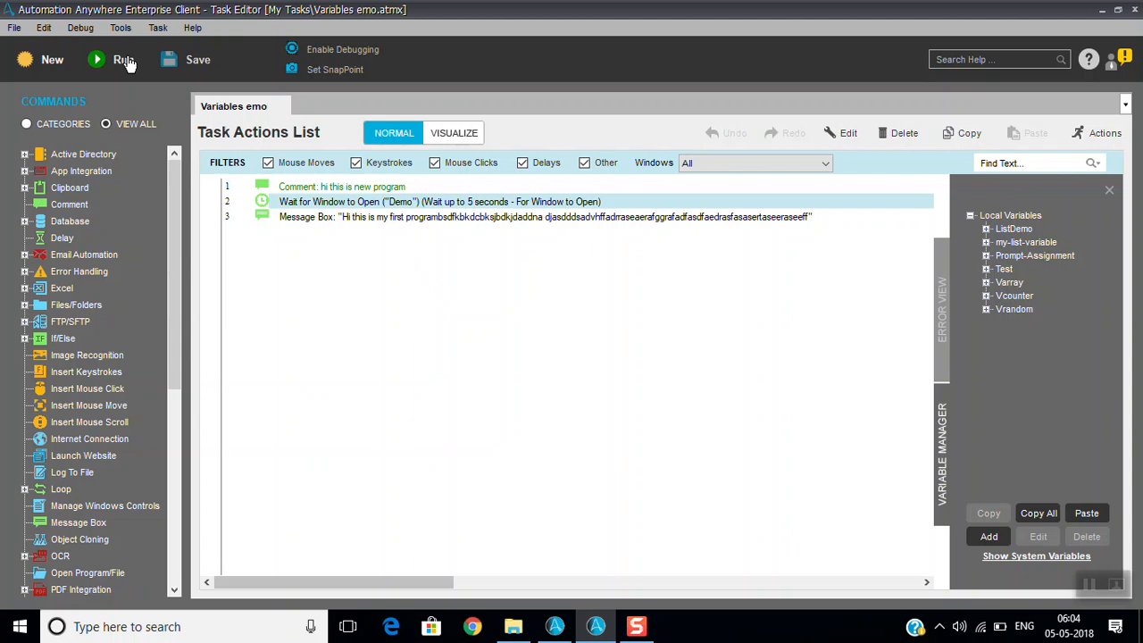
mouse_move(363, 288)
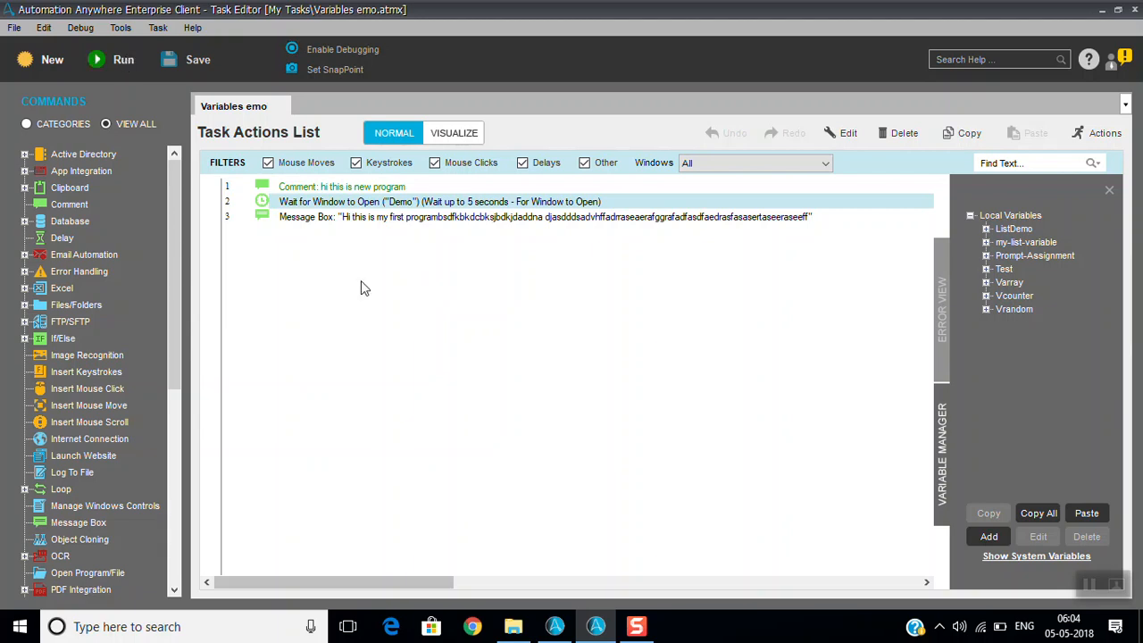
click(123, 59)
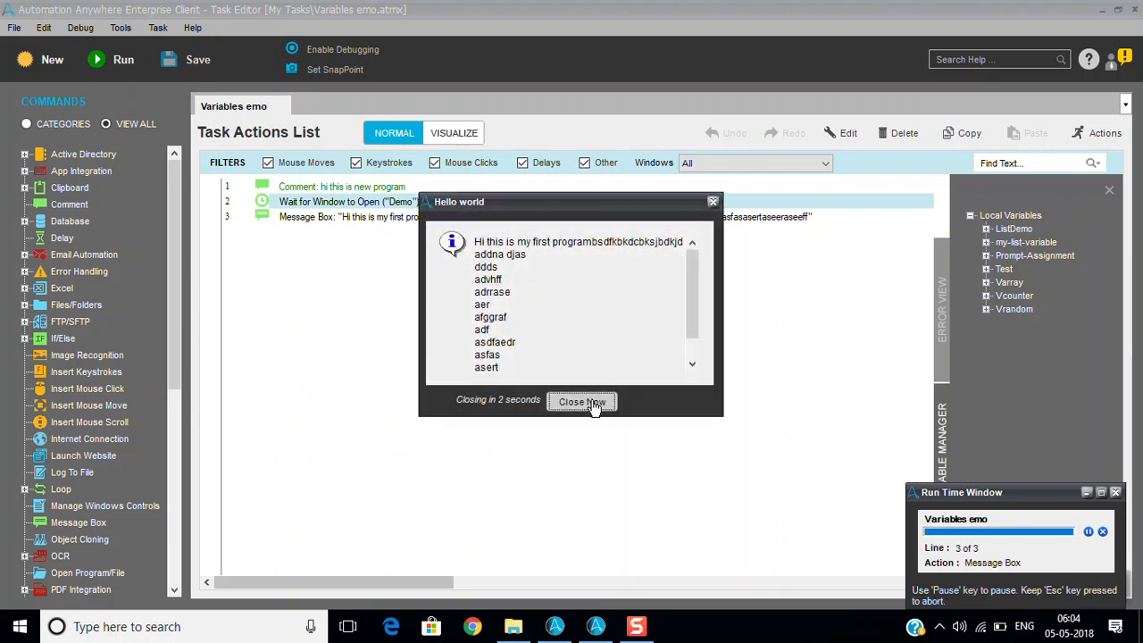
click(581, 402)
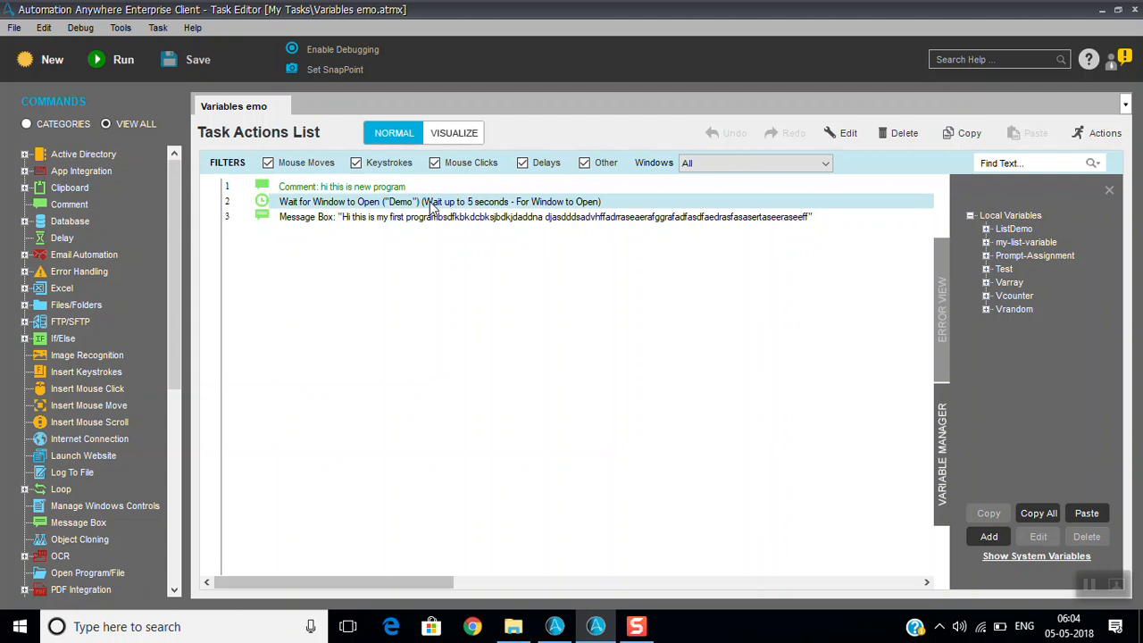
double_click(440, 201)
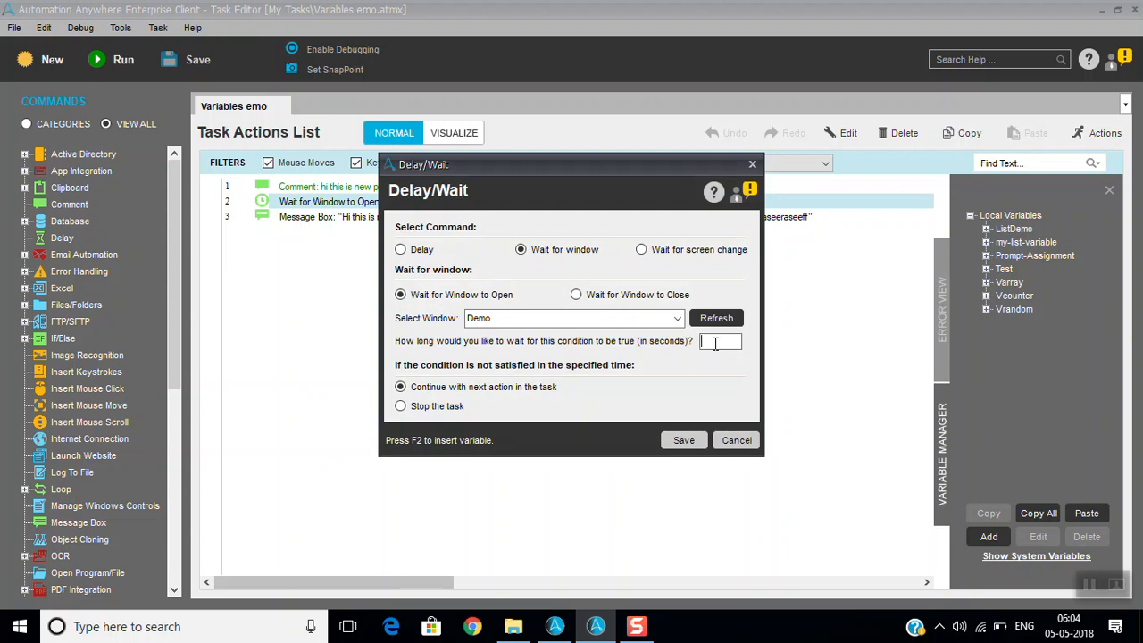
Step: Set the Demo window wait to 60 seconds, save and run the task, and dismiss the message
text(60)
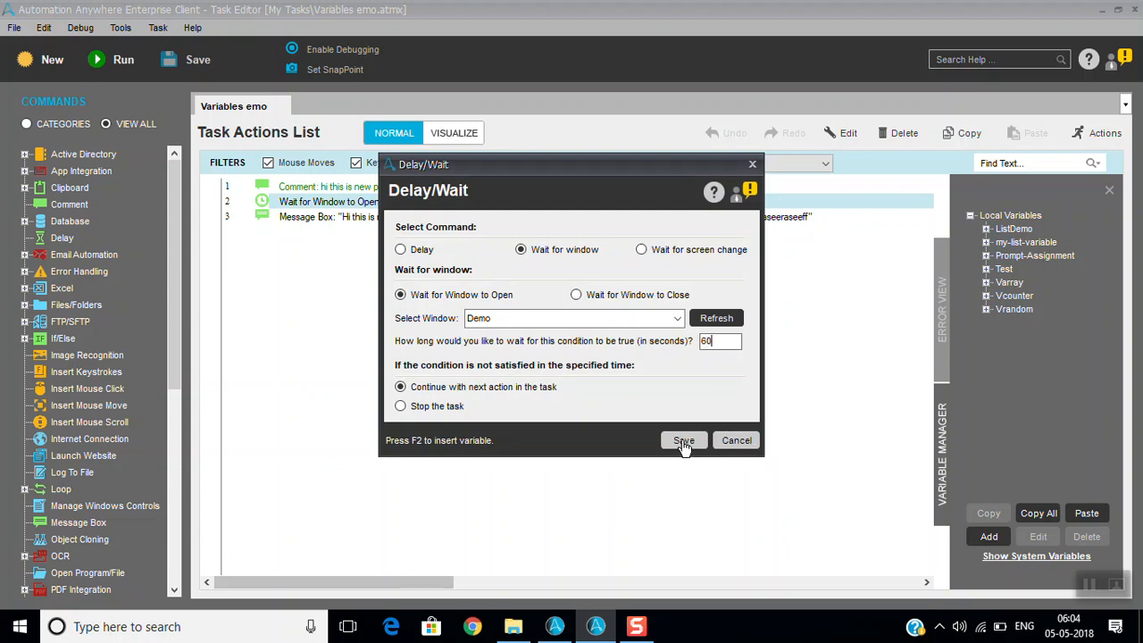
click(683, 440)
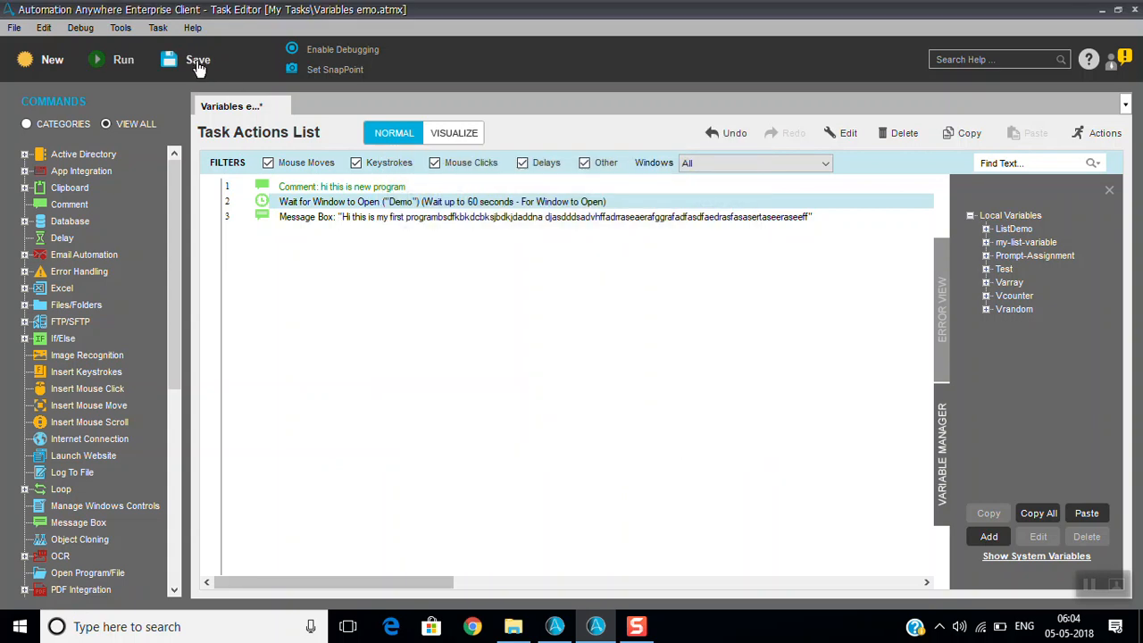
click(197, 60)
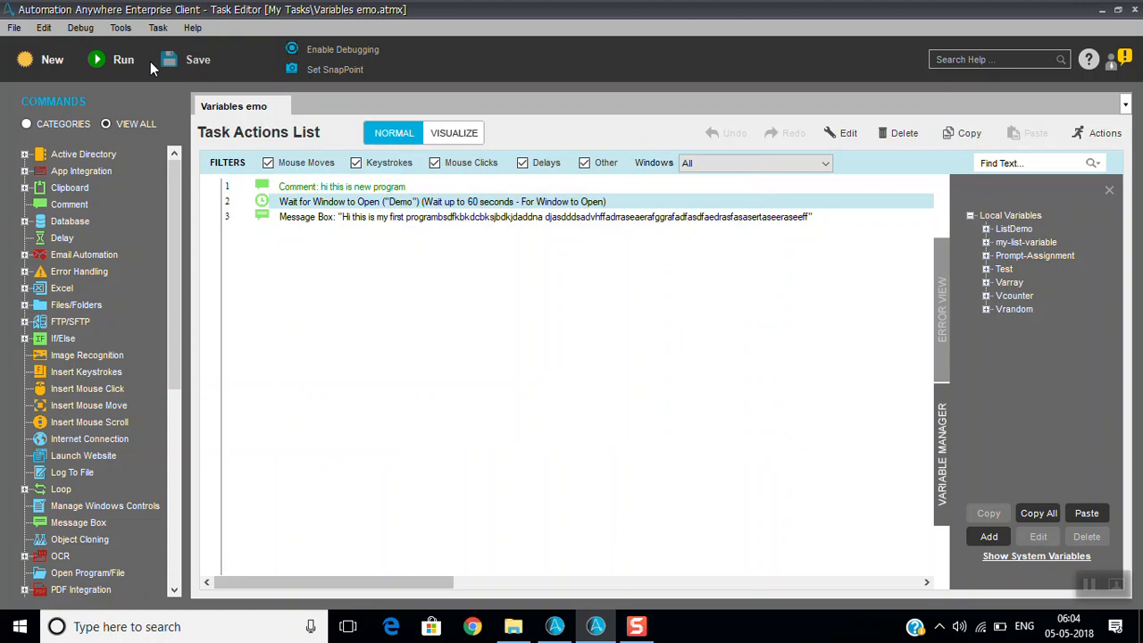
mouse_move(124, 59)
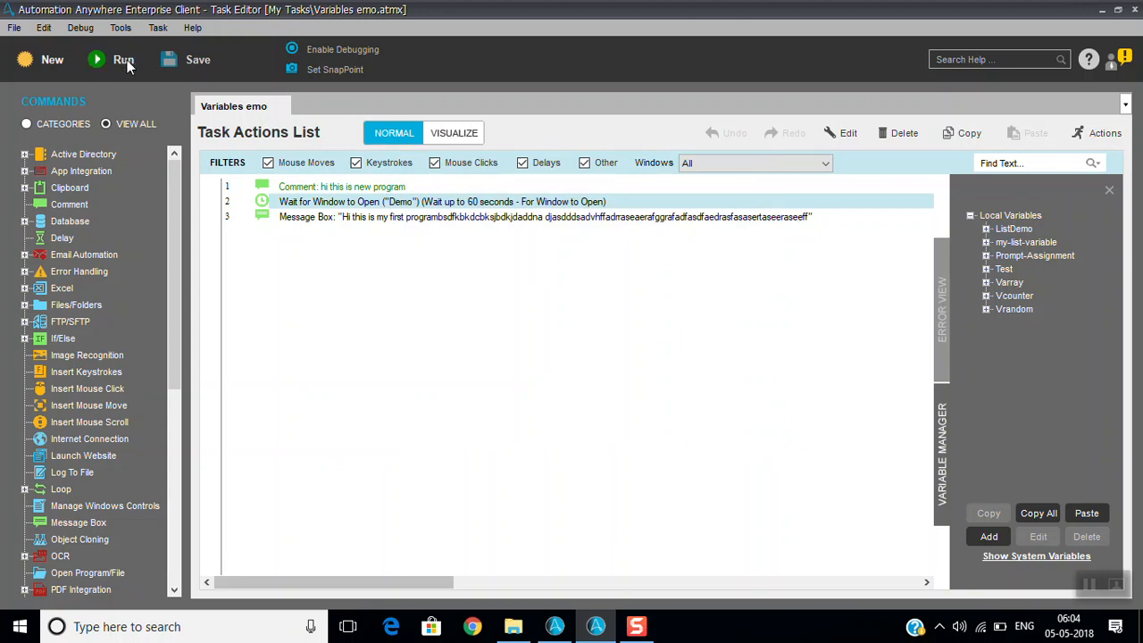
click(123, 60)
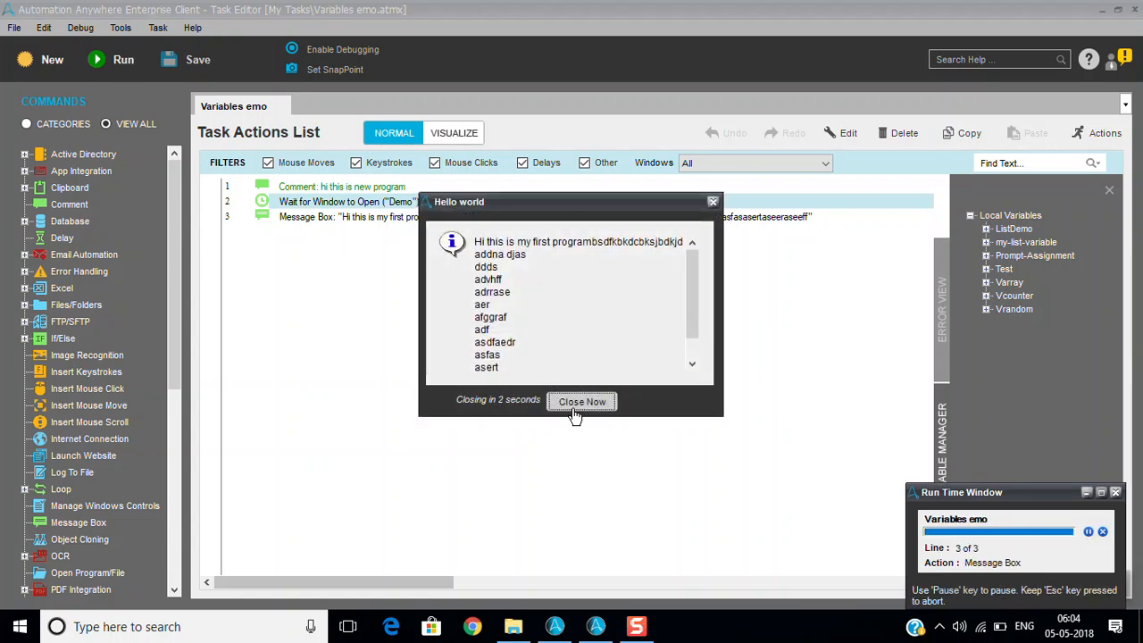
click(581, 401)
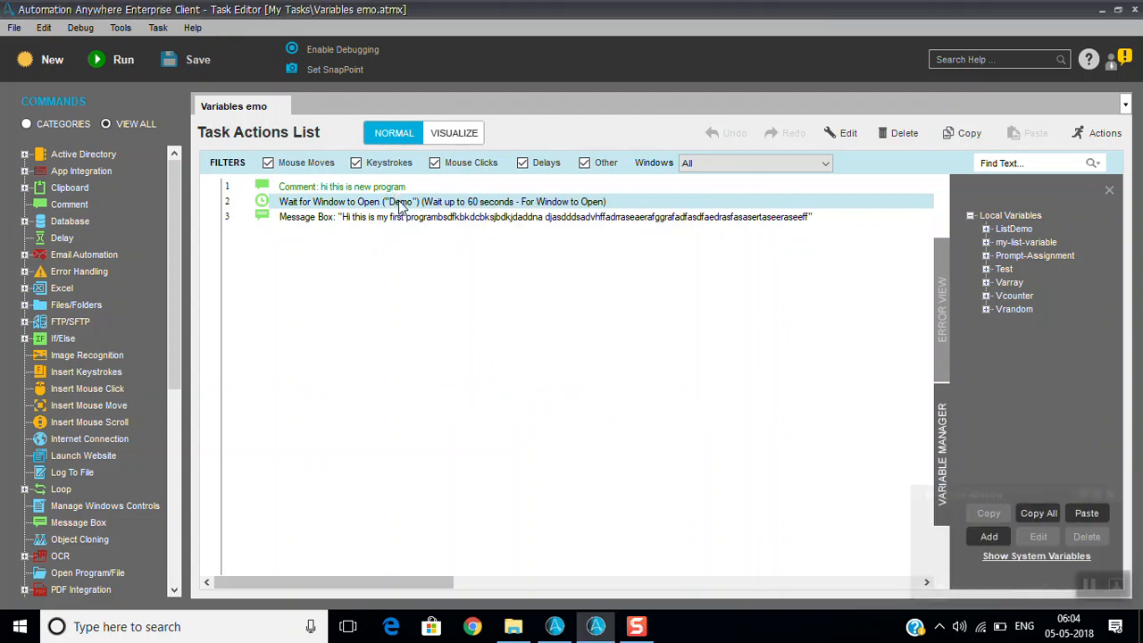
mouse_move(499, 350)
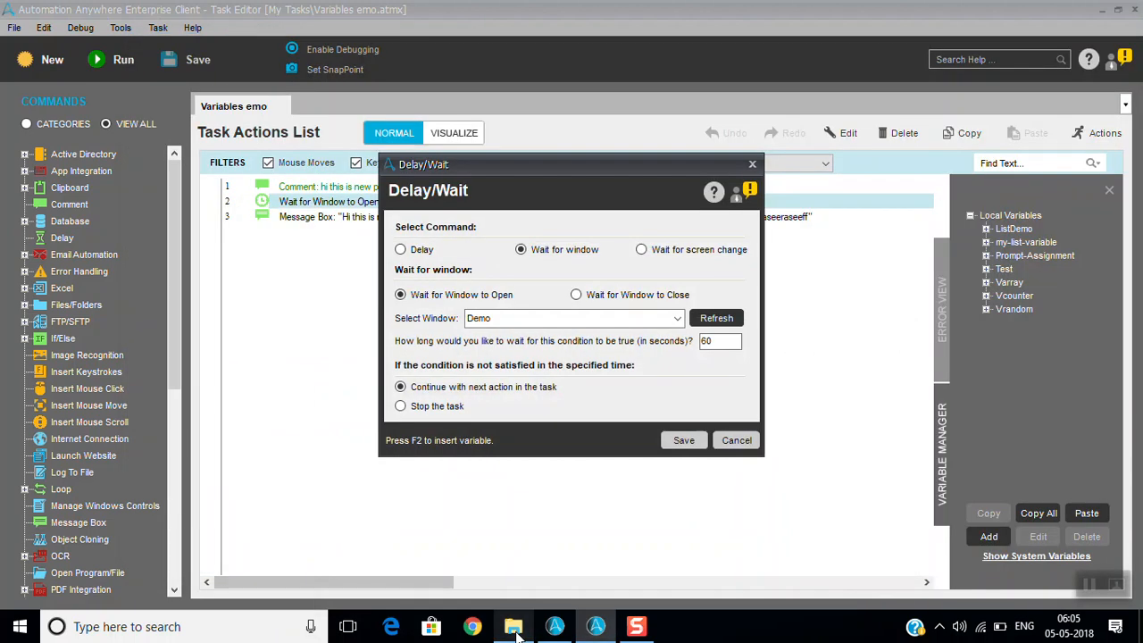
click(513, 626)
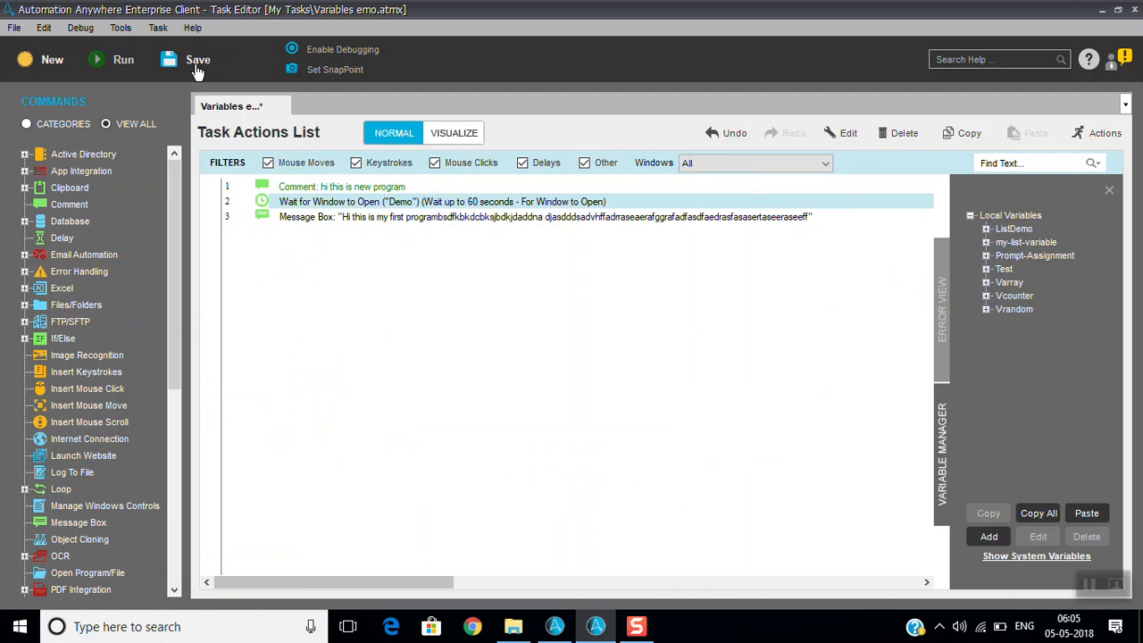
Step: Save and run the task again with the 60-second Demo wait, opening the Demo folder during the run
click(197, 59)
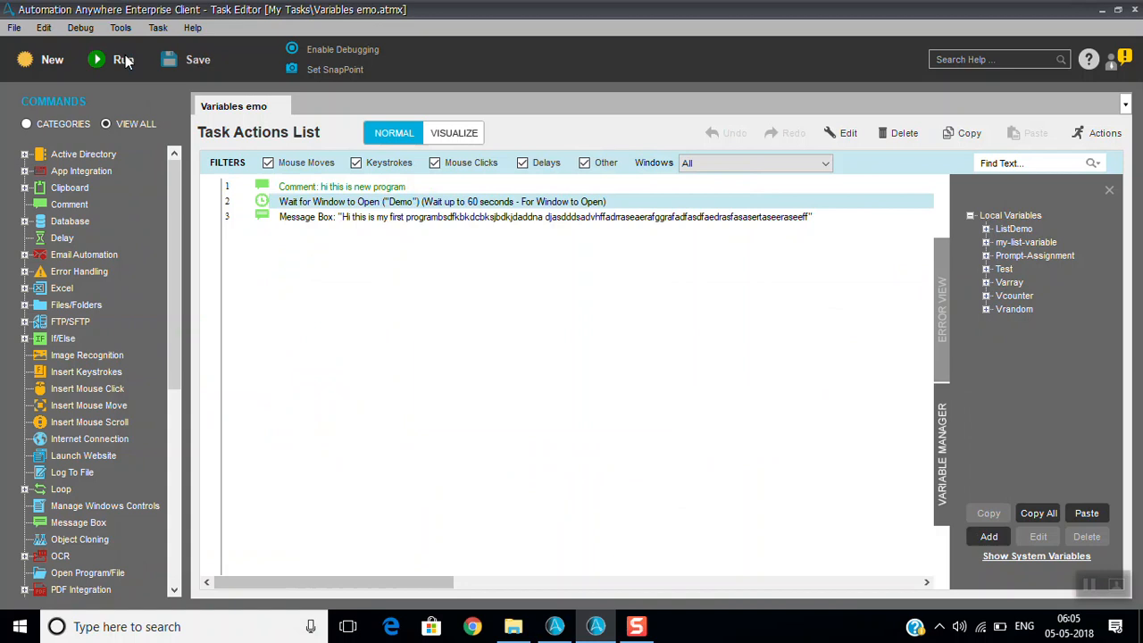
click(123, 59)
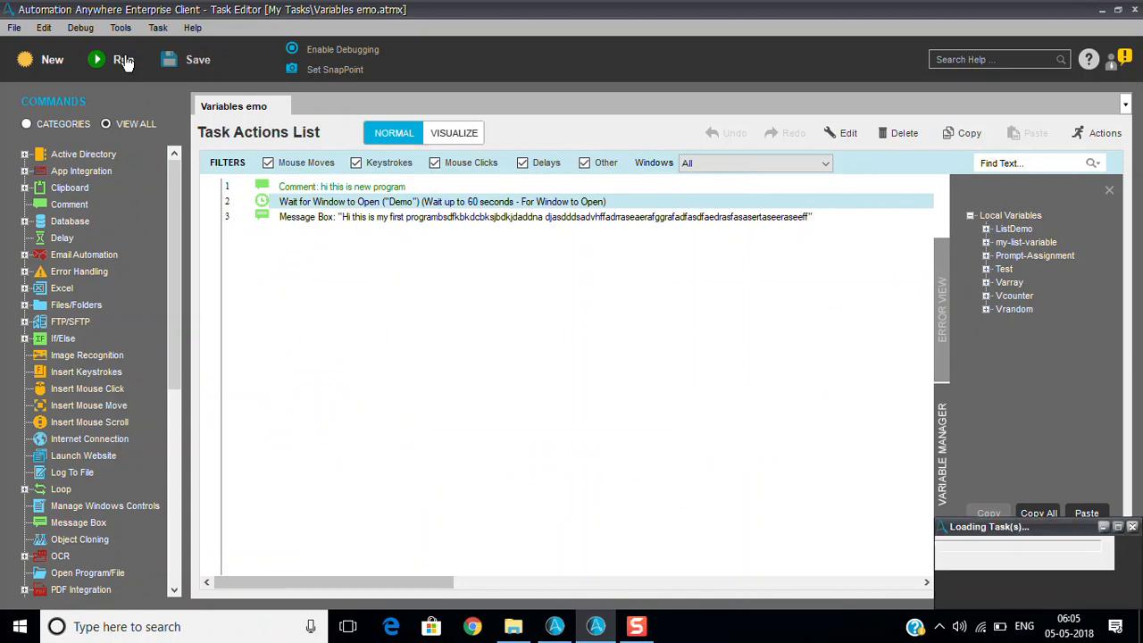
click(123, 59)
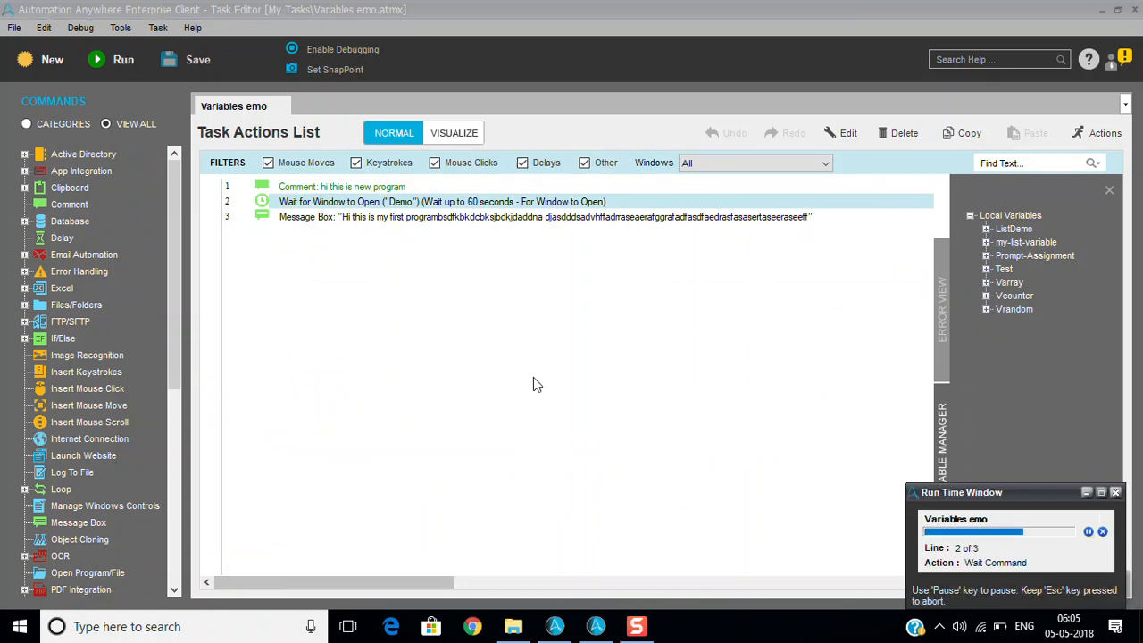
mouse_move(603, 513)
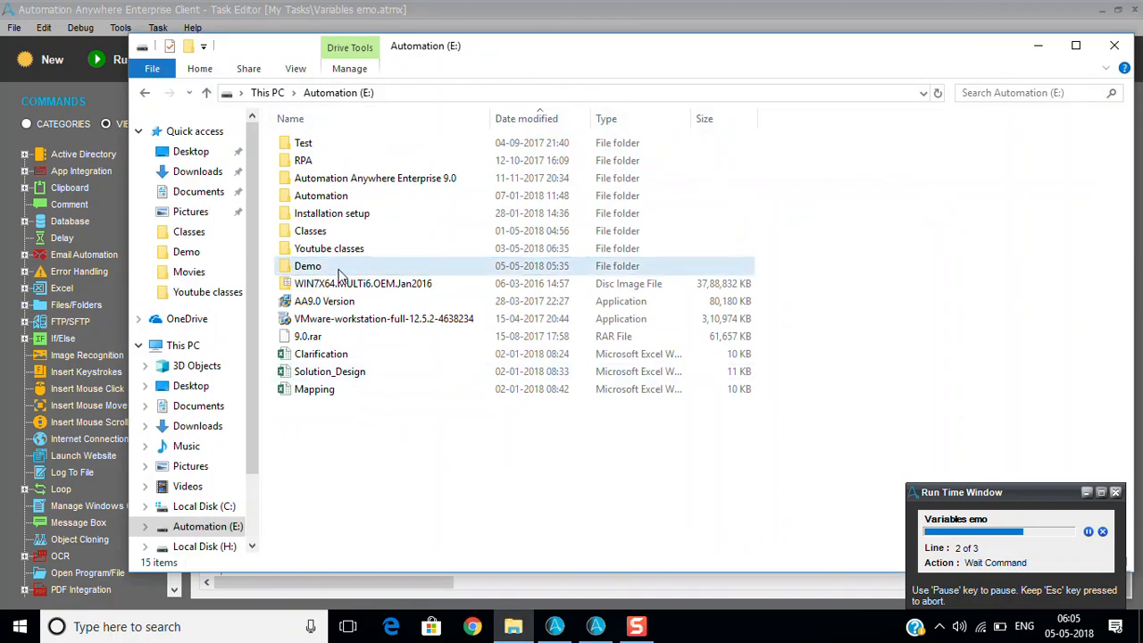
double_click(307, 265)
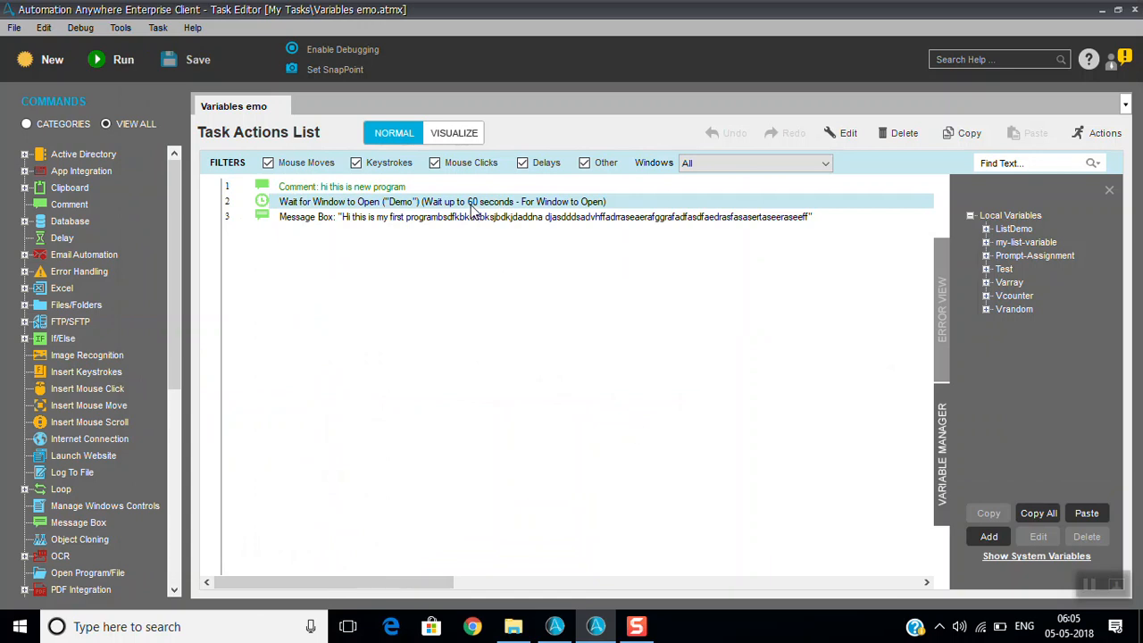
Step: Switch the Demo wait step to Wait for screen change and accept the recapture notice
double_click(442, 201)
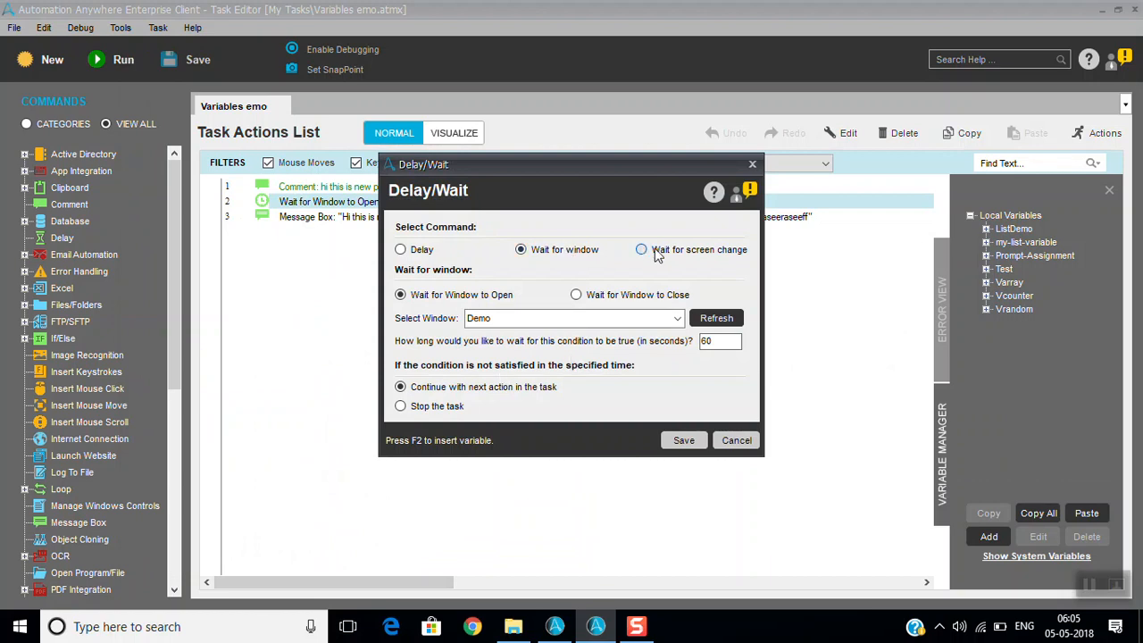
click(641, 250)
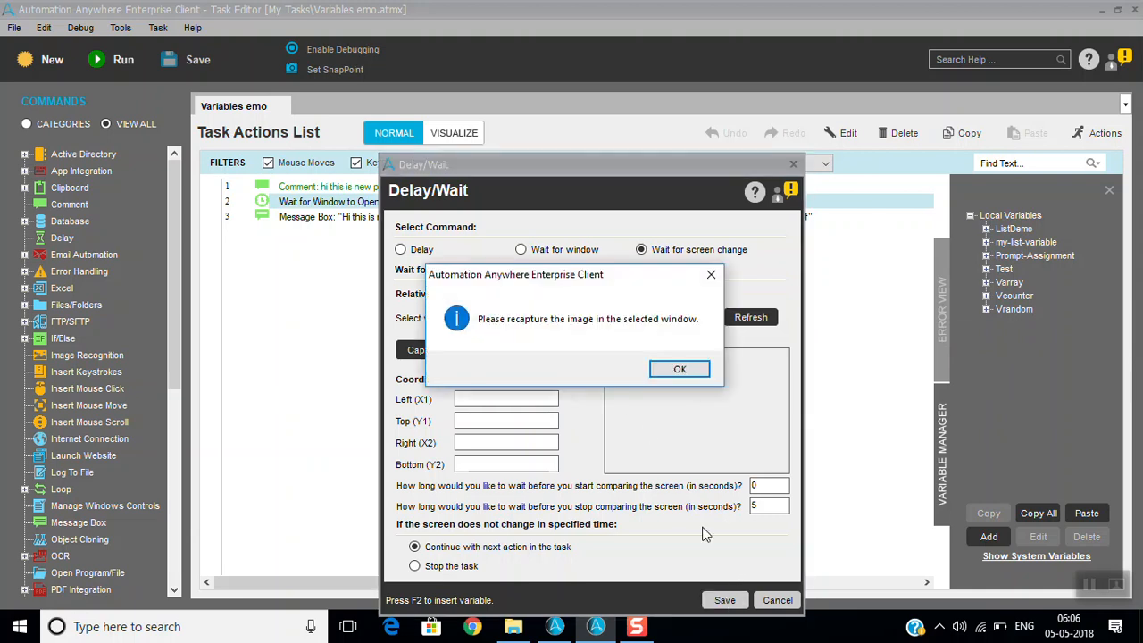
click(679, 368)
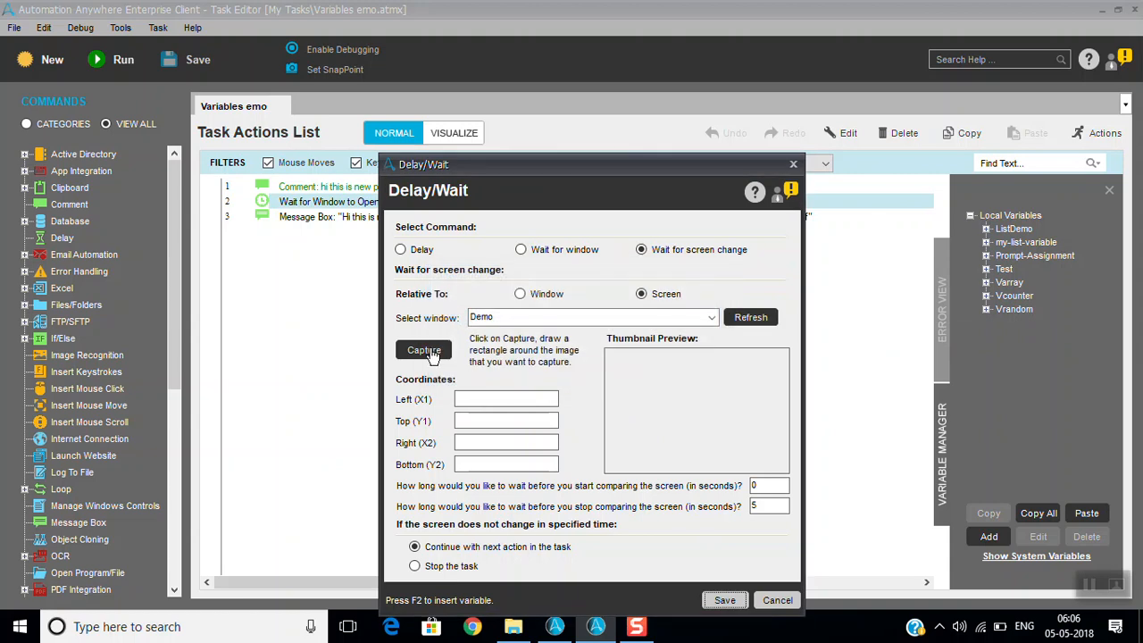
mouse_move(506, 415)
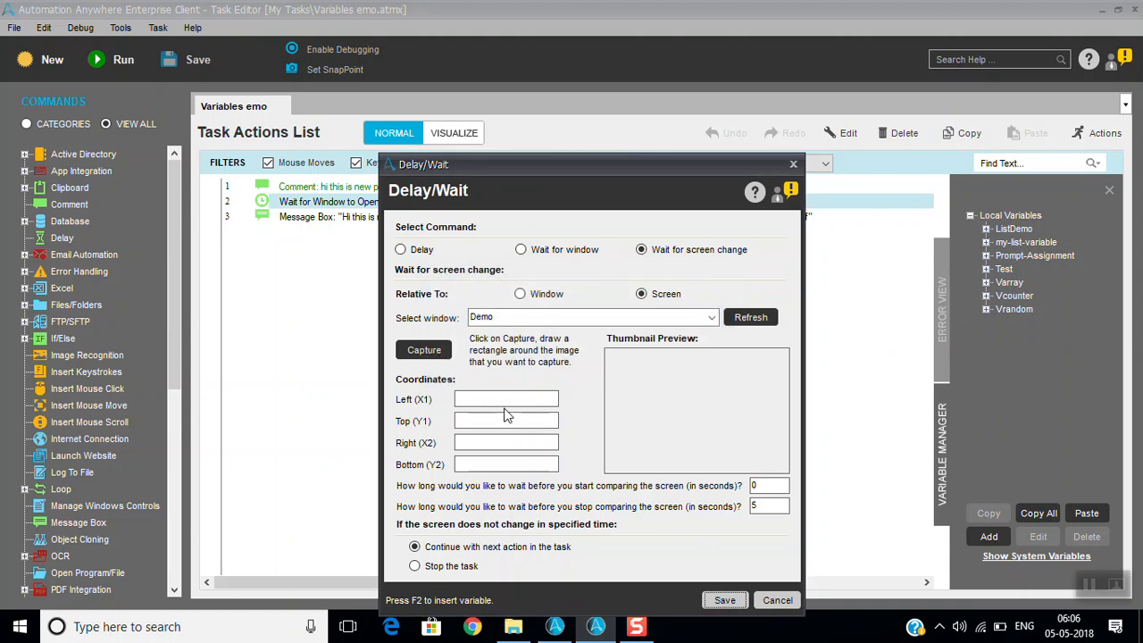
click(512, 626)
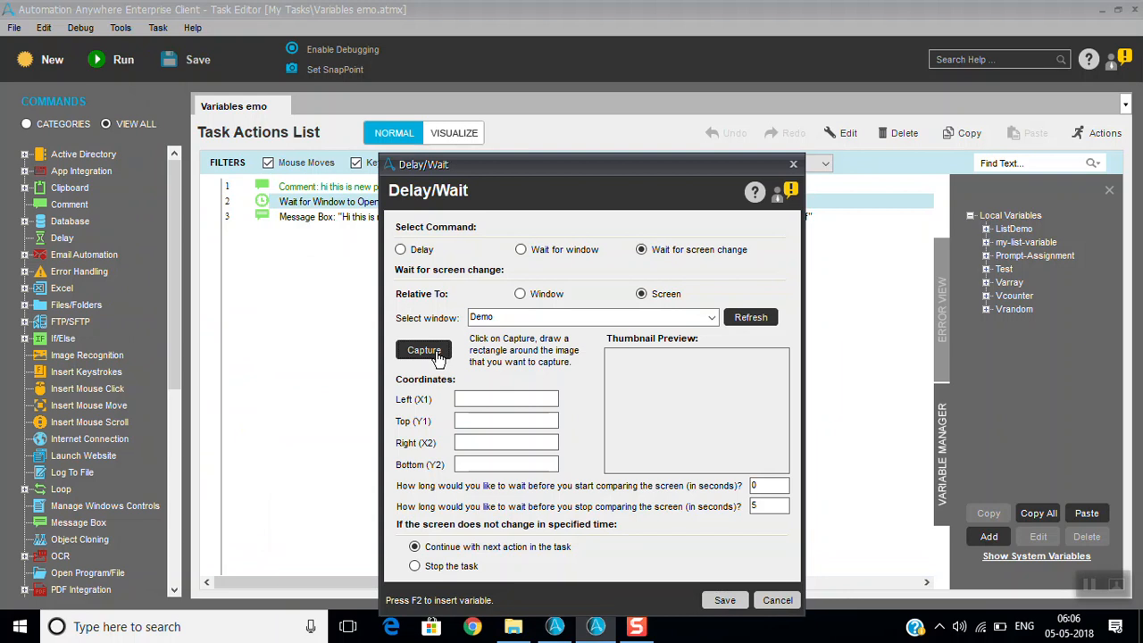
Step: Capture the title and menu bar region (0,0 to 163,50) and save the 5-second screen-change wait
click(424, 349)
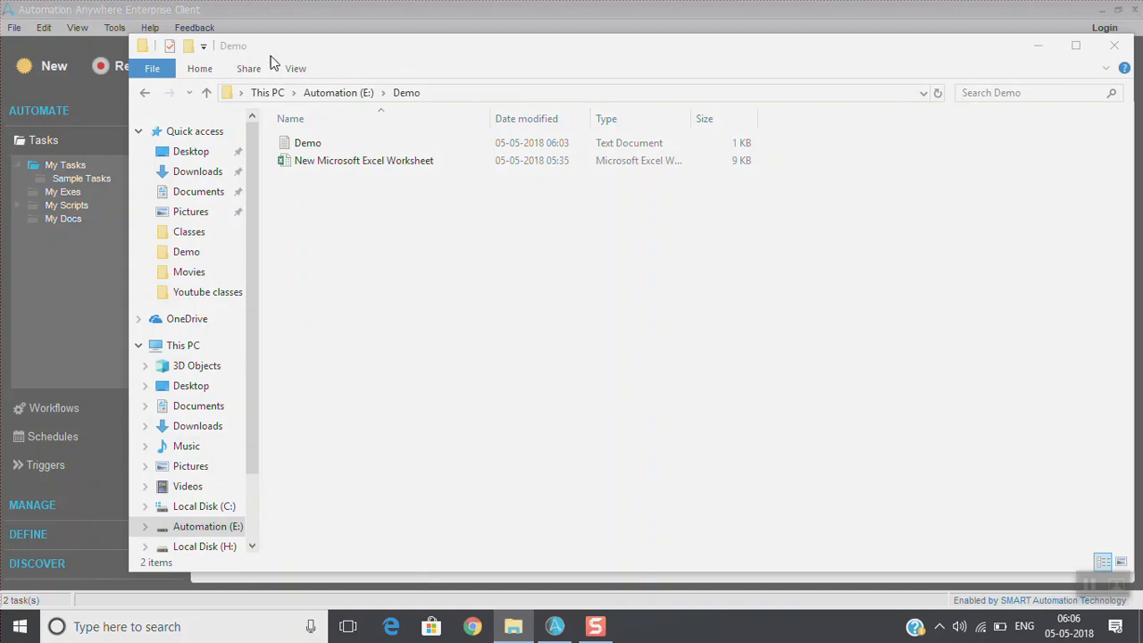
mouse_move(434, 273)
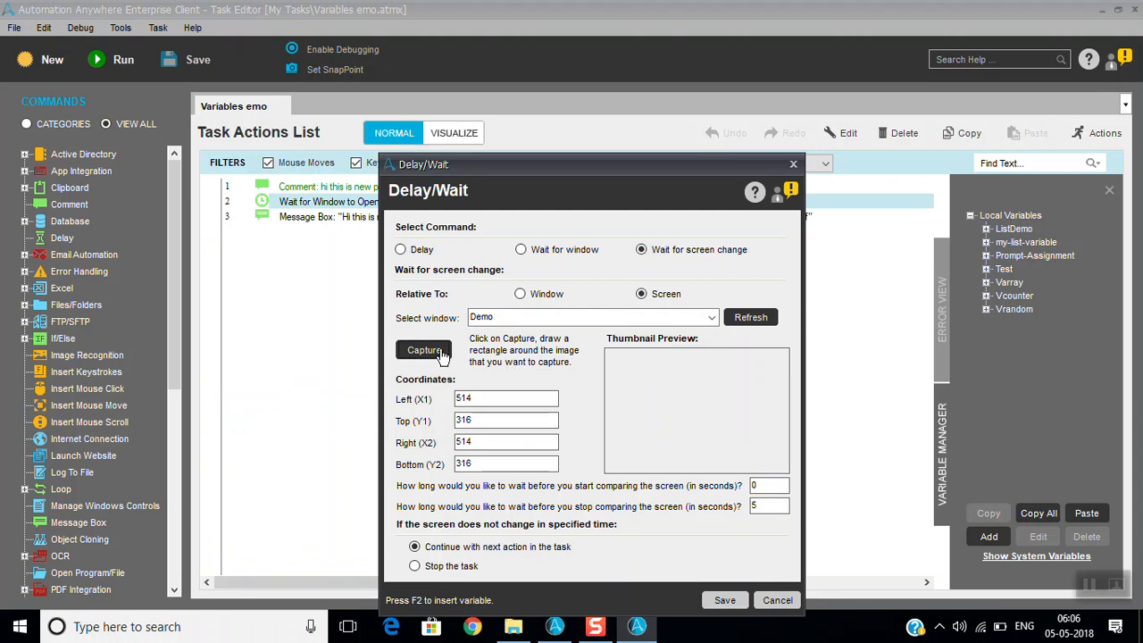
click(424, 349)
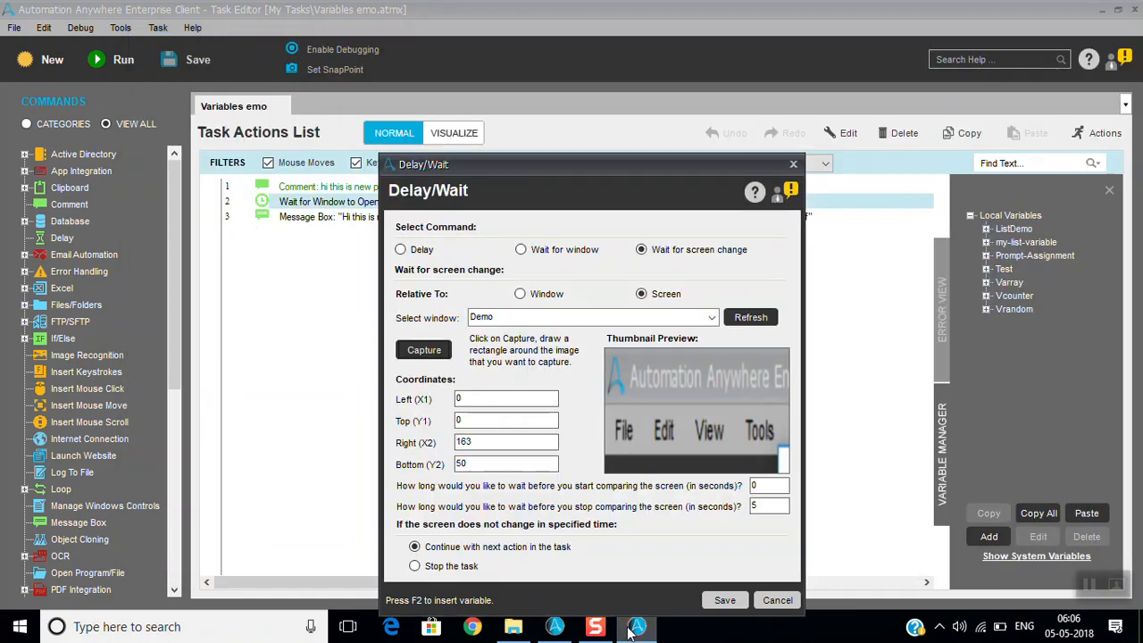
mouse_move(692, 420)
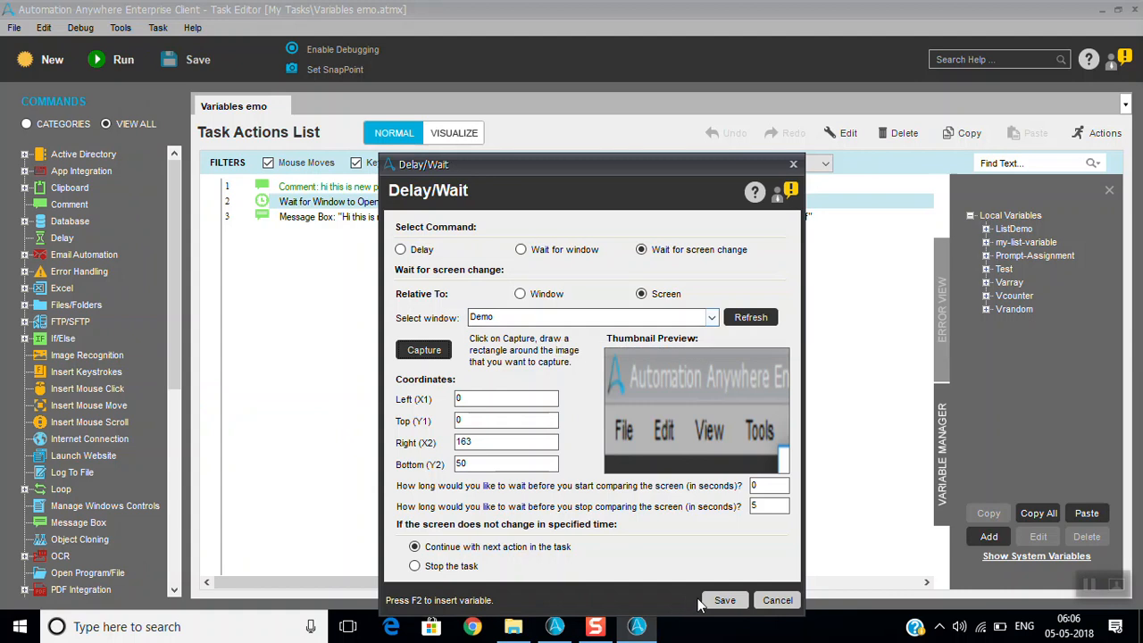
click(724, 599)
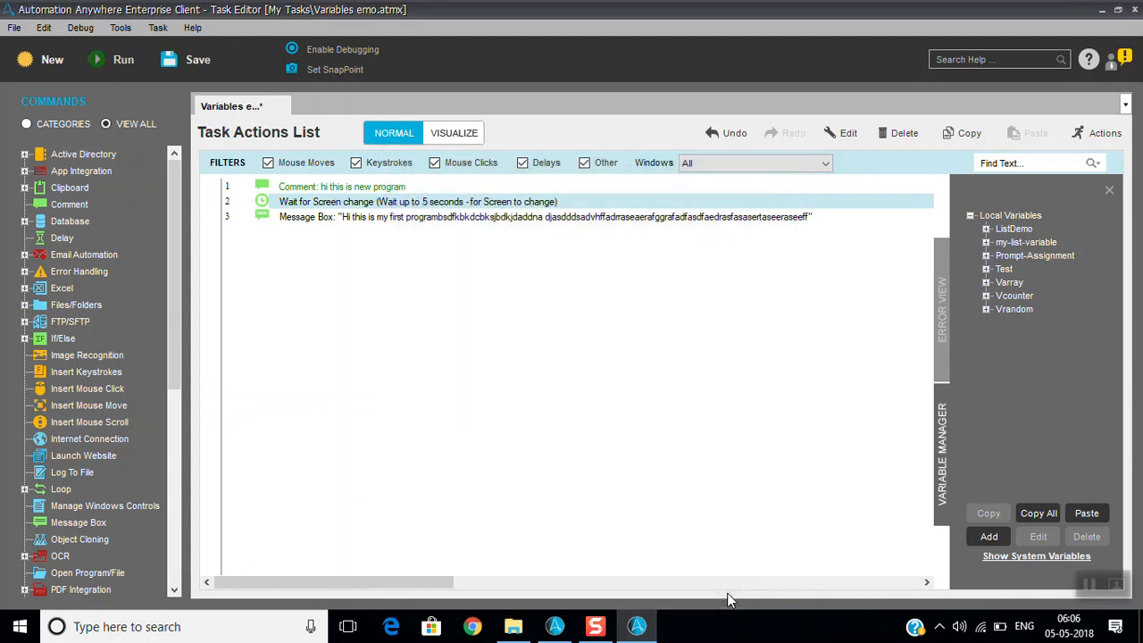
mouse_move(193, 70)
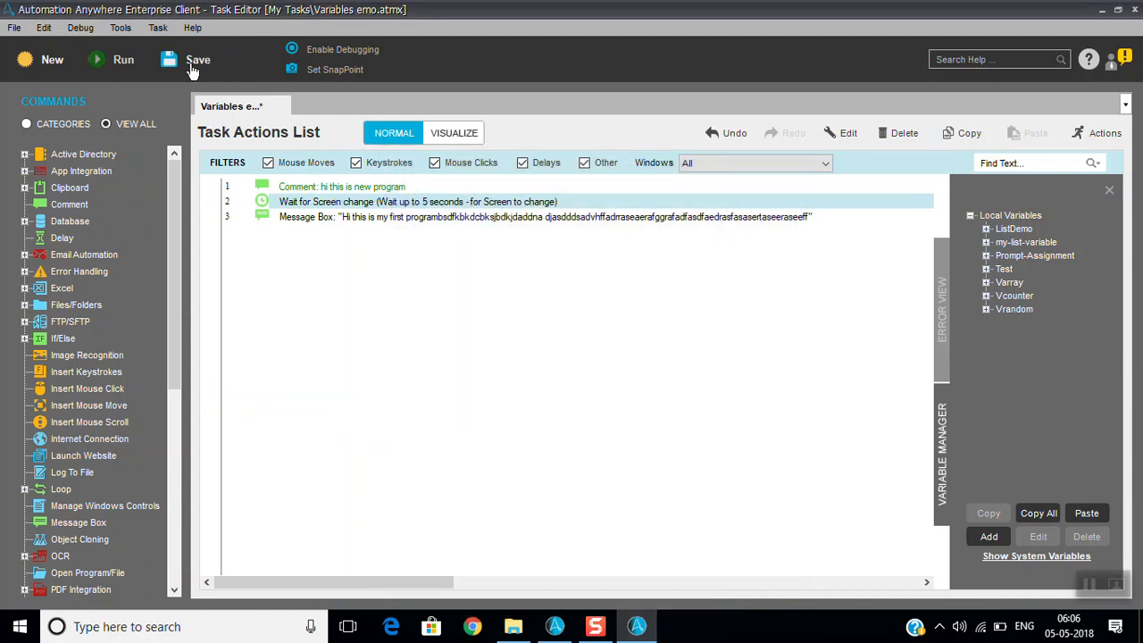
Step: Save and run the screen-change wait task, then reopen step 2's settings
click(197, 60)
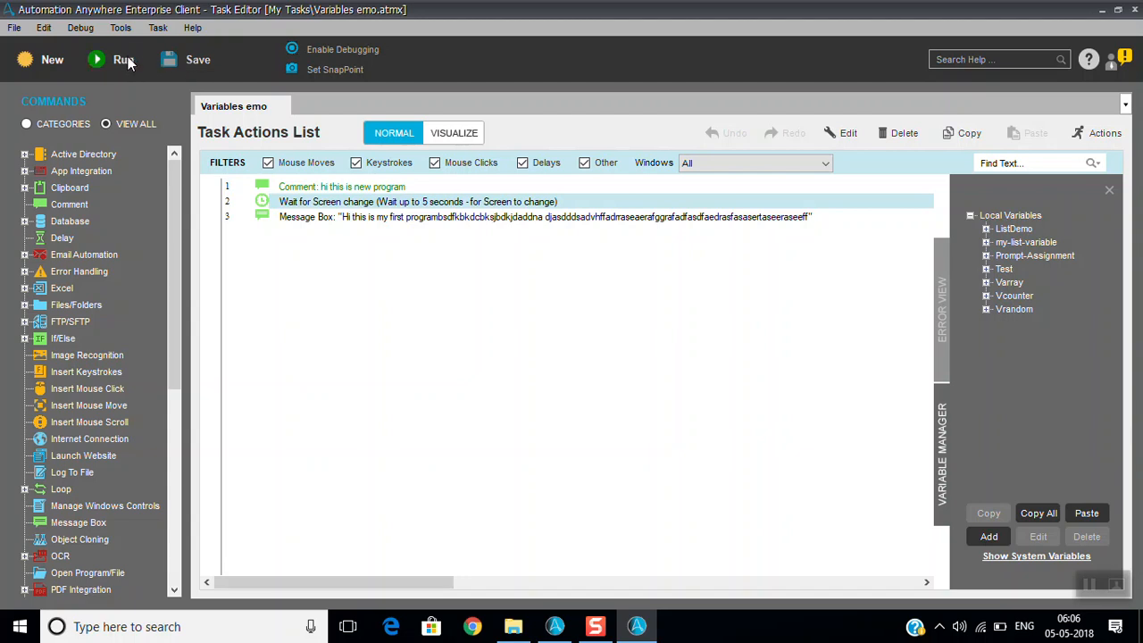
click(123, 58)
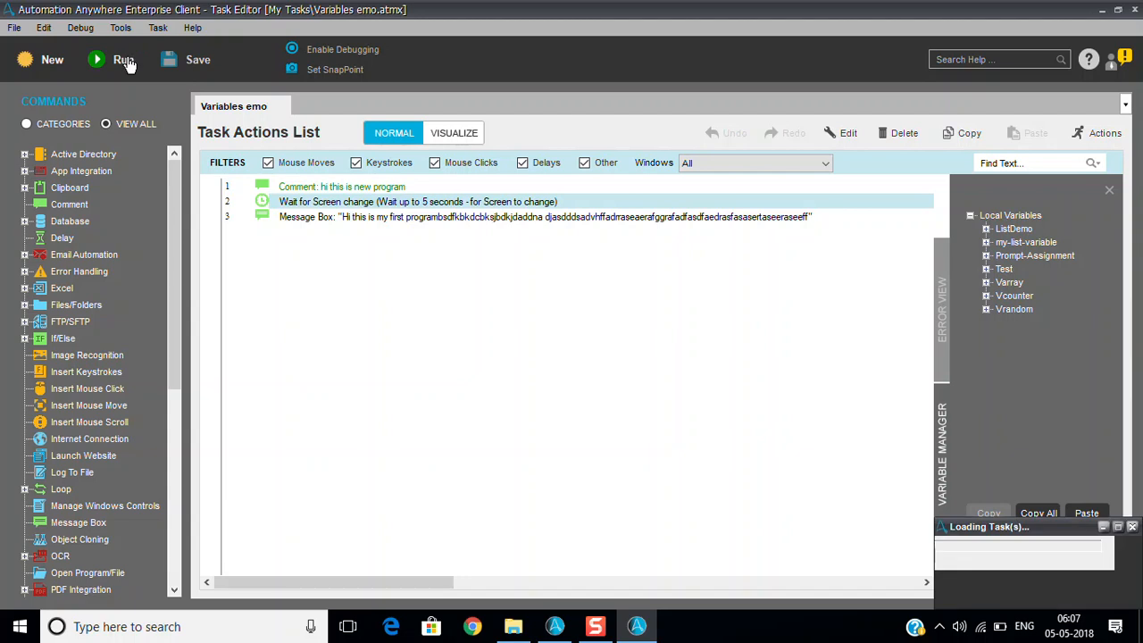
click(122, 59)
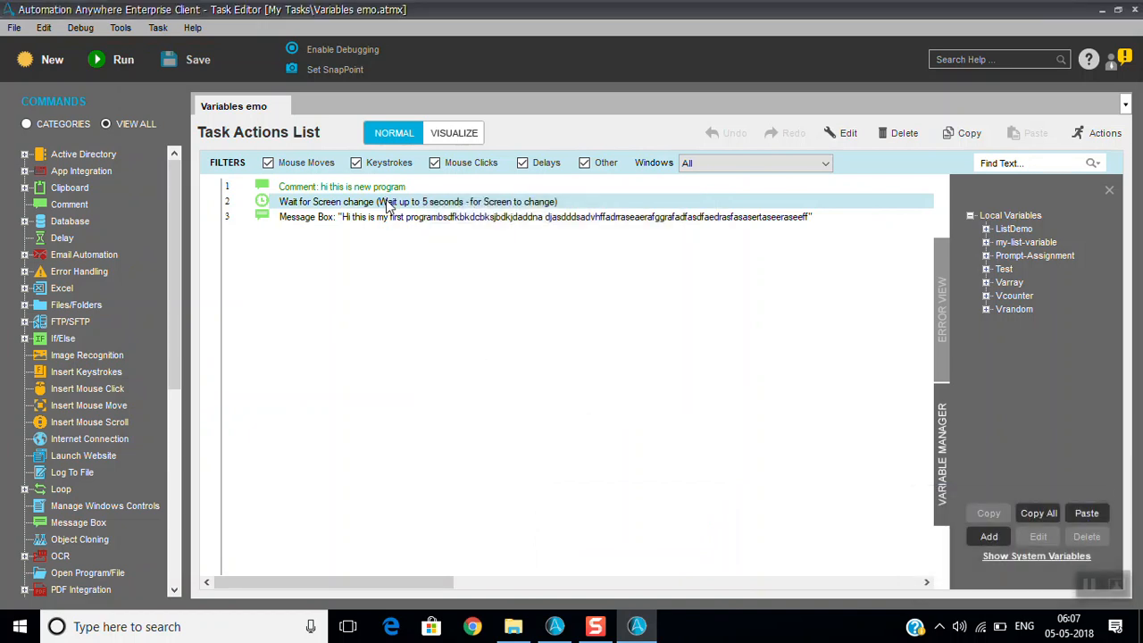
mouse_move(398, 207)
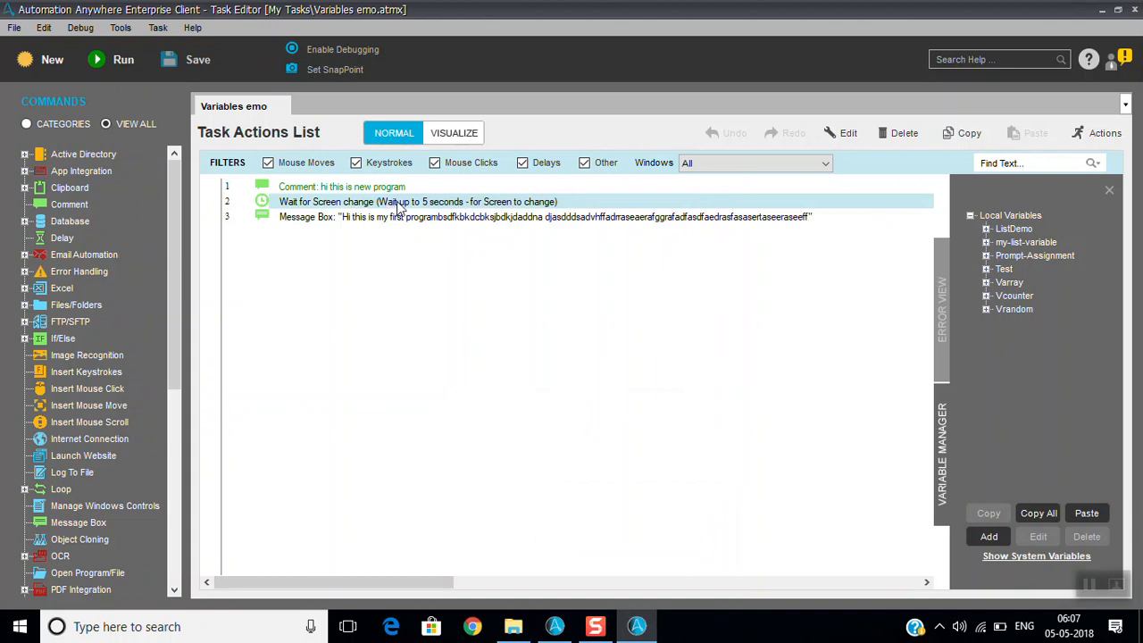
double_click(417, 201)
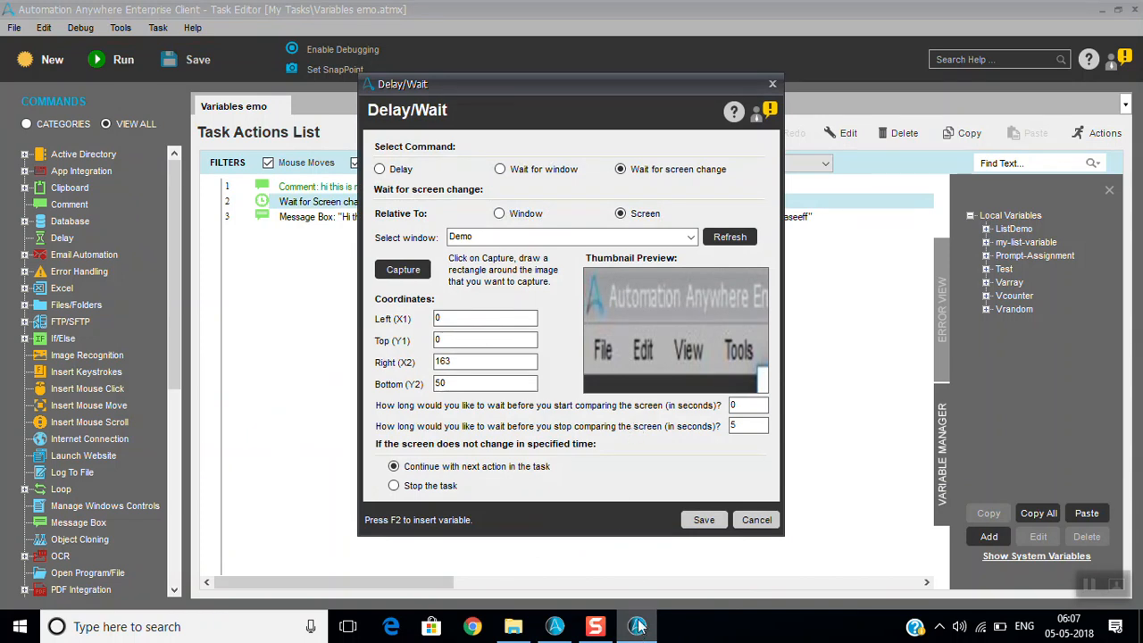
Step: Cancel the Delay/Wait dialog unchanged, run the task and close the Hello world message early
click(704, 519)
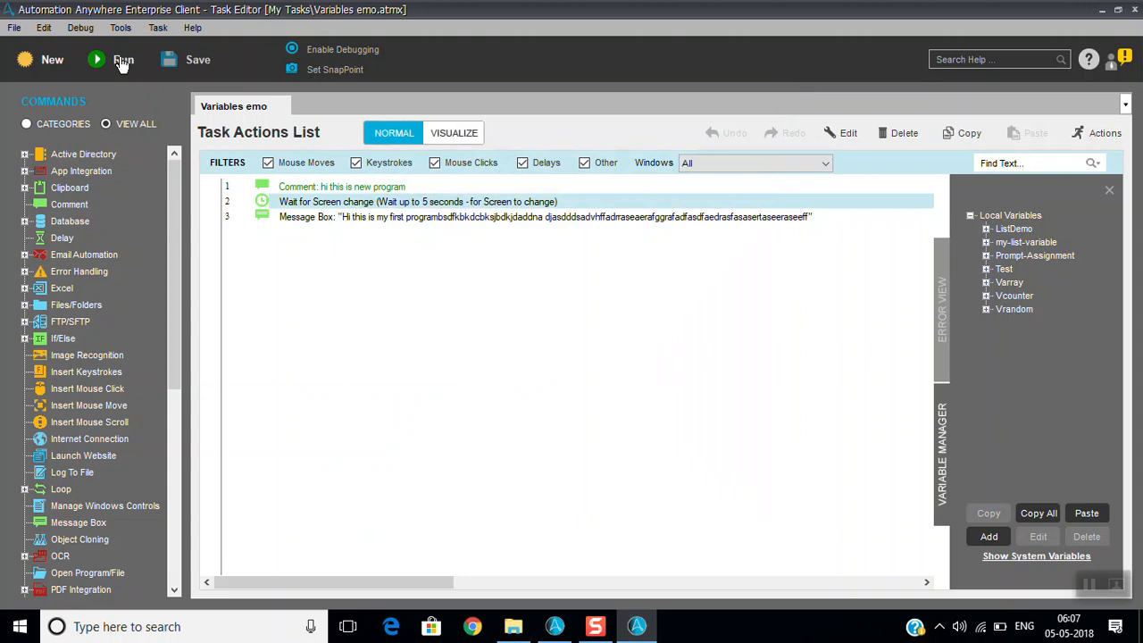
mouse_move(123, 60)
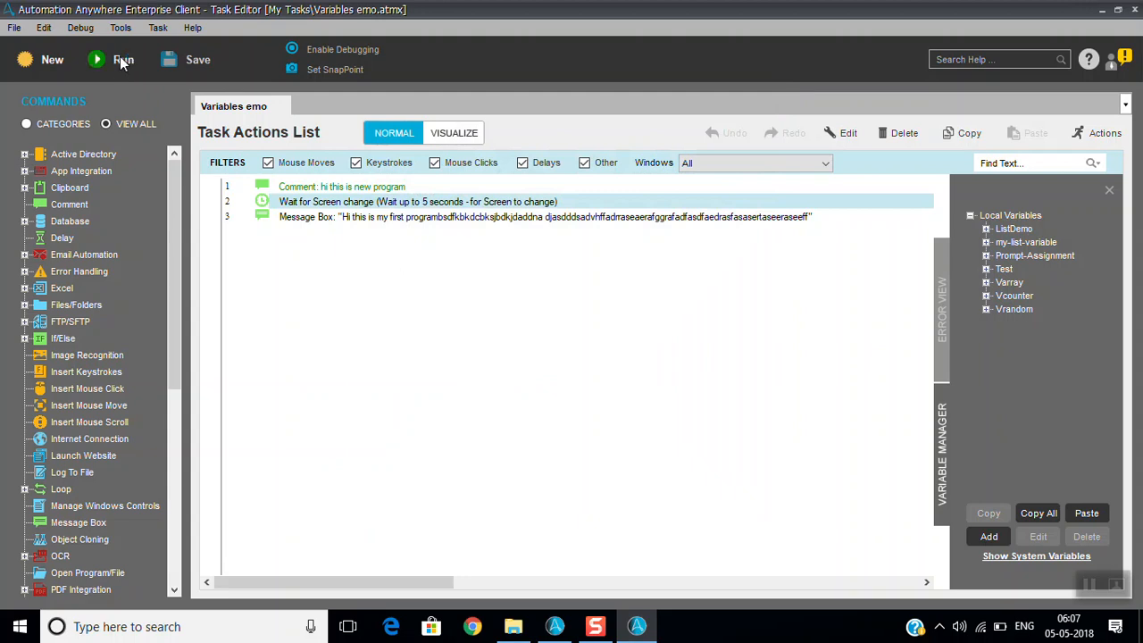
click(123, 59)
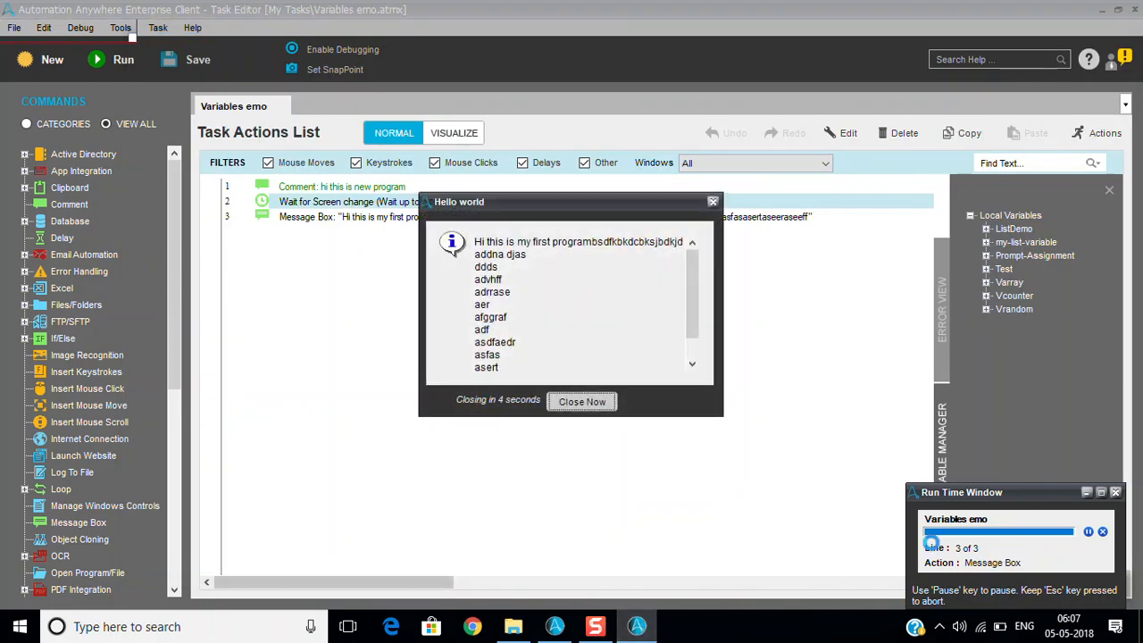
mouse_move(918, 576)
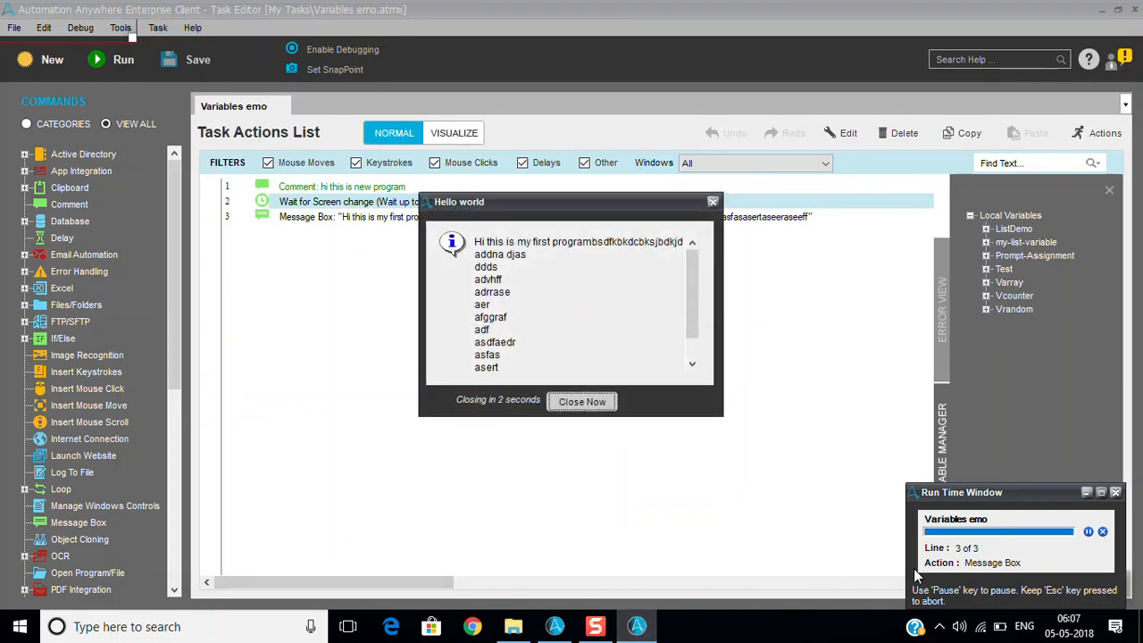
click(581, 401)
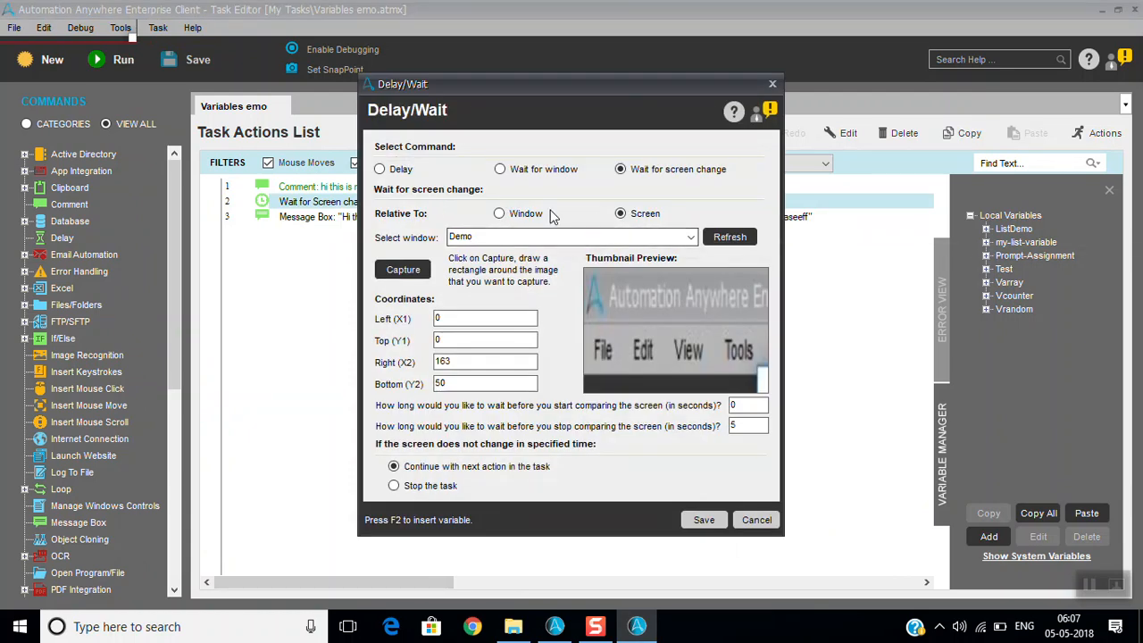
click(499, 213)
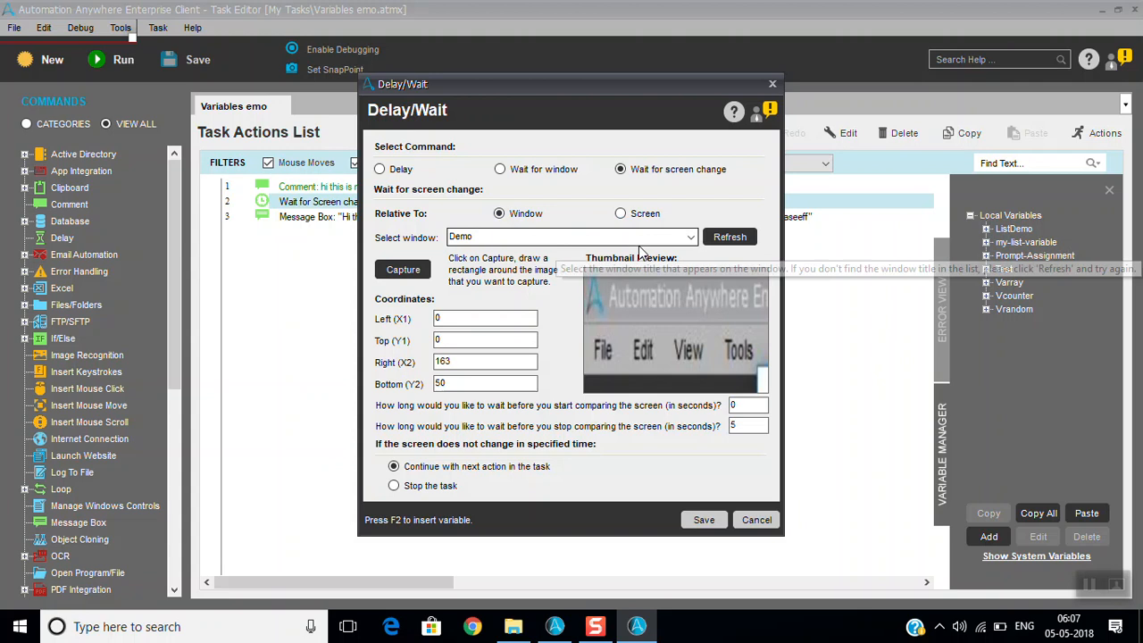
mouse_move(463, 483)
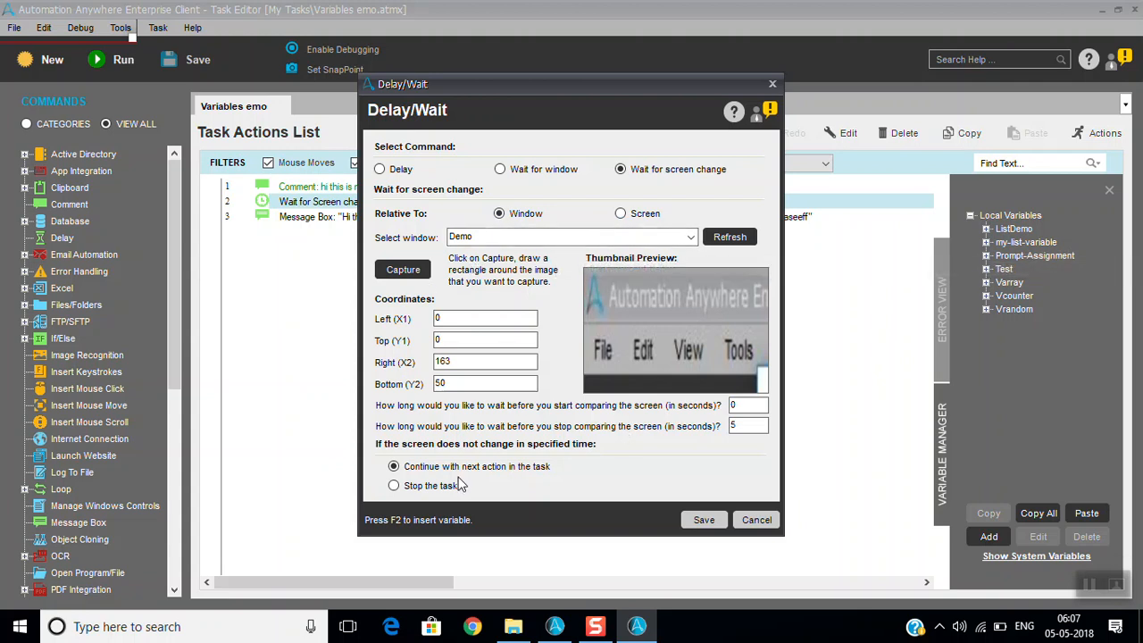
click(394, 485)
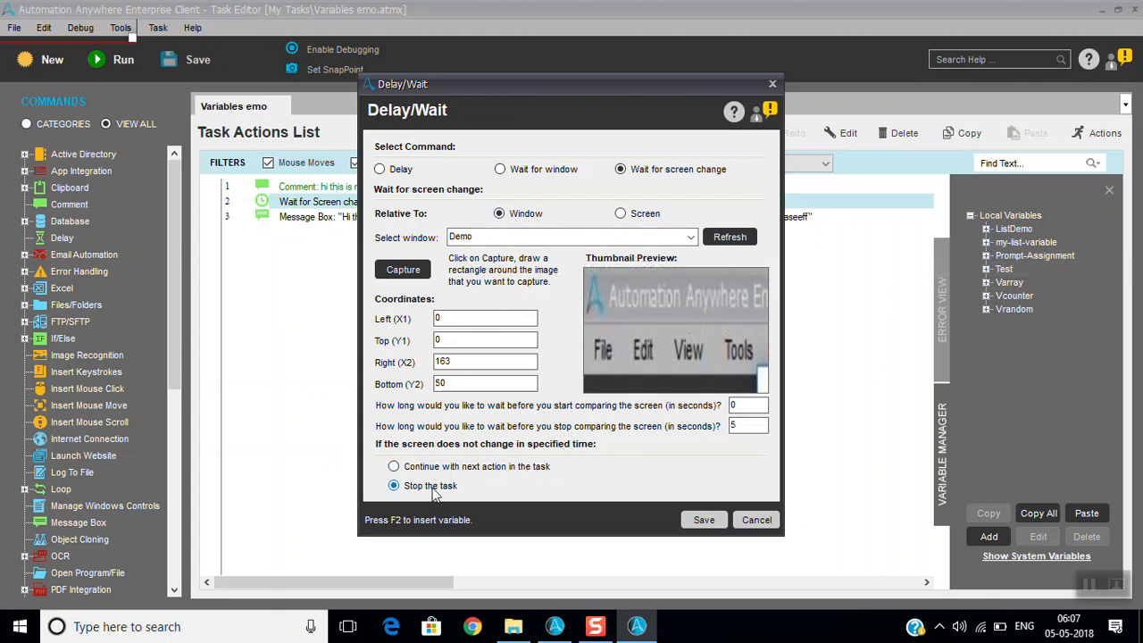
click(393, 465)
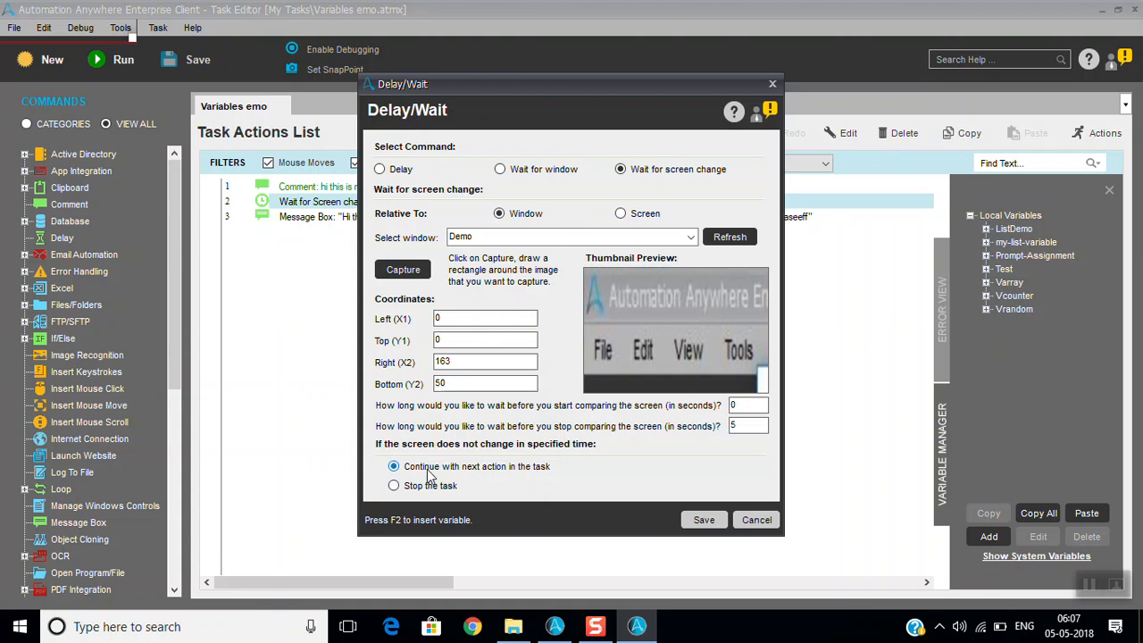
click(394, 484)
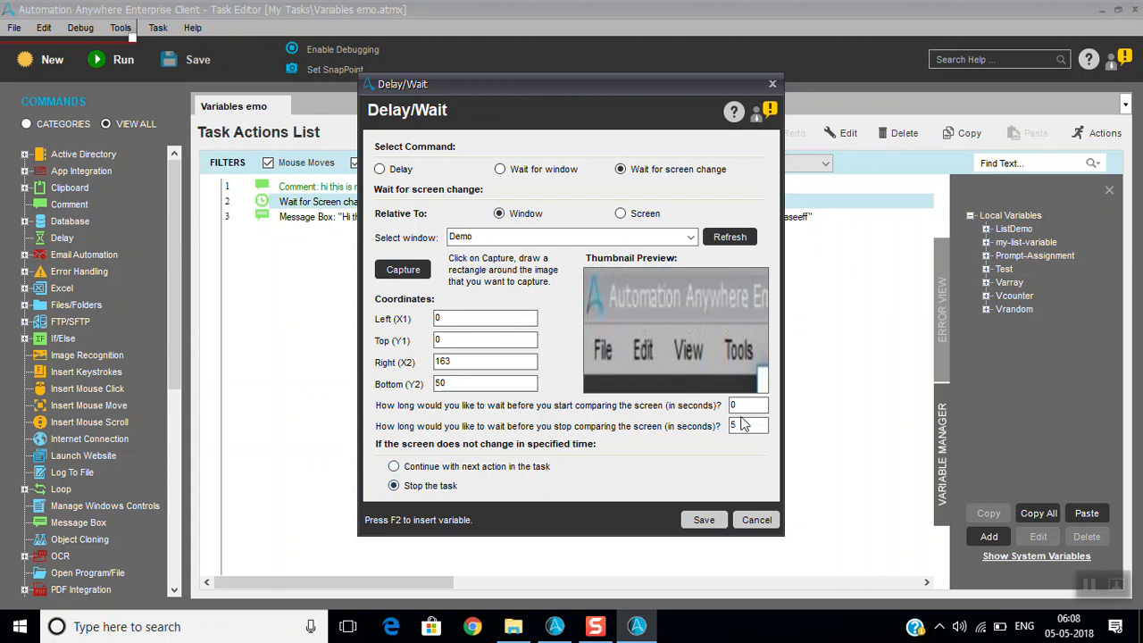
mouse_move(426, 418)
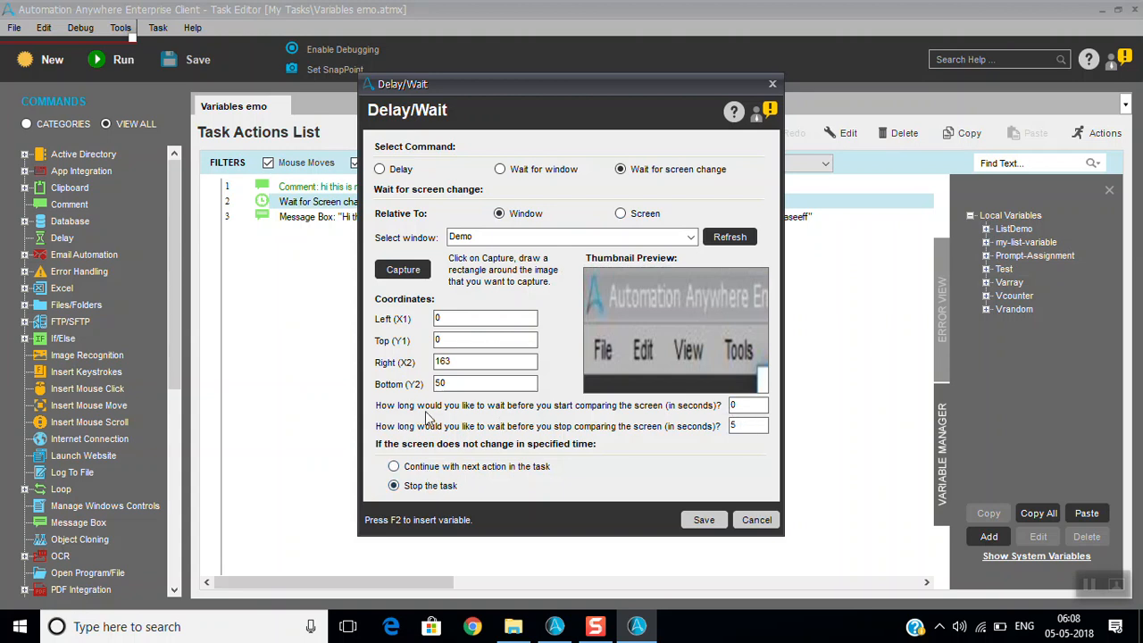
mouse_move(560, 415)
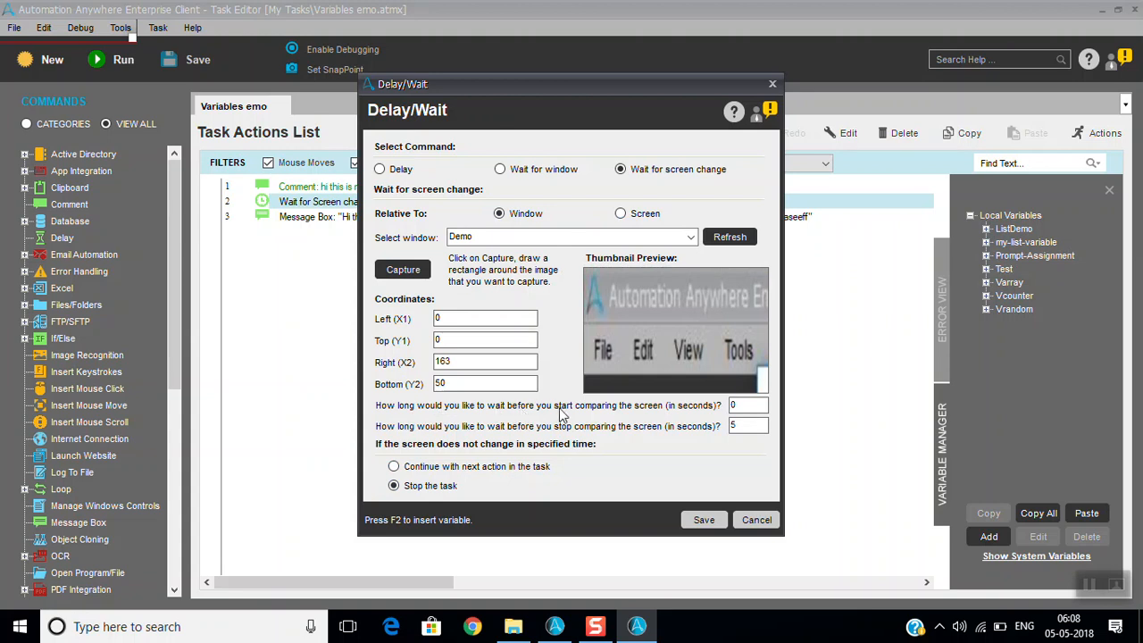
mouse_move(721, 415)
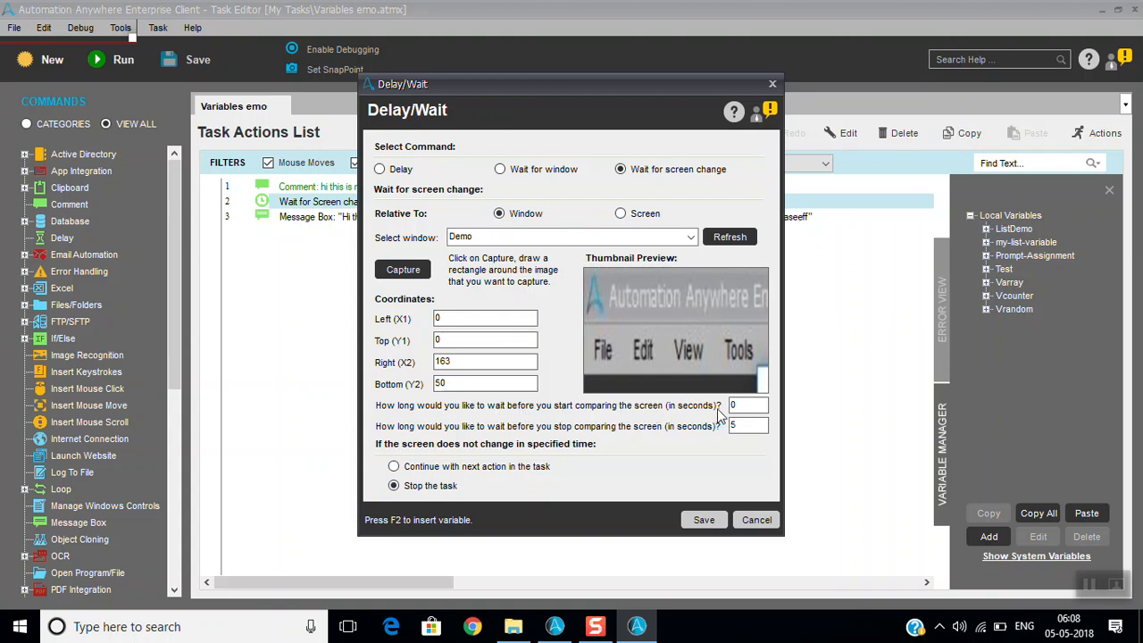
click(748, 405)
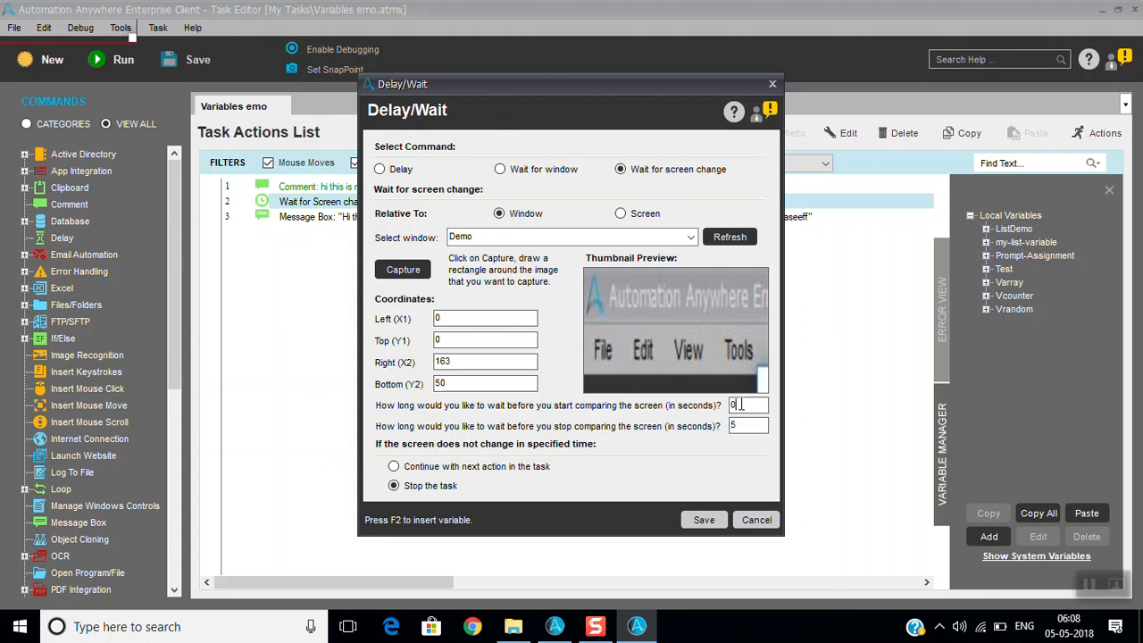
text(2)
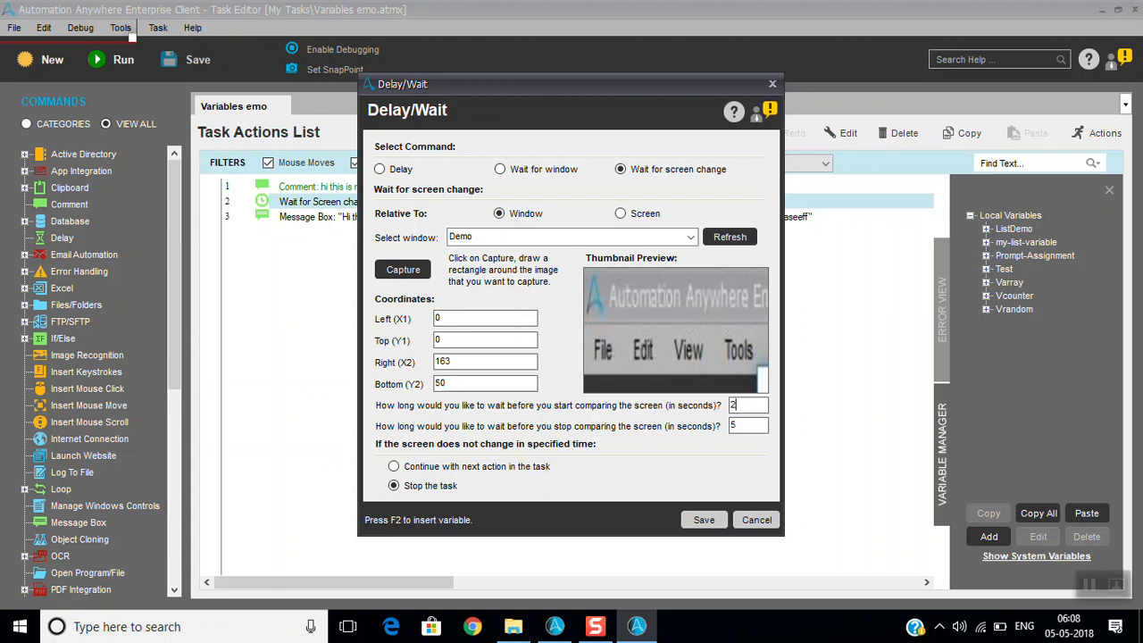
text(0)
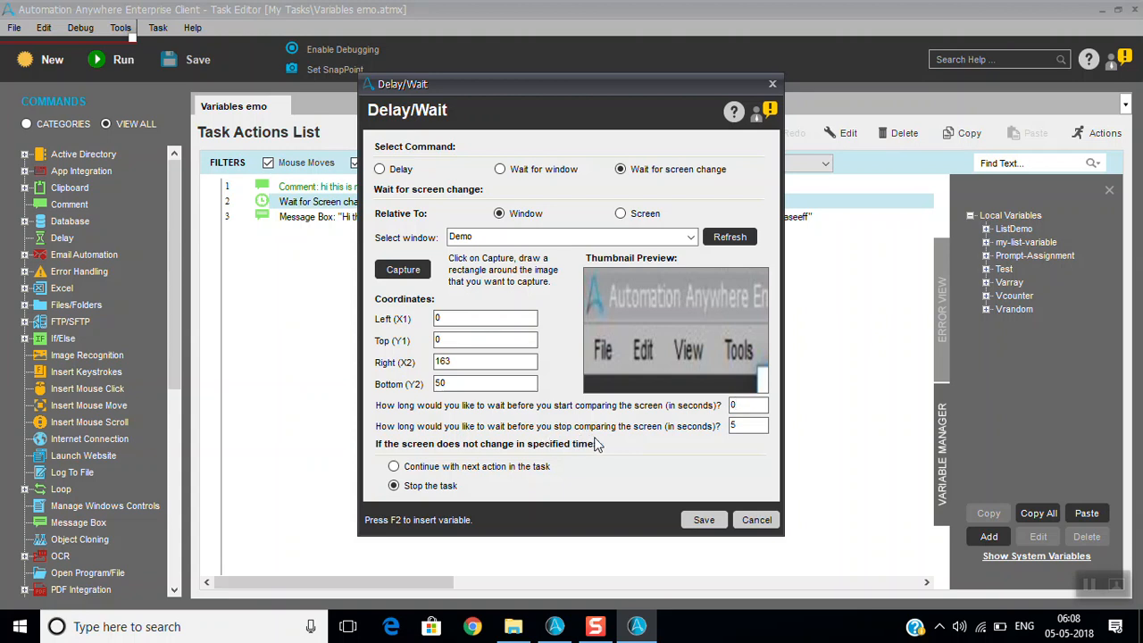
click(748, 426)
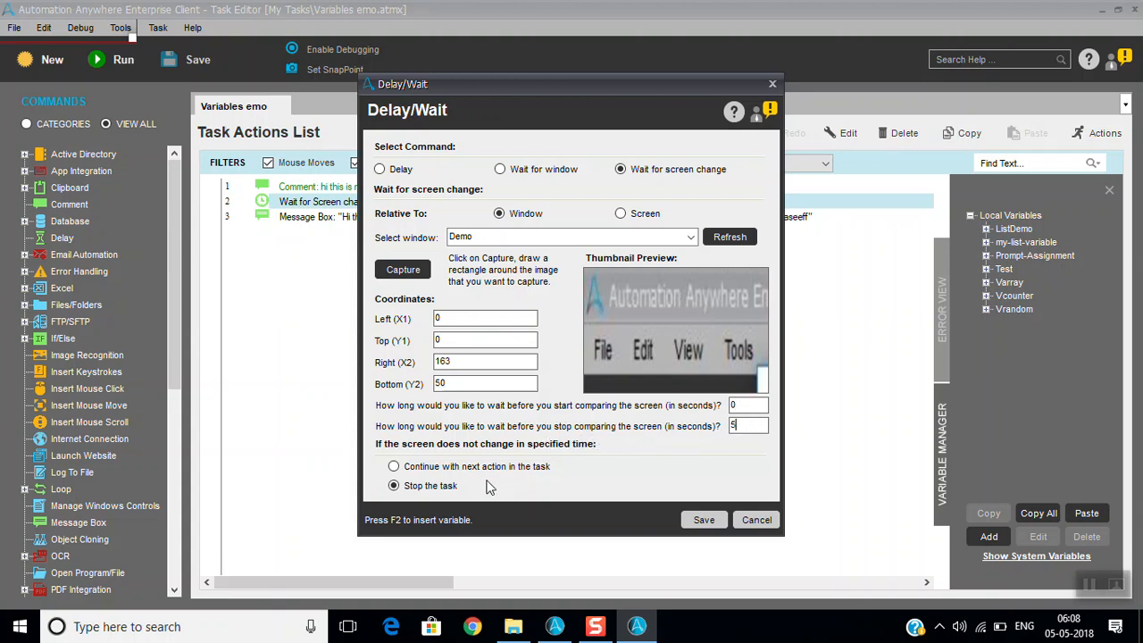
mouse_move(473, 477)
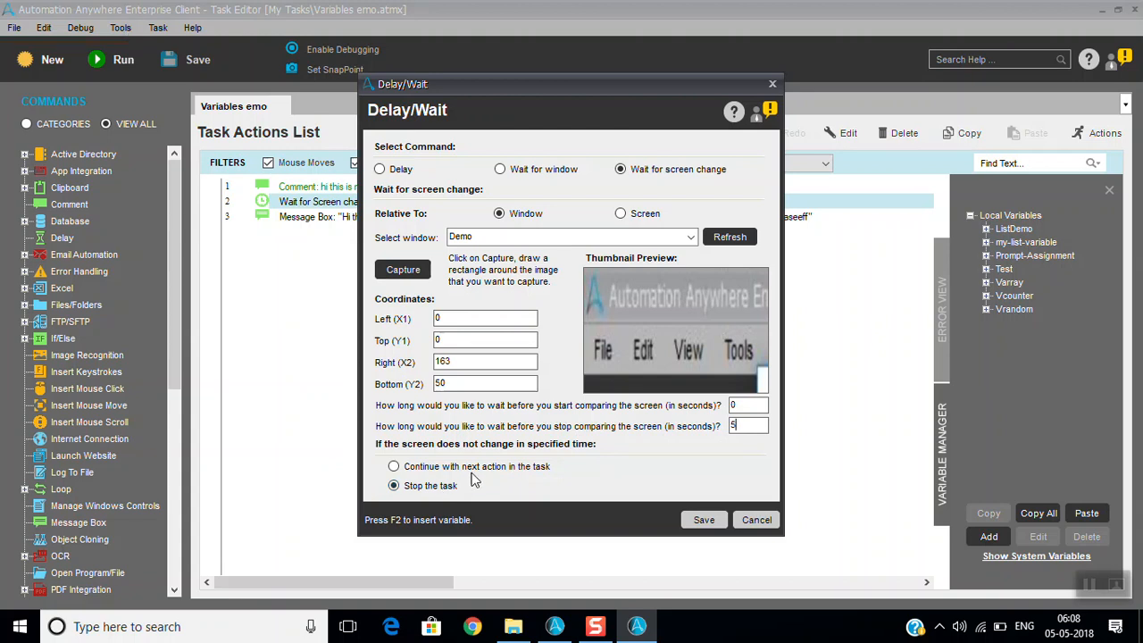
click(393, 466)
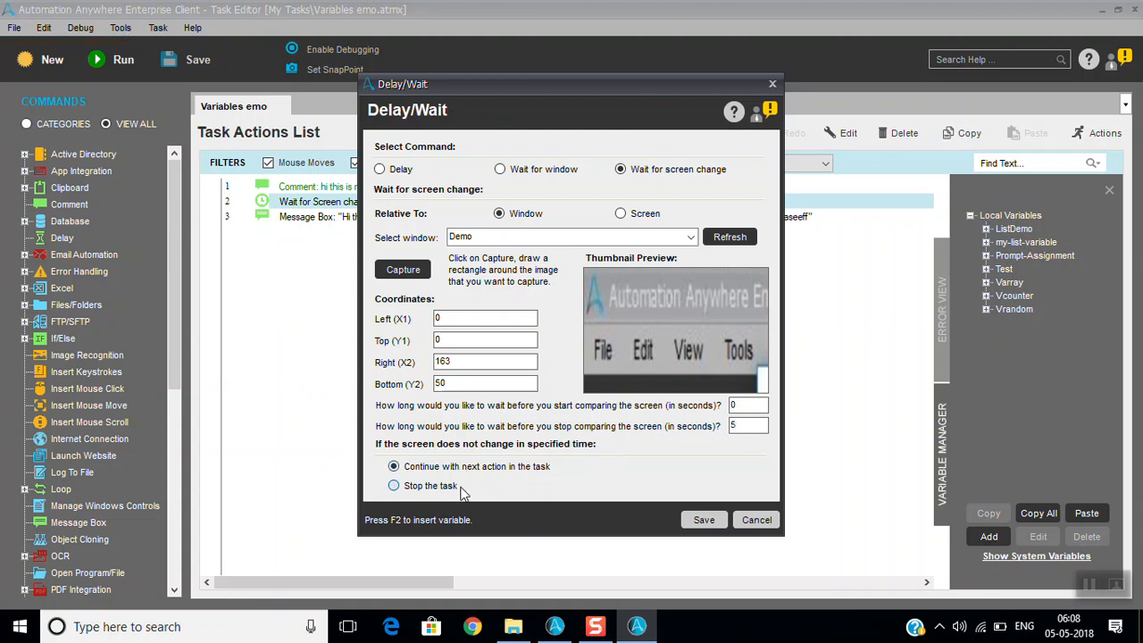
click(394, 485)
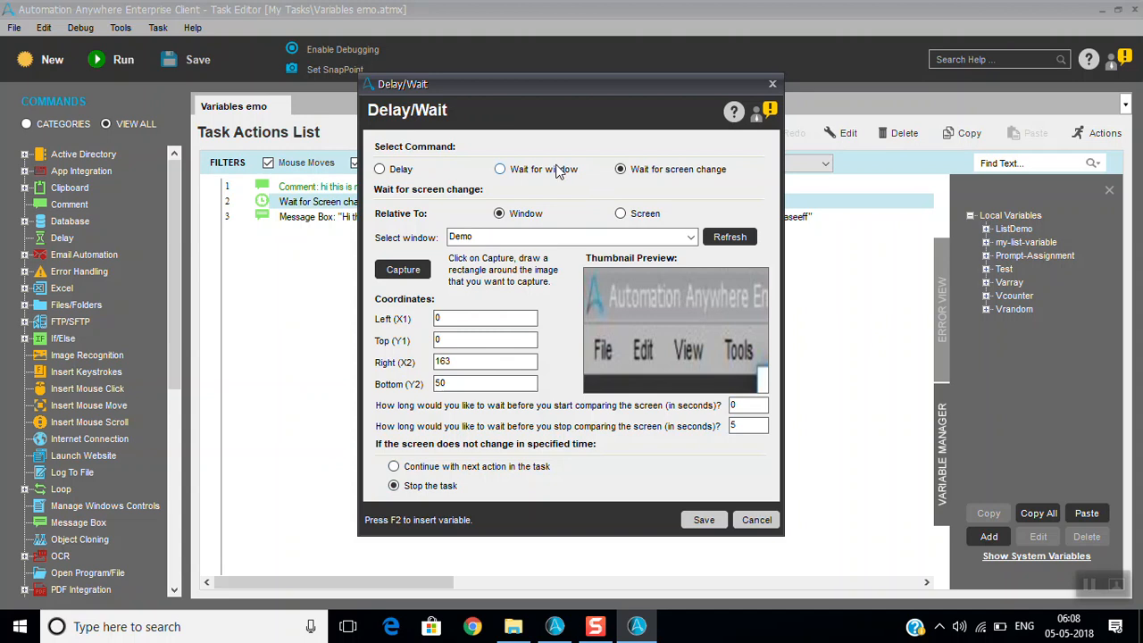
Step: Preview waiting for the Demo window to close with Stop the task, then dismiss without applying
click(499, 169)
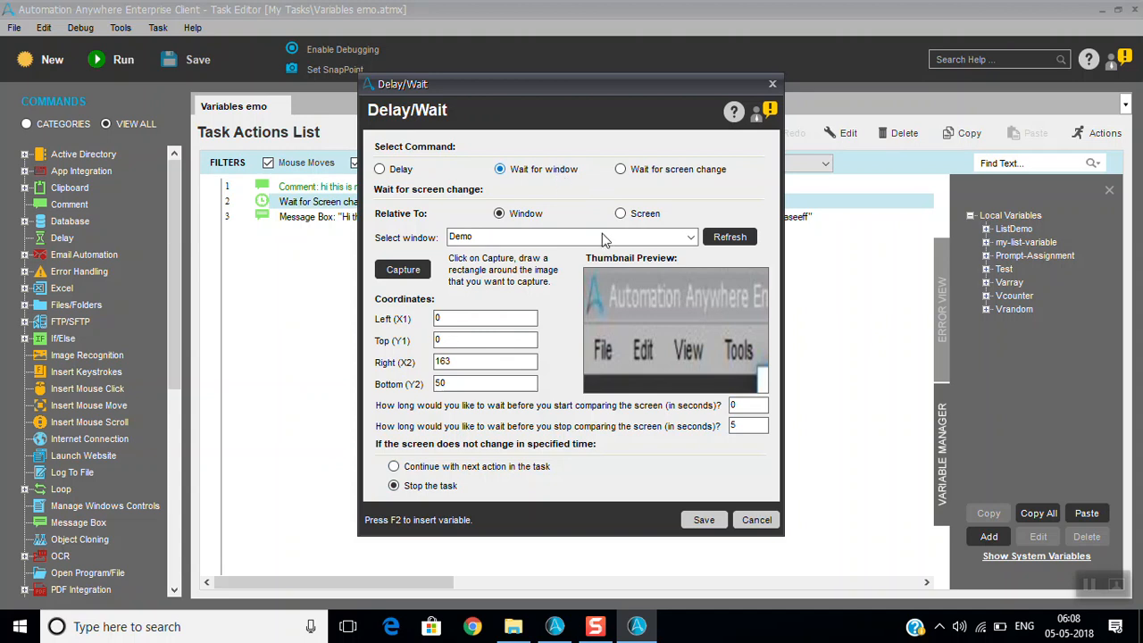
click(499, 169)
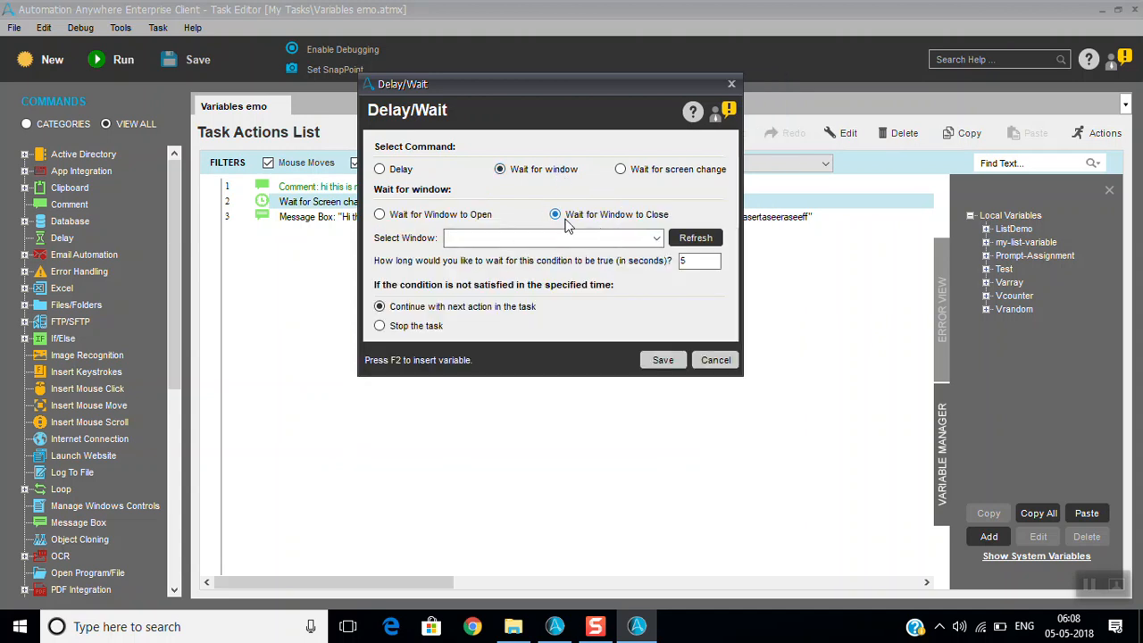
mouse_move(437, 330)
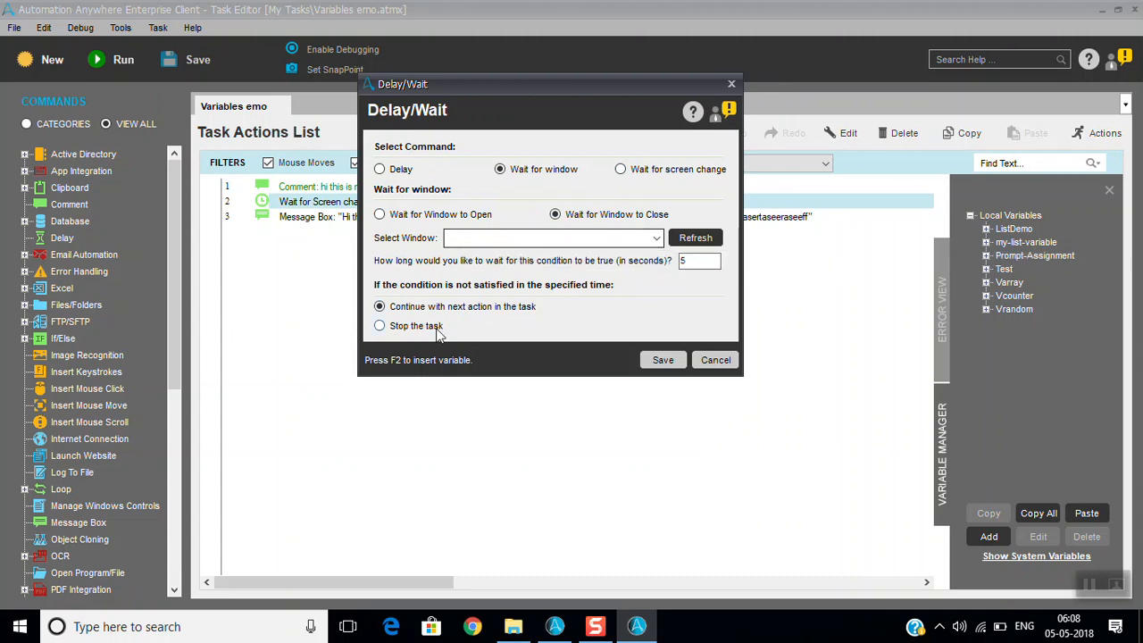
click(380, 324)
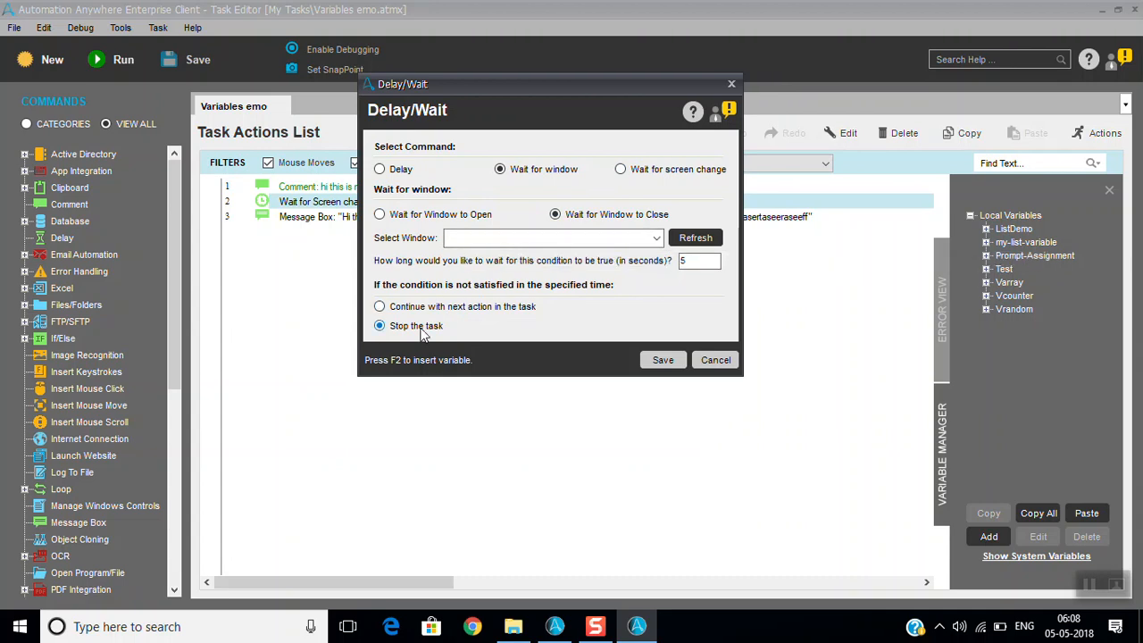
mouse_move(657, 237)
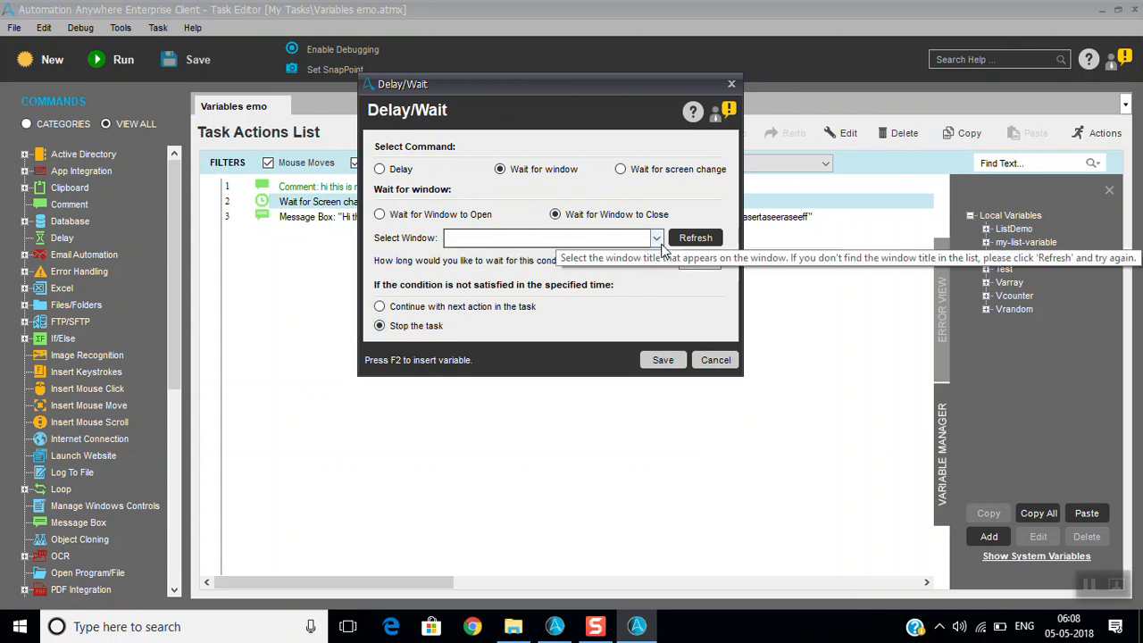
click(656, 238)
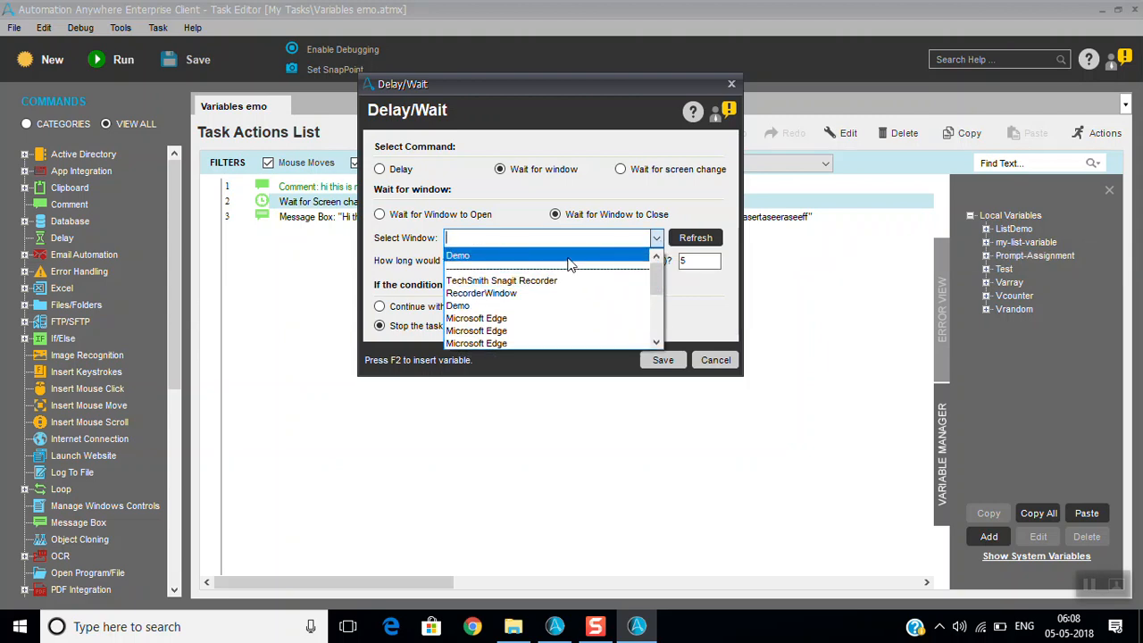
click(458, 256)
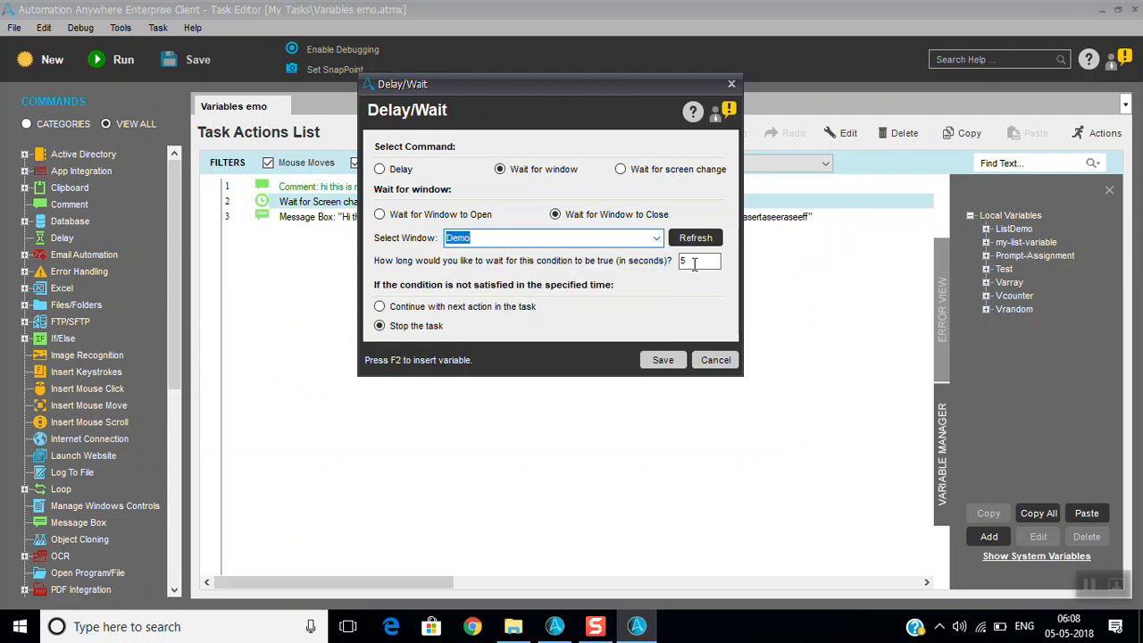
click(699, 261)
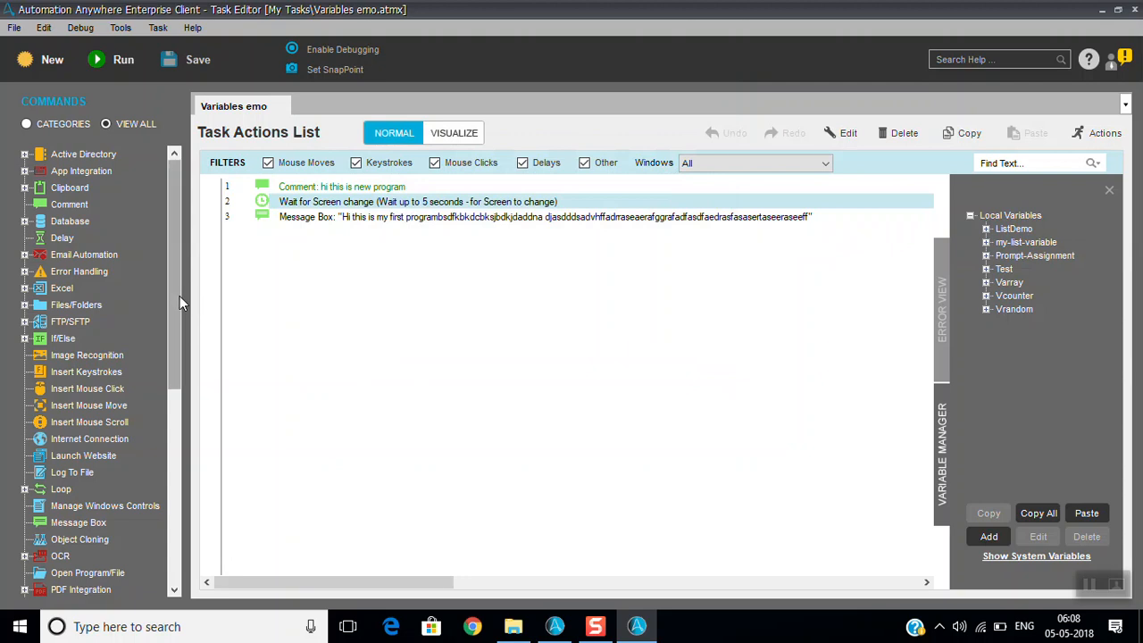
scroll(down, 3)
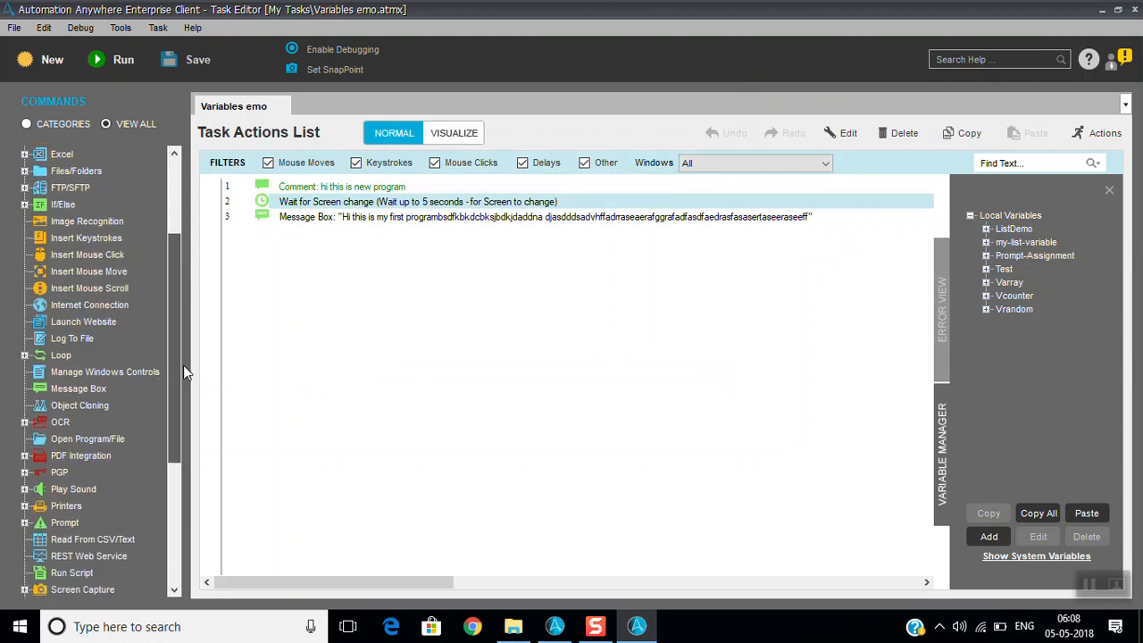
scroll(down, 3)
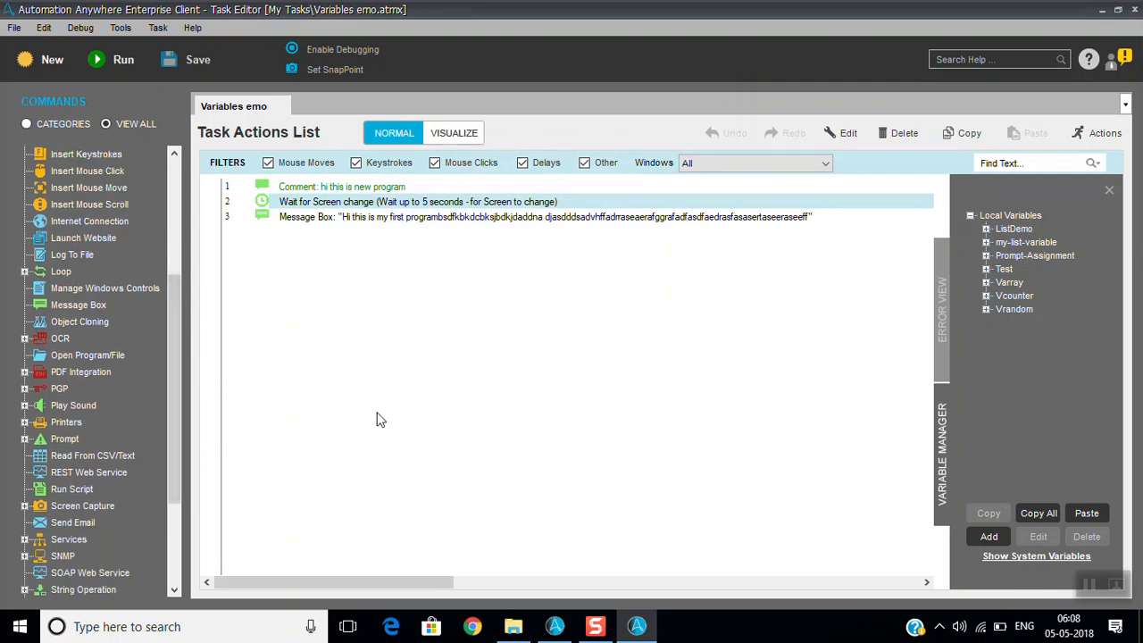
mouse_move(175, 438)
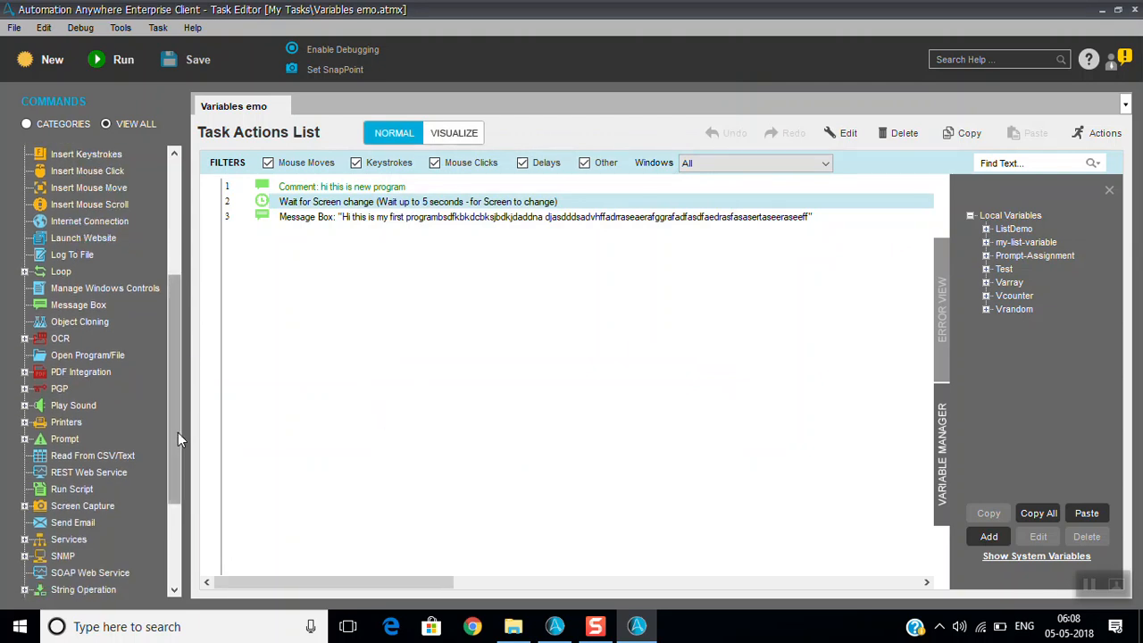
scroll(down, 3)
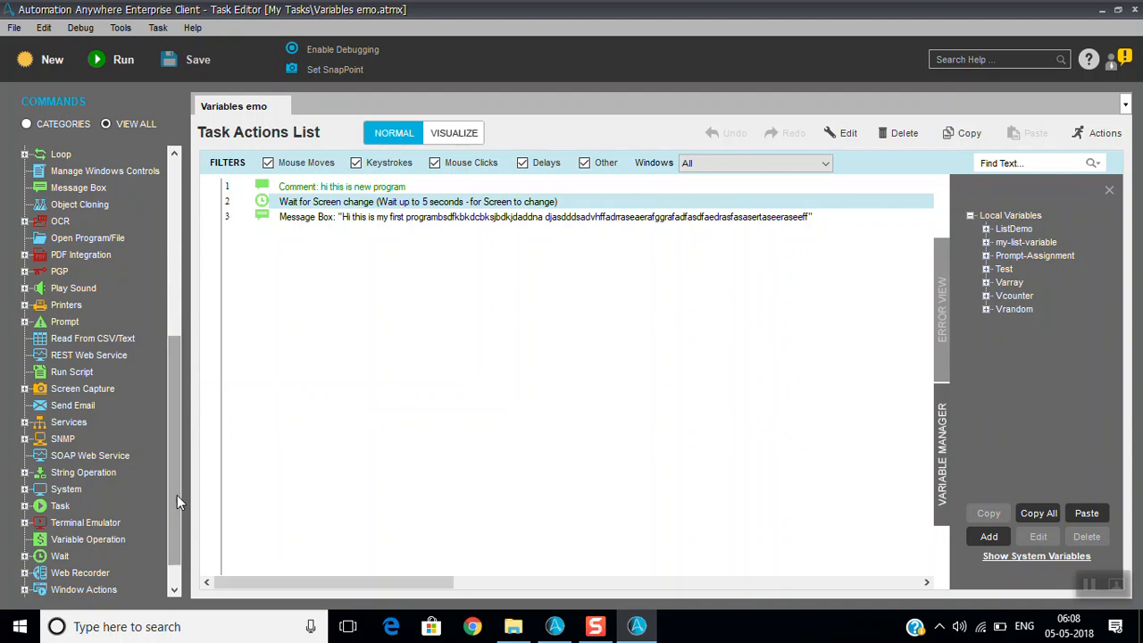
mouse_move(406, 457)
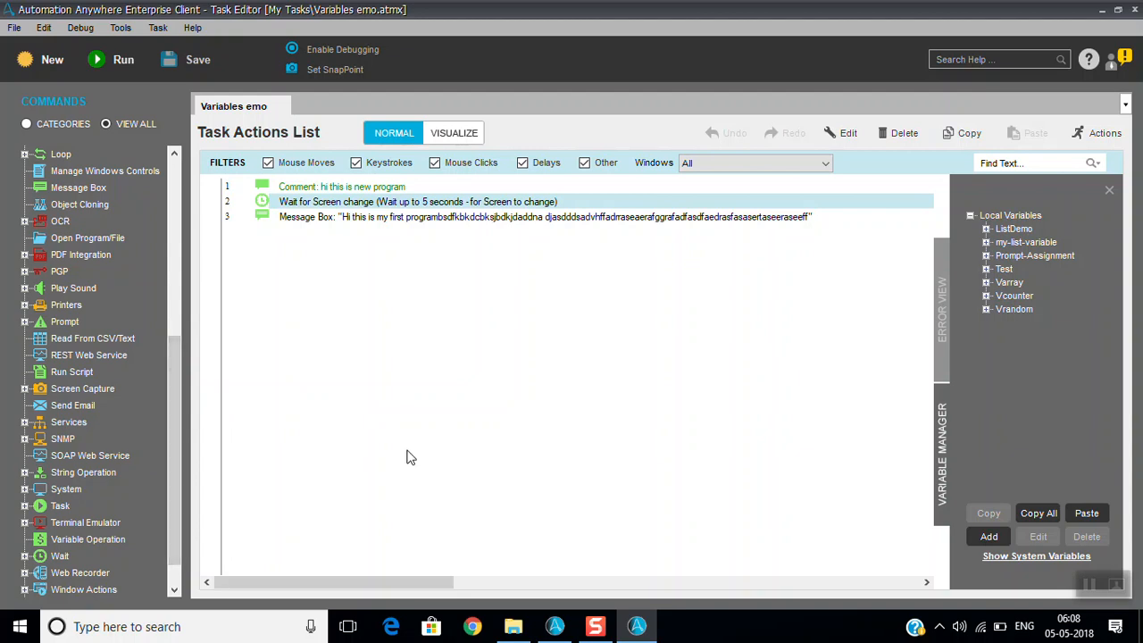
mouse_move(725, 465)
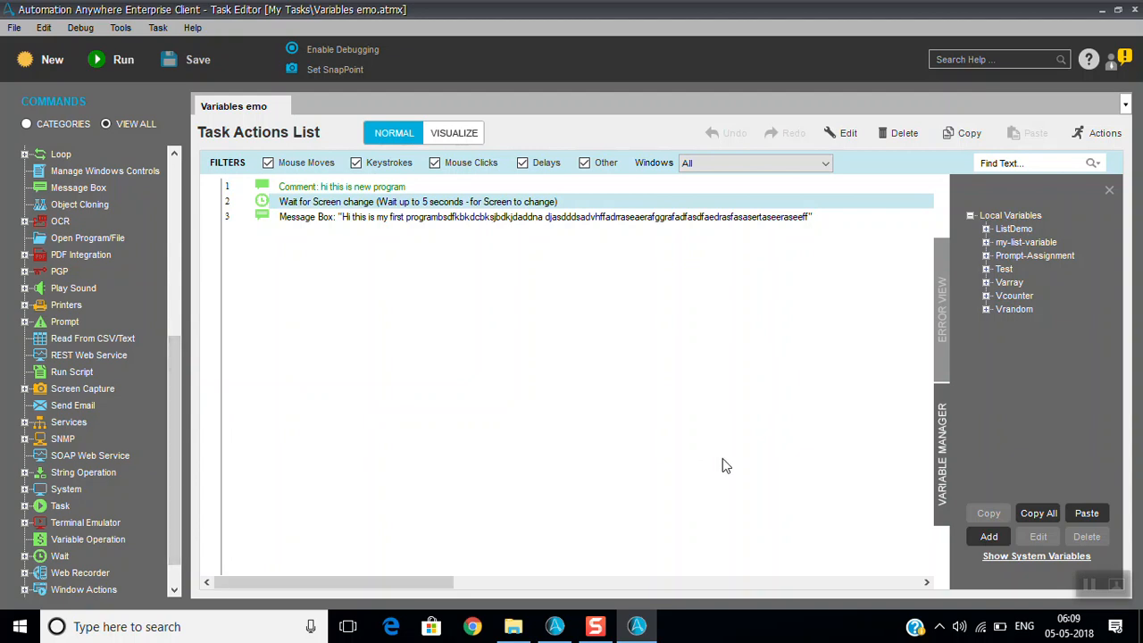